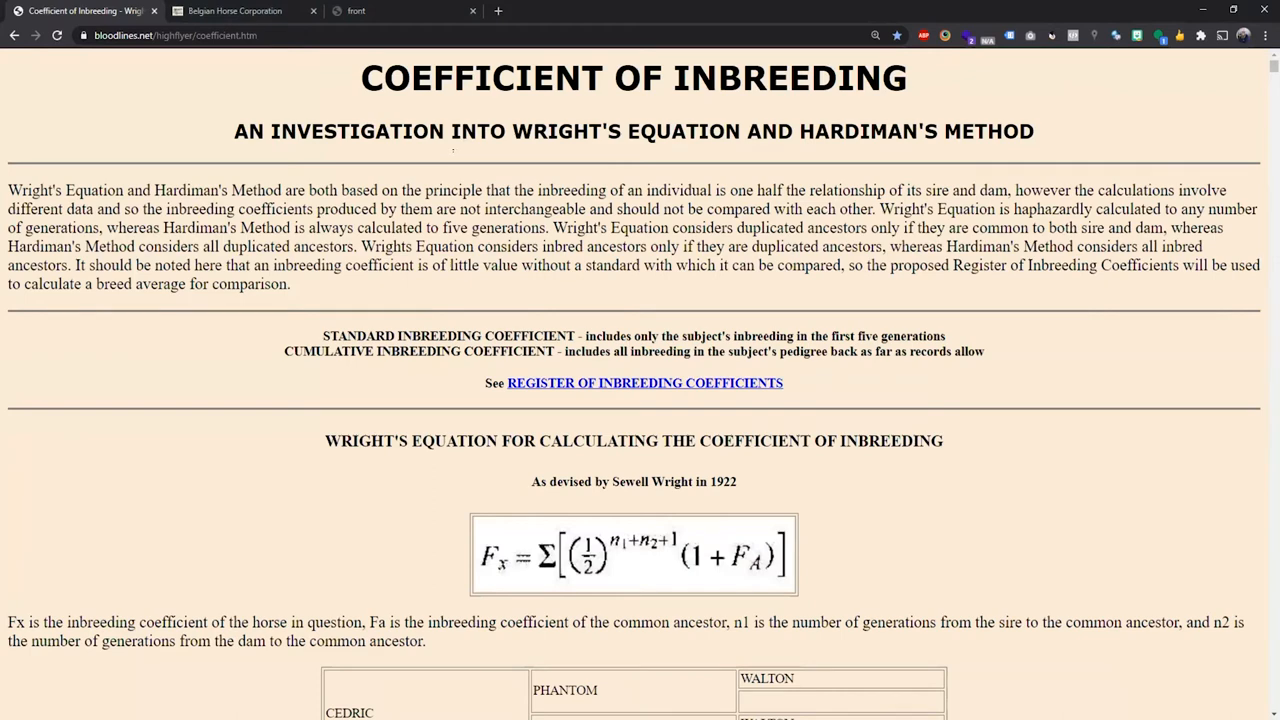
# - Scroll the inbreeding article past Wright's equation and the Cedric example to the Omar pedigree table
pyautogui.scroll(-3)
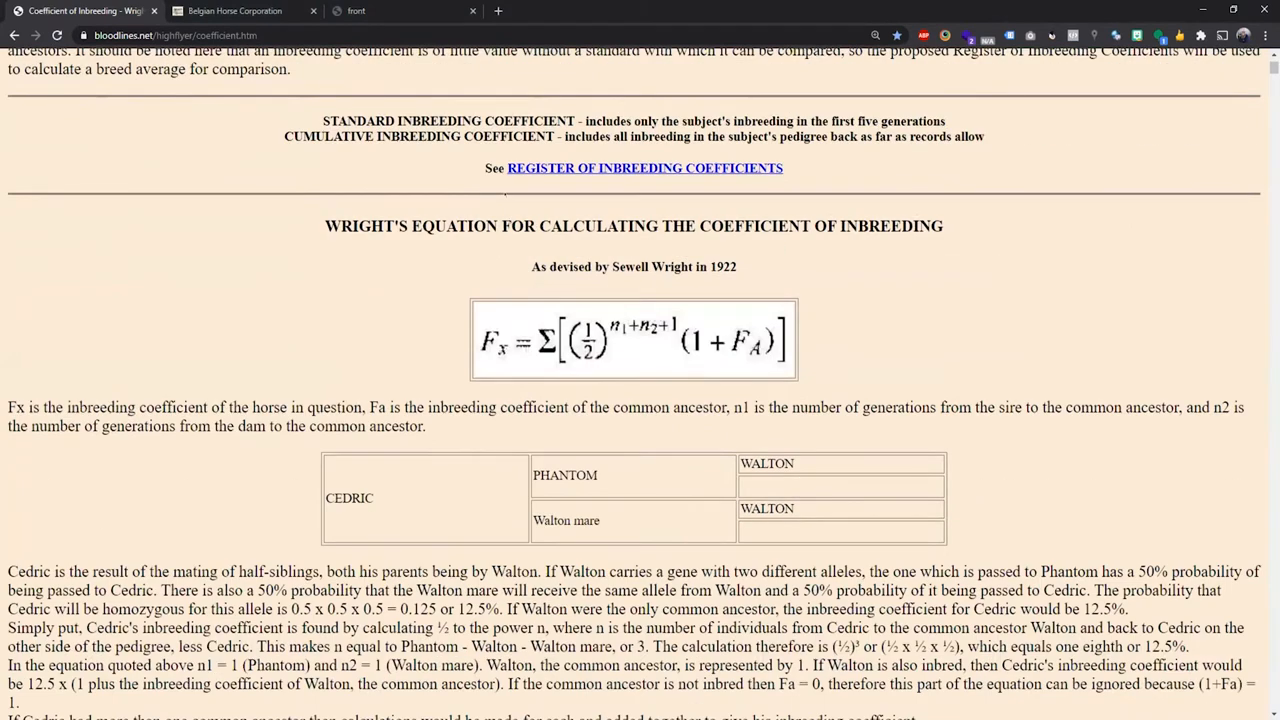
pyautogui.scroll(-3)
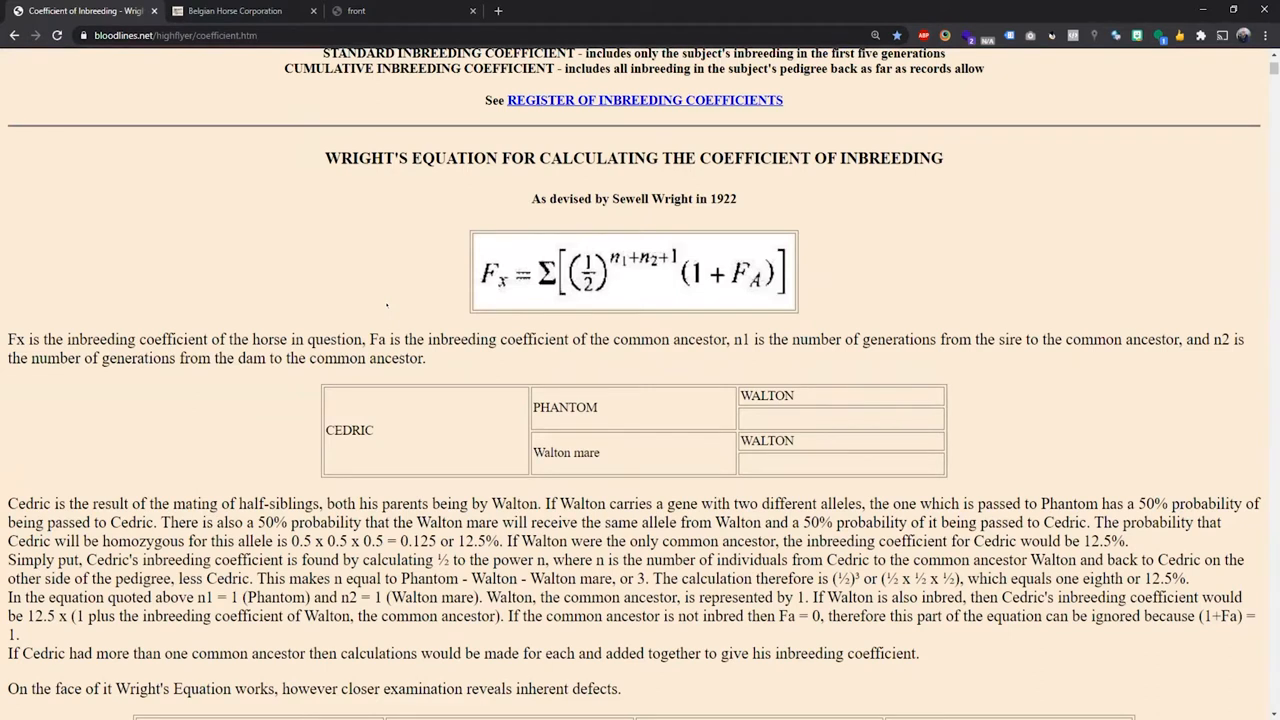
pyautogui.moveTo(438, 302)
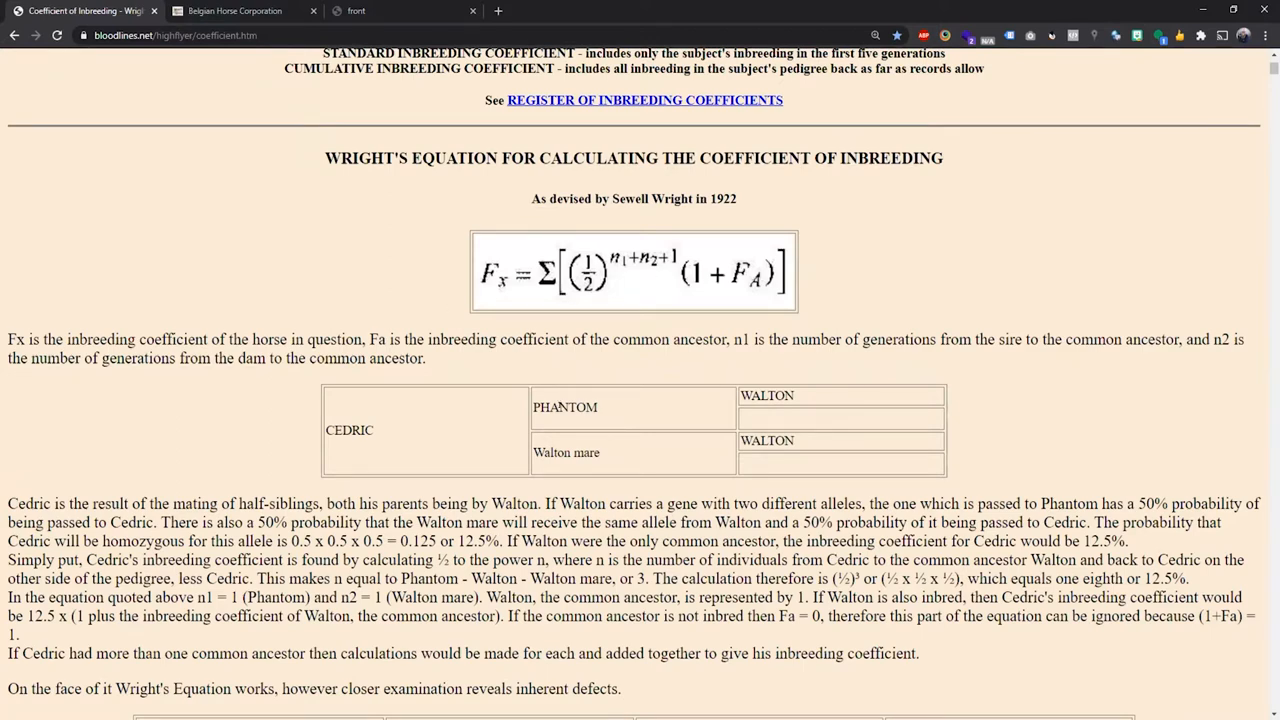
pyautogui.scroll(-3)
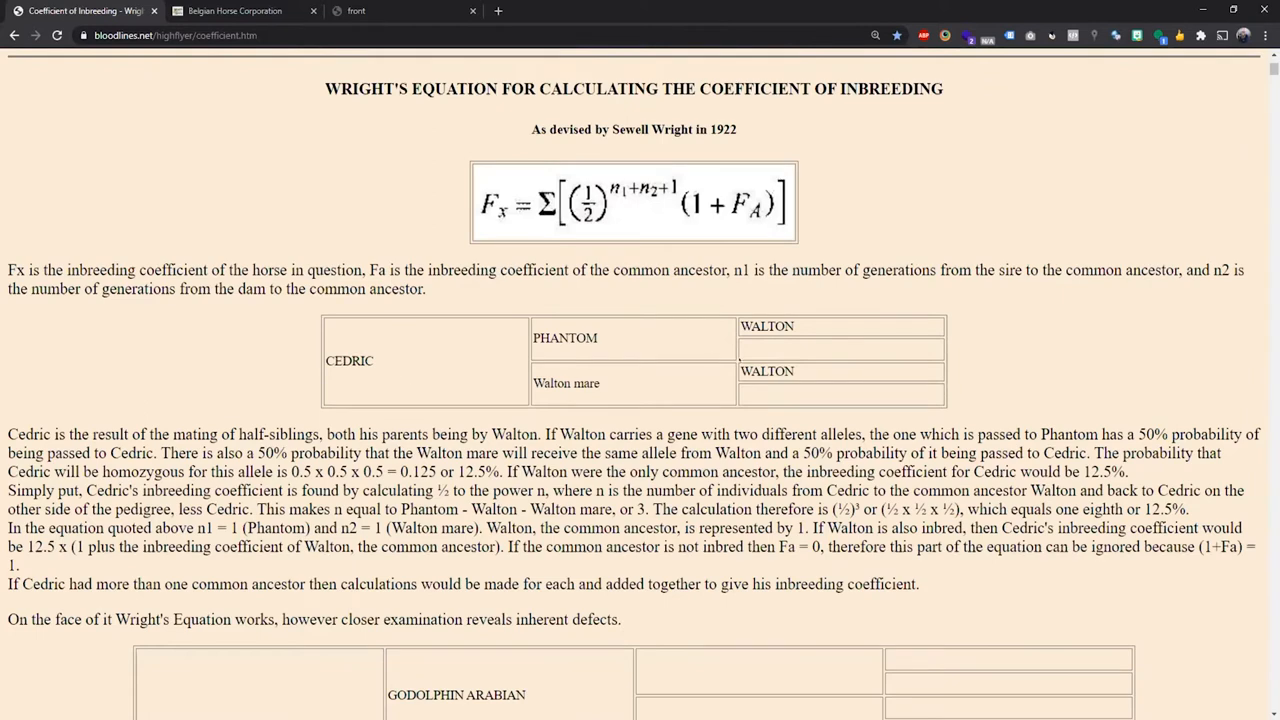
pyautogui.scroll(-3)
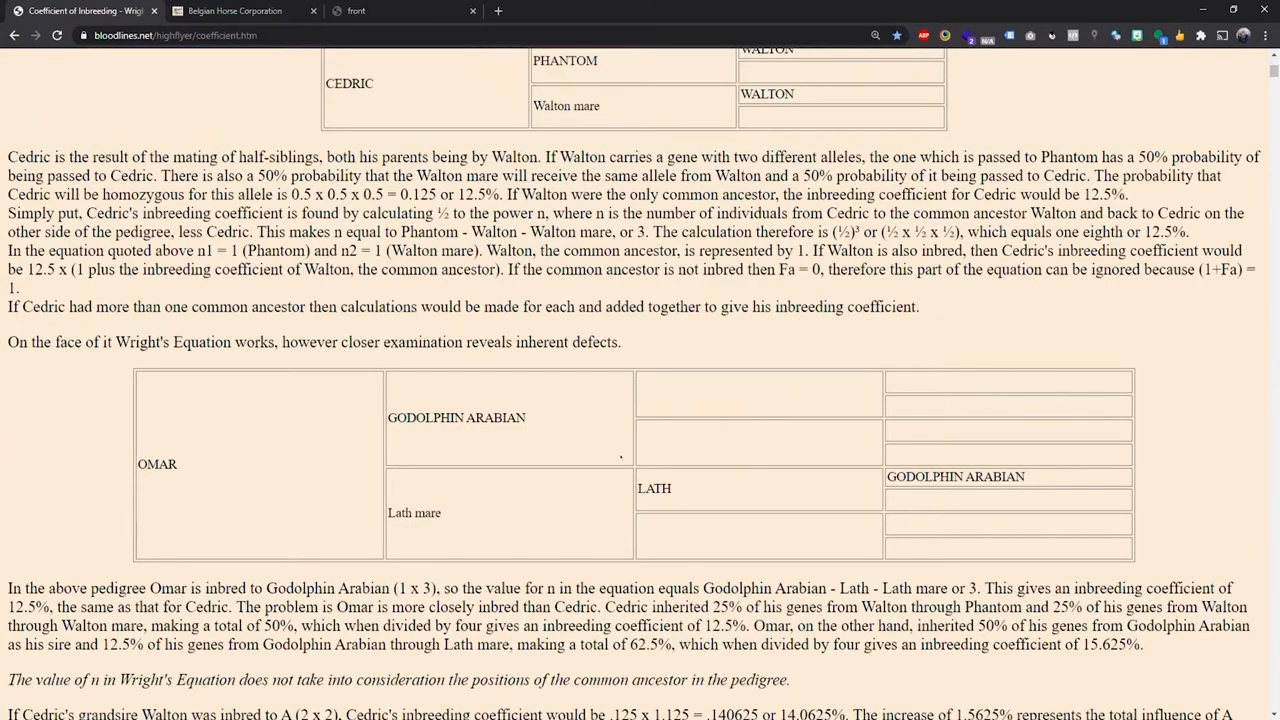
# - Switch to the Belgian Draft Horse Corporation registry tab
pyautogui.click(233, 10)
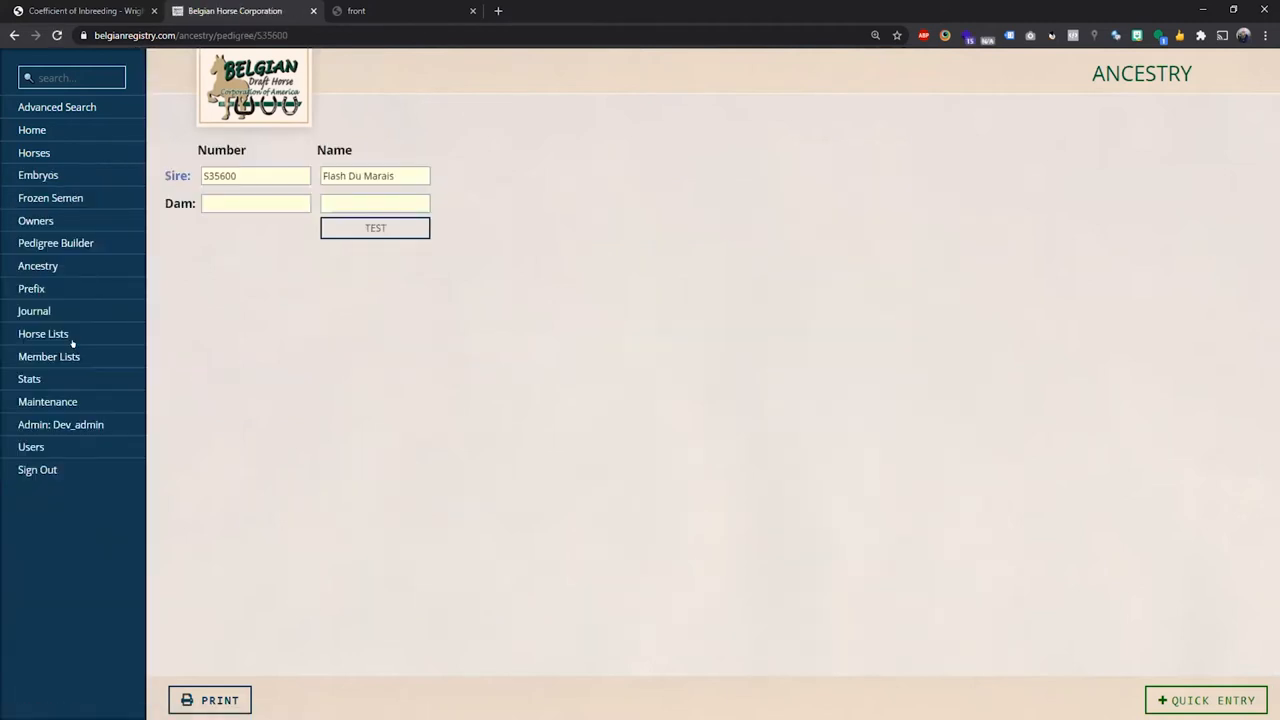
# - Look up the dam by name, select M92090 Conquer's Jody, and run TEST
pyautogui.click(255, 203)
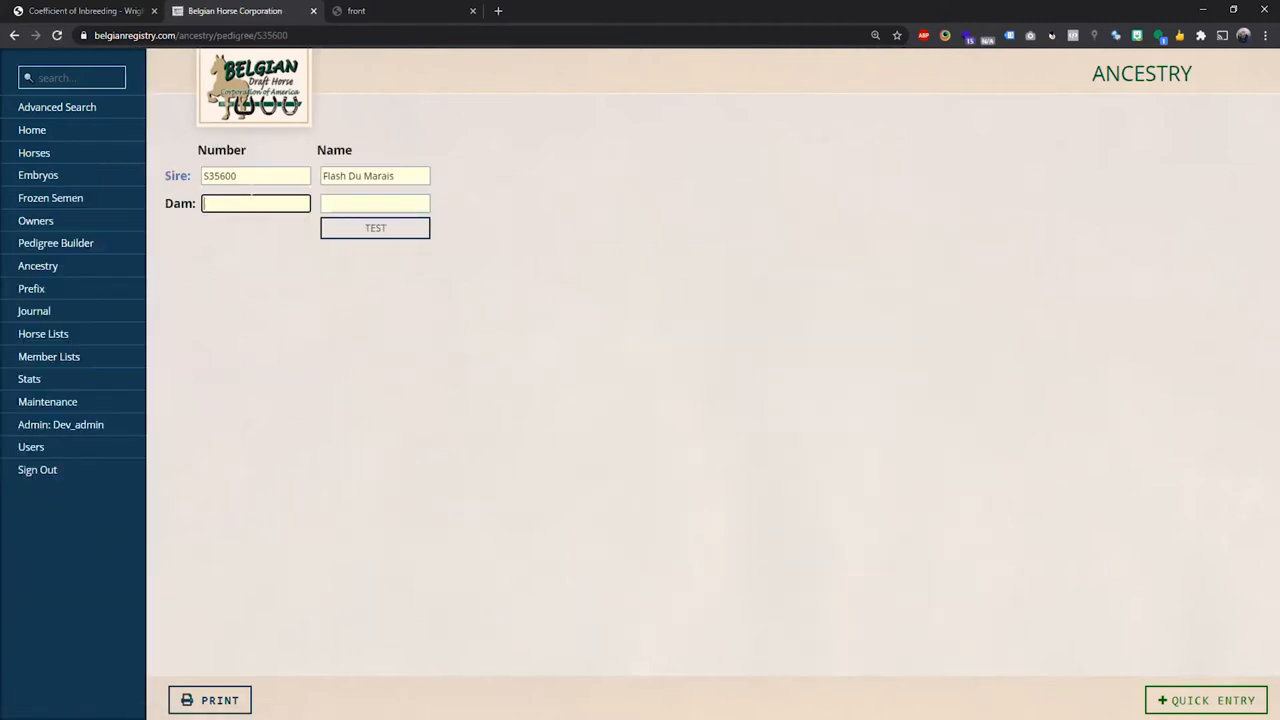
pyautogui.click(375, 203)
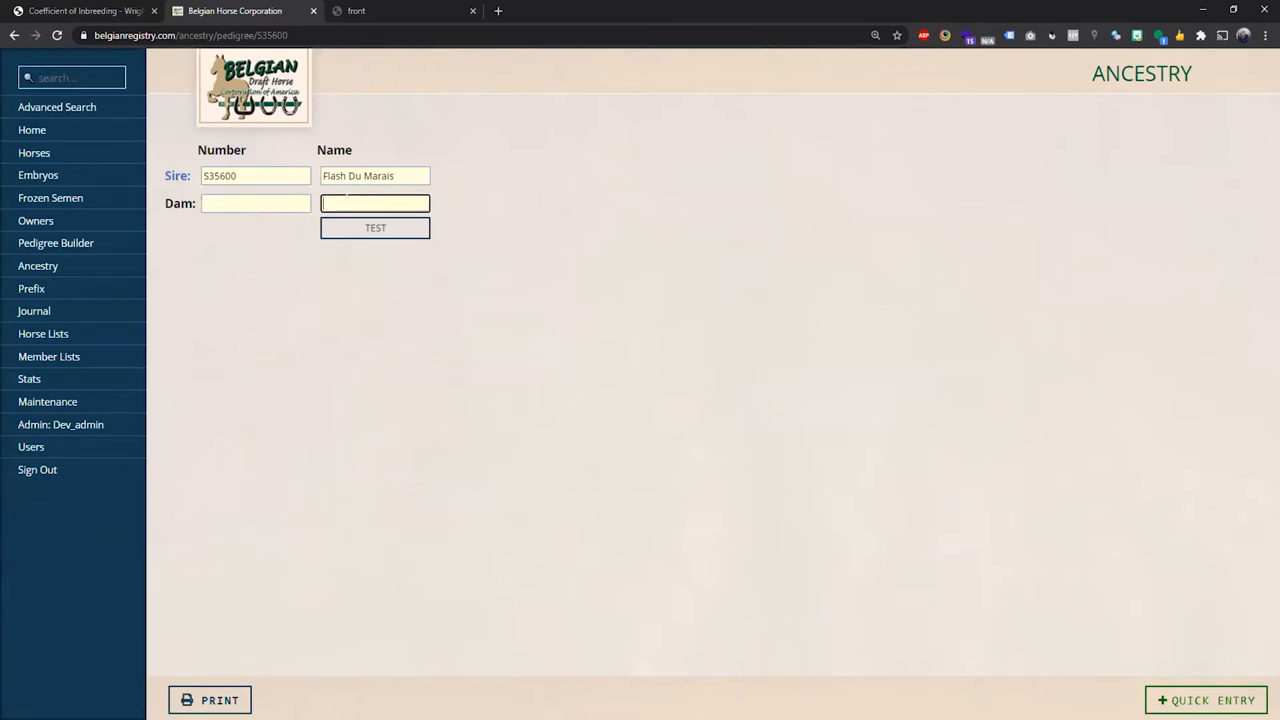
pyautogui.write('conqu')
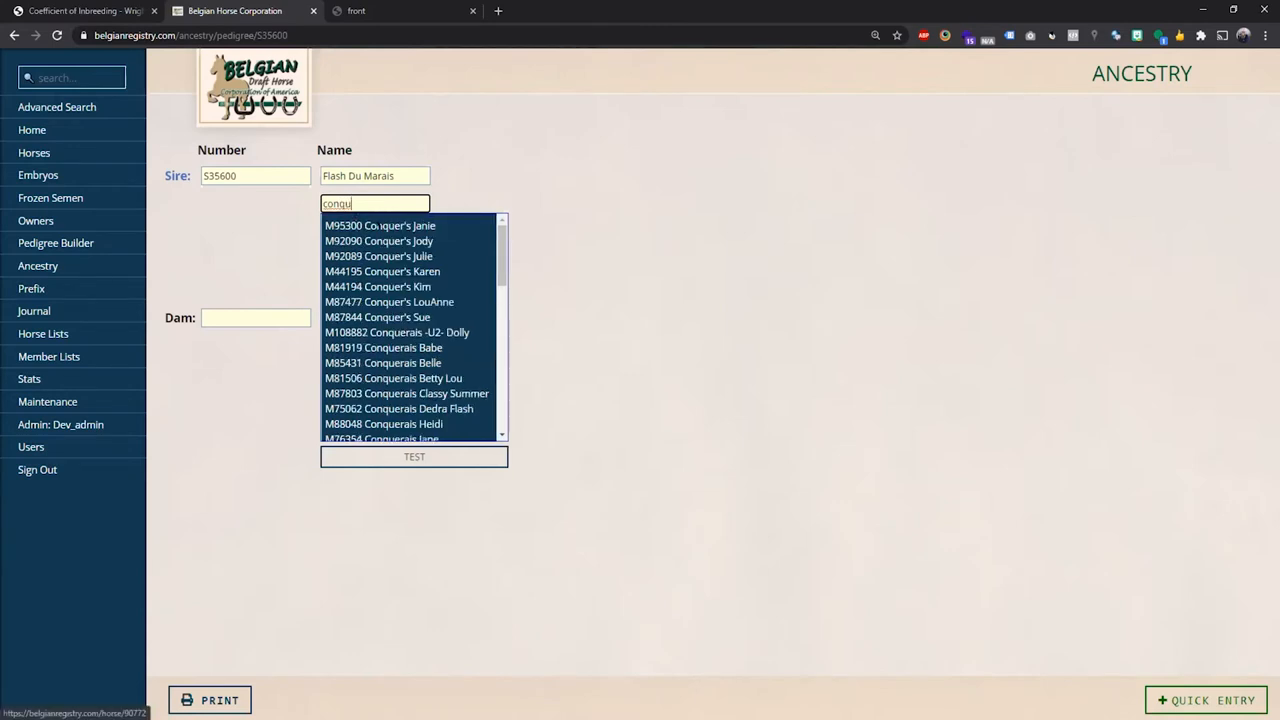
pyautogui.moveTo(420, 225)
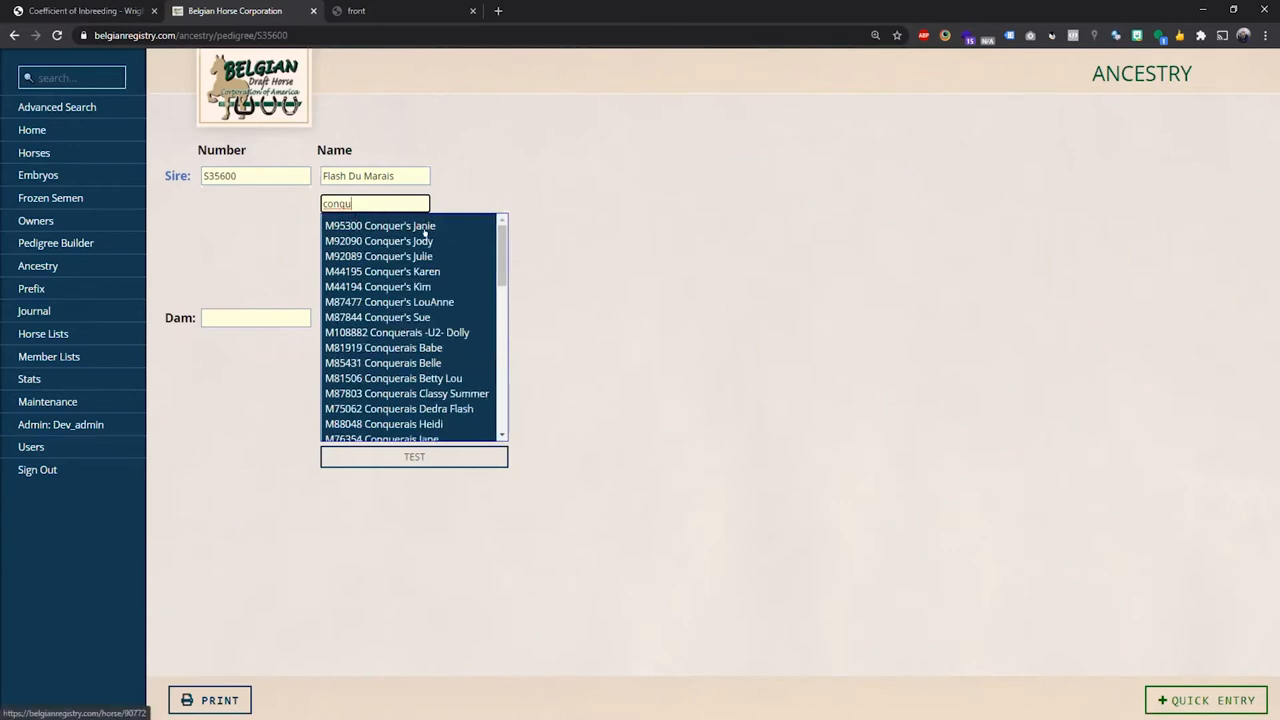
pyautogui.click(379, 241)
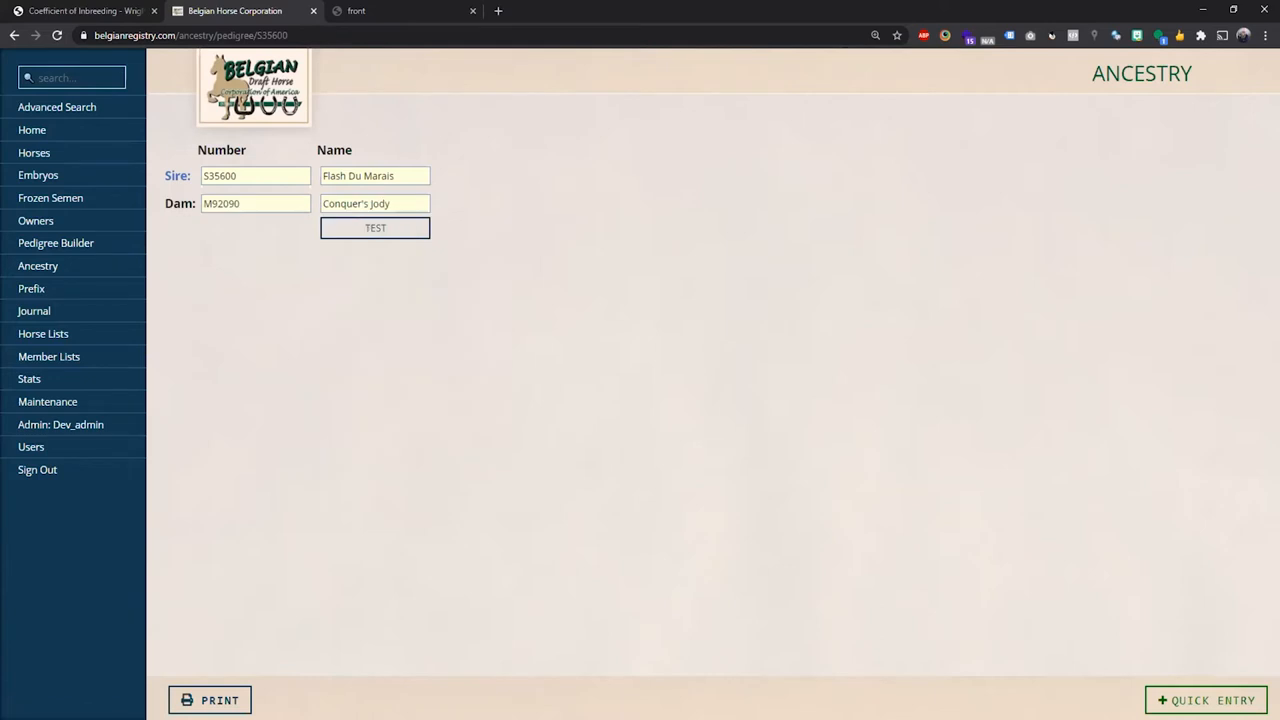
pyautogui.click(375, 227)
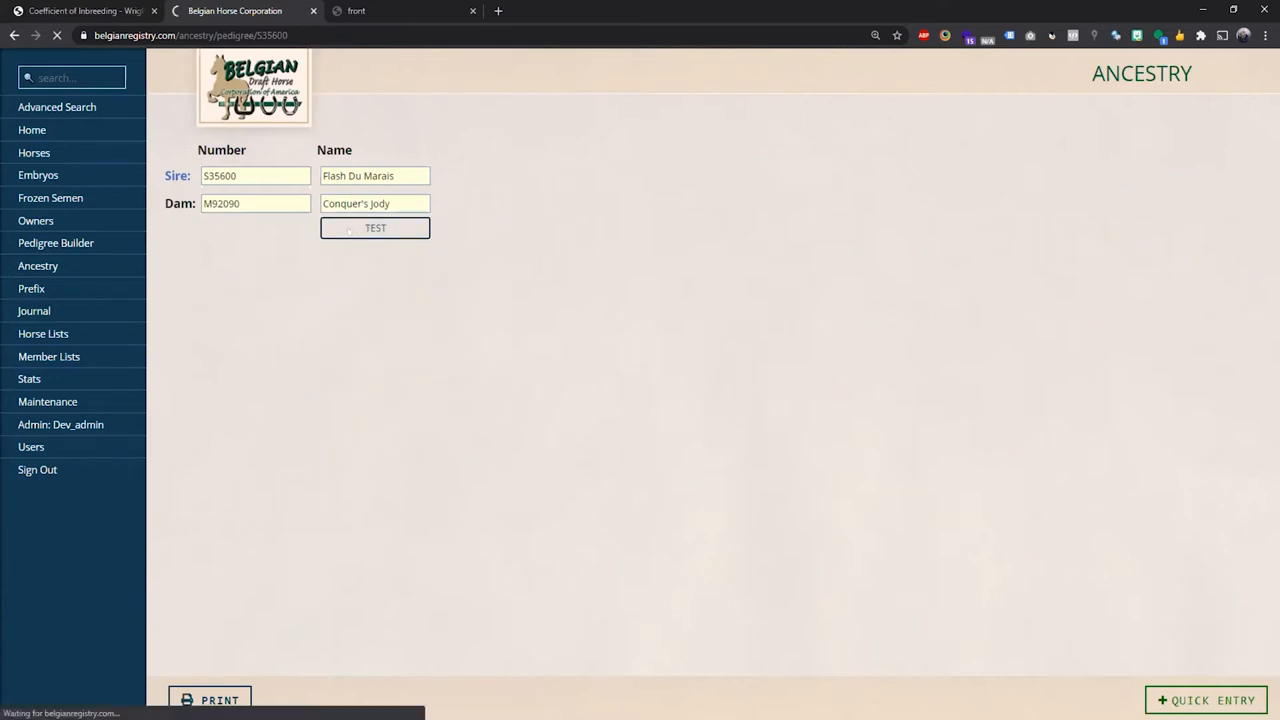
# - Show the 12% inbreeding result and scroll through the colour-marked pedigree chart
pyautogui.click(375, 228)
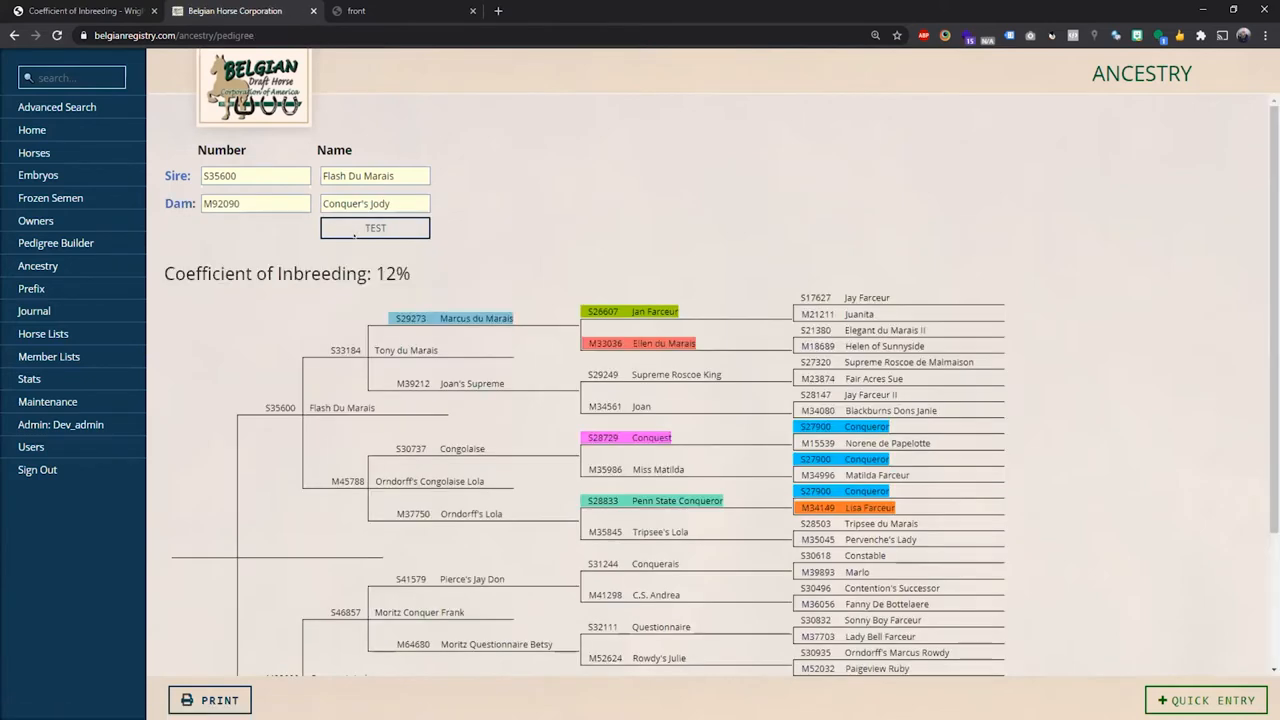
pyautogui.scroll(-3)
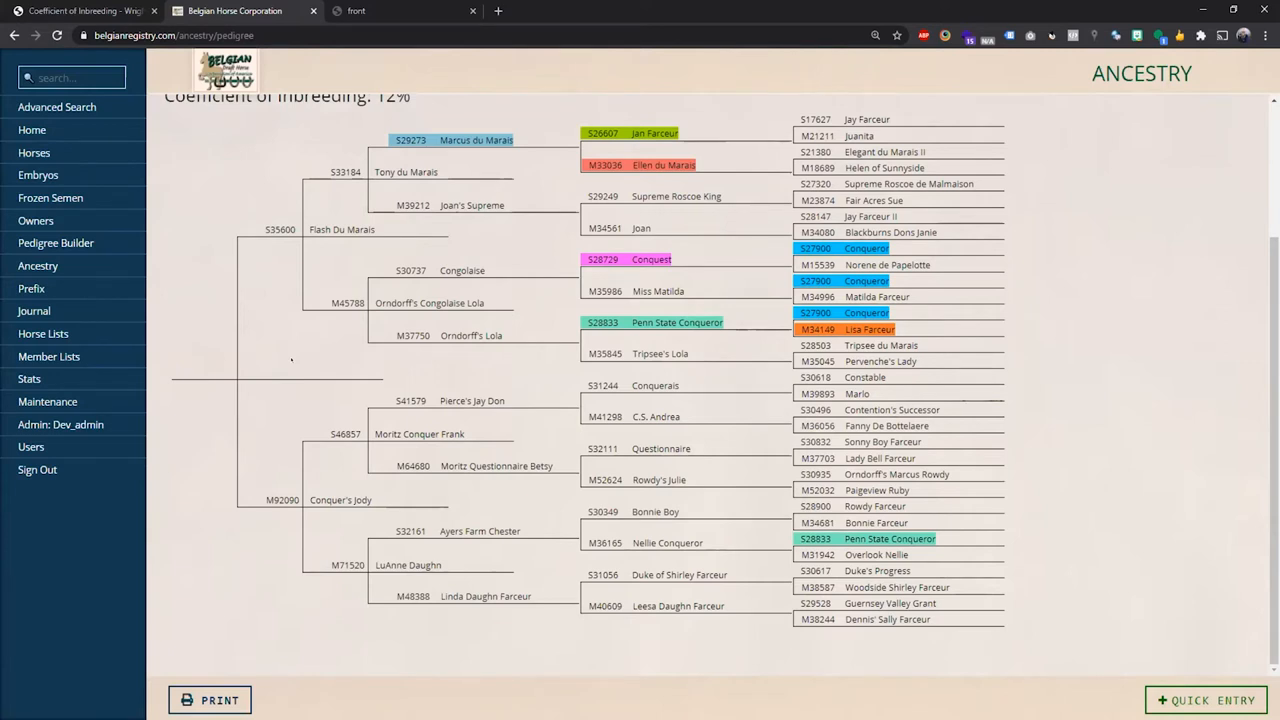
pyautogui.moveTo(335, 330)
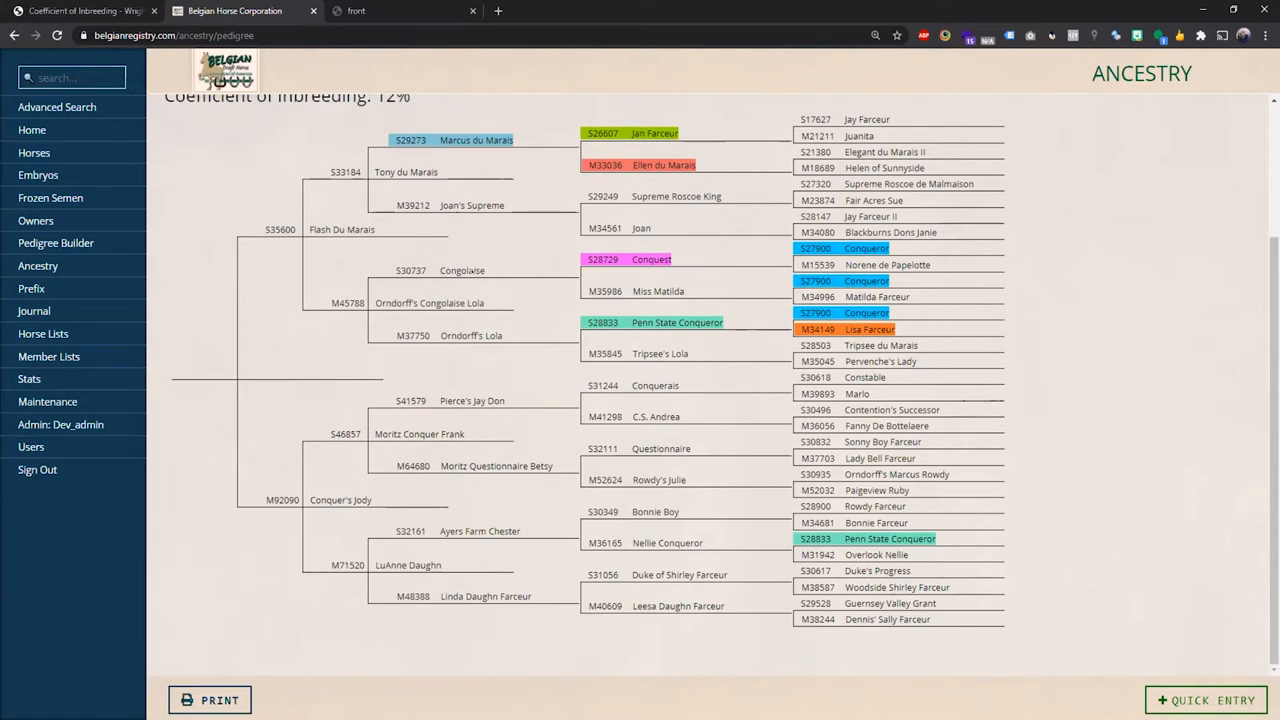
pyautogui.scroll(-3)
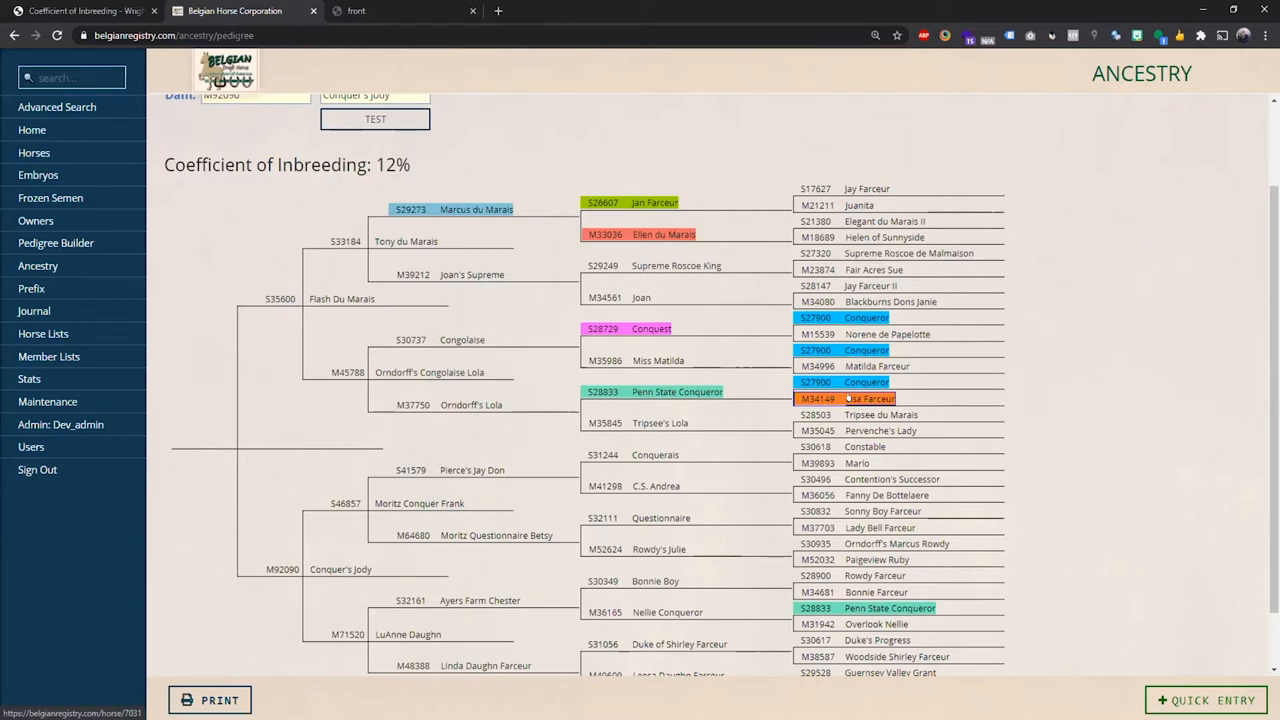
pyautogui.scroll(-3)
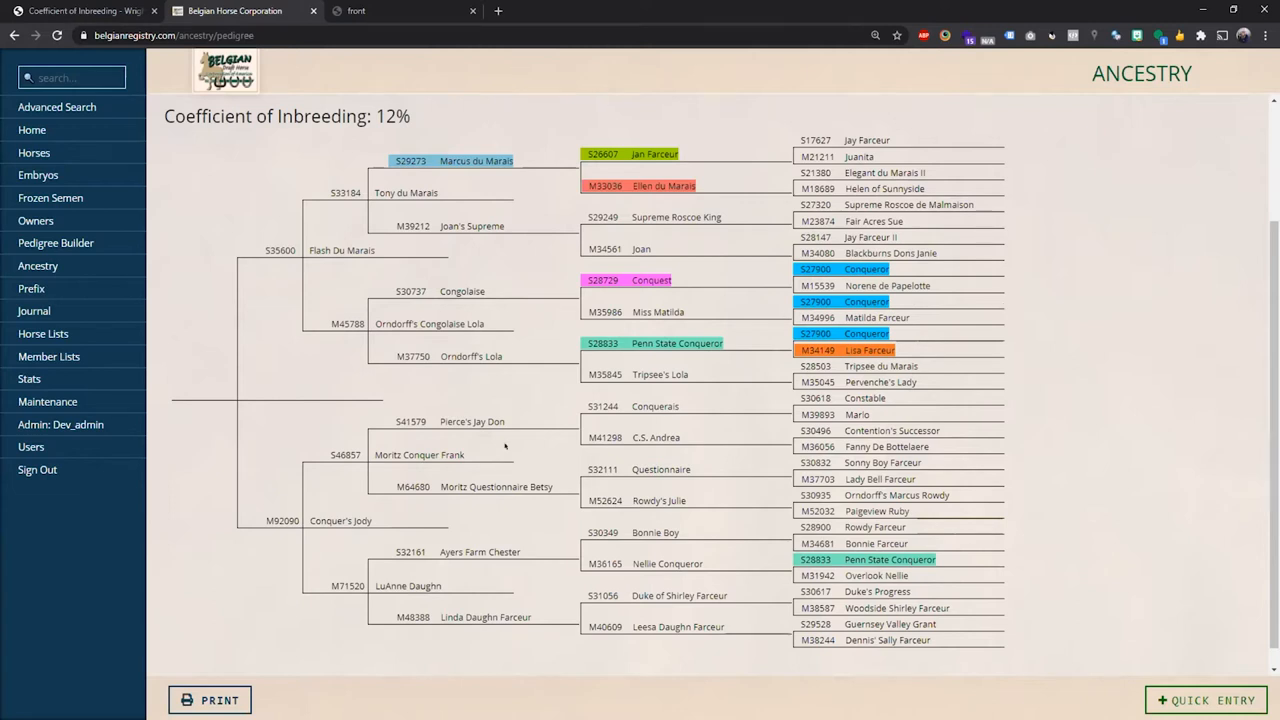
# - Open Pierce's Jay Don's horse record from the pedigree and scroll through its details
pyautogui.click(472, 421)
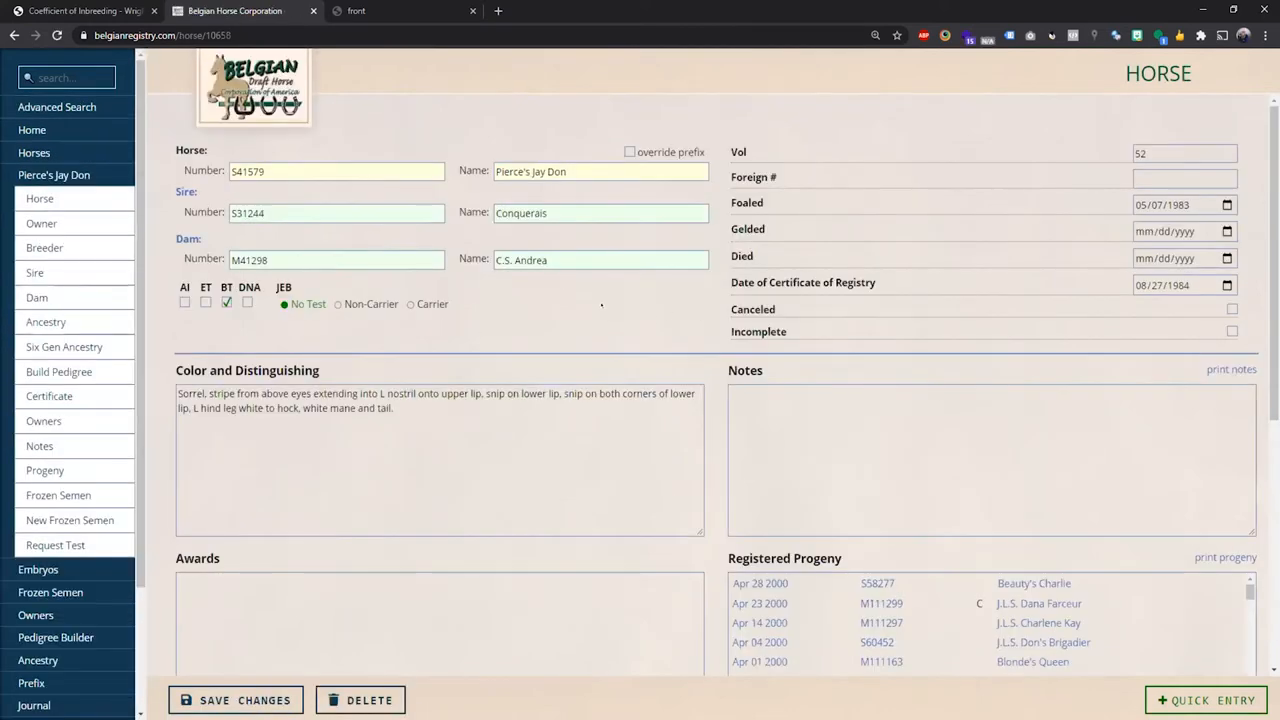
pyautogui.scroll(-3)
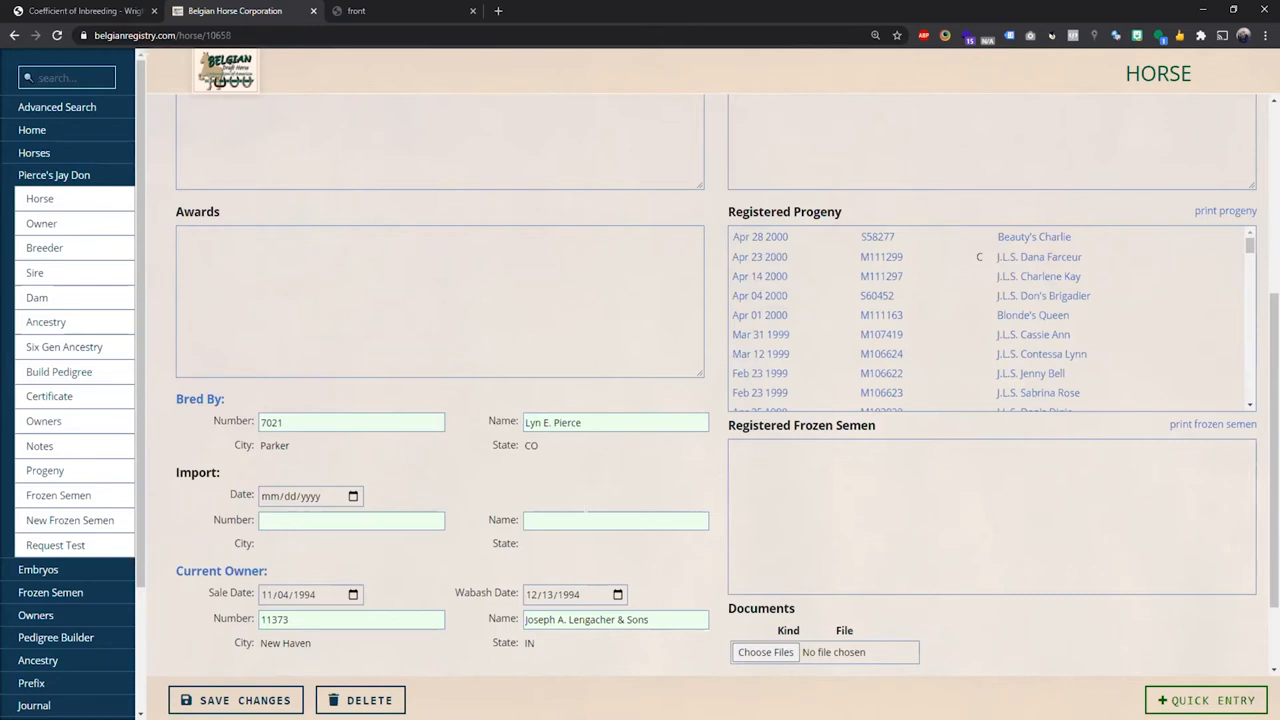
pyautogui.moveTo(590, 480)
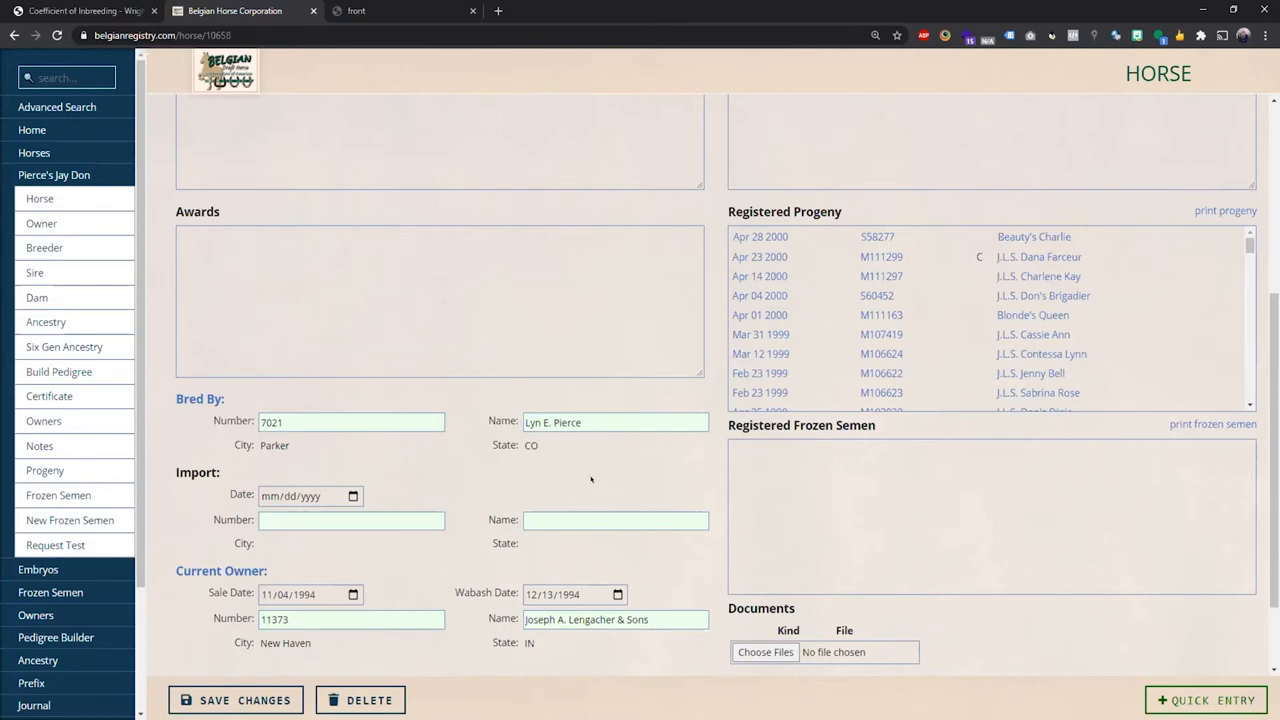
pyautogui.moveTo(600, 460)
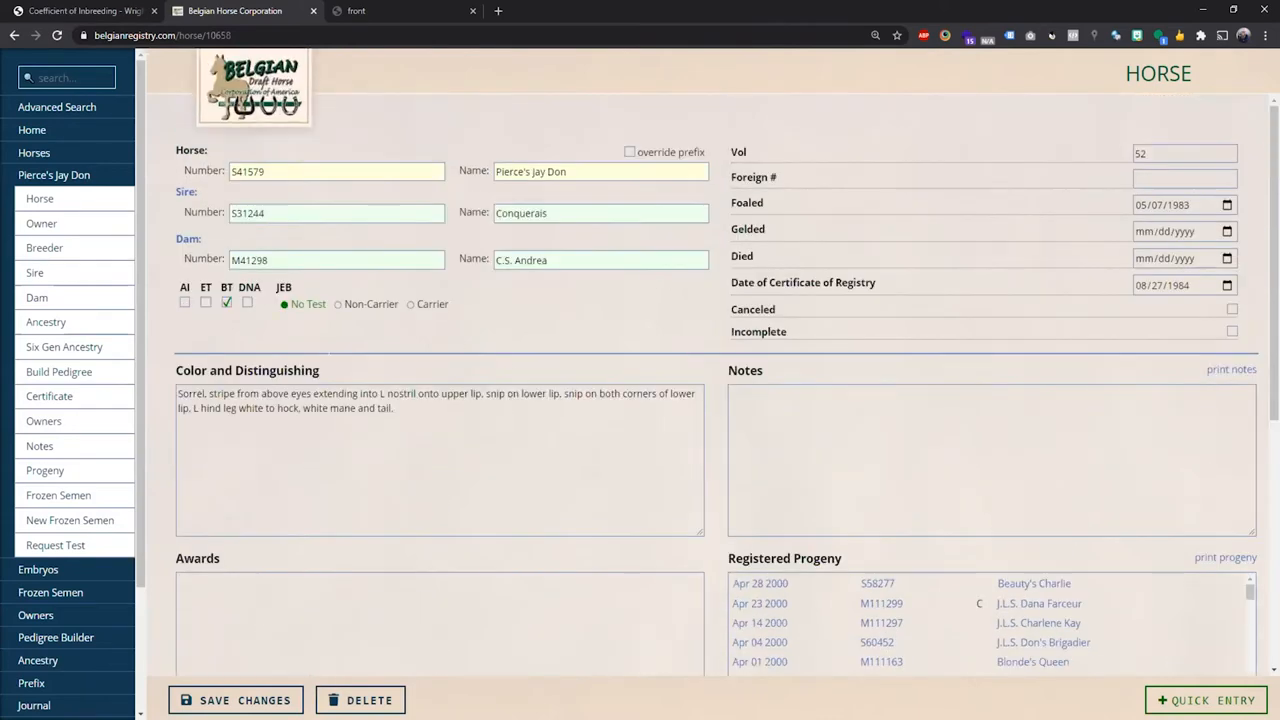
pyautogui.scroll(-3)
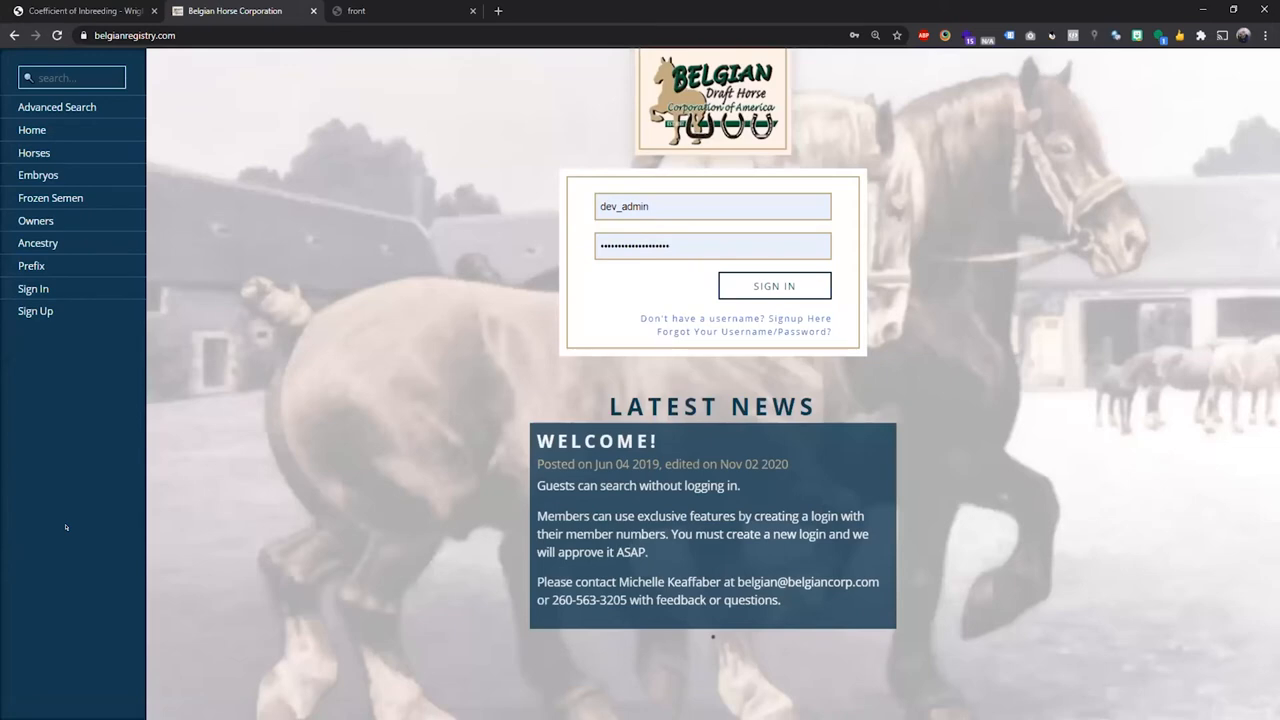
pyautogui.moveTo(33, 152)
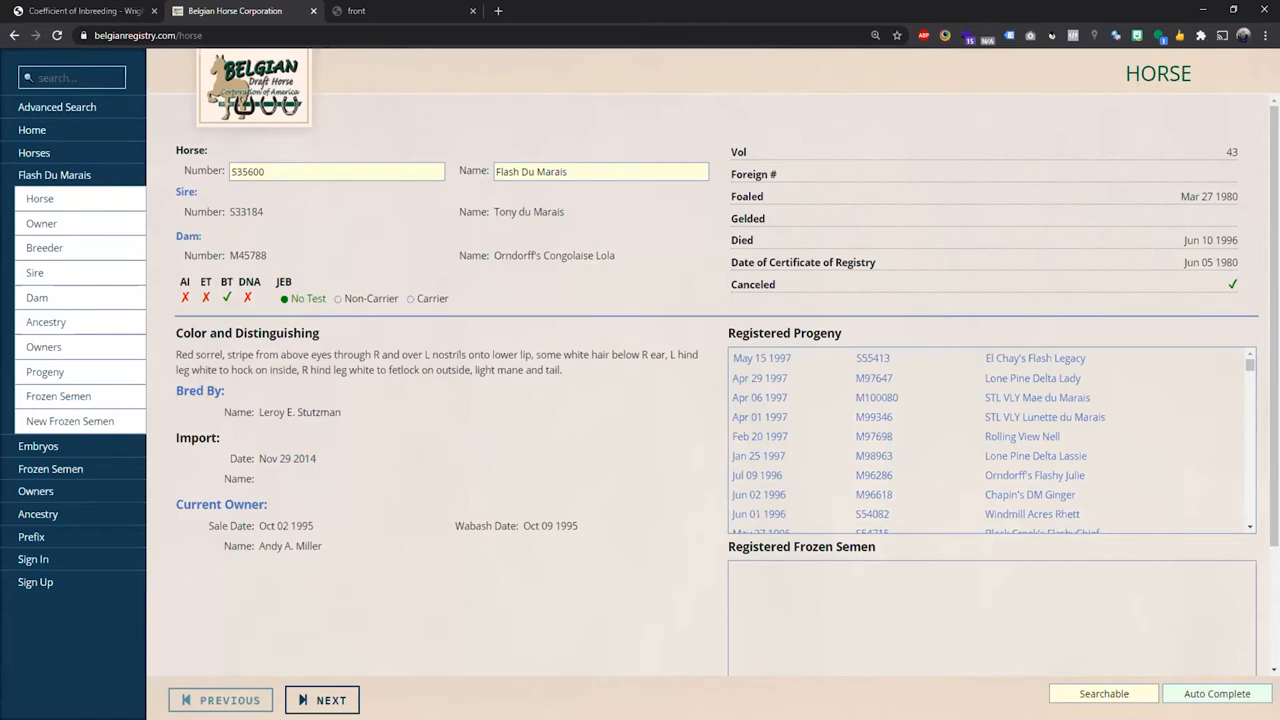
pyautogui.moveTo(221, 504)
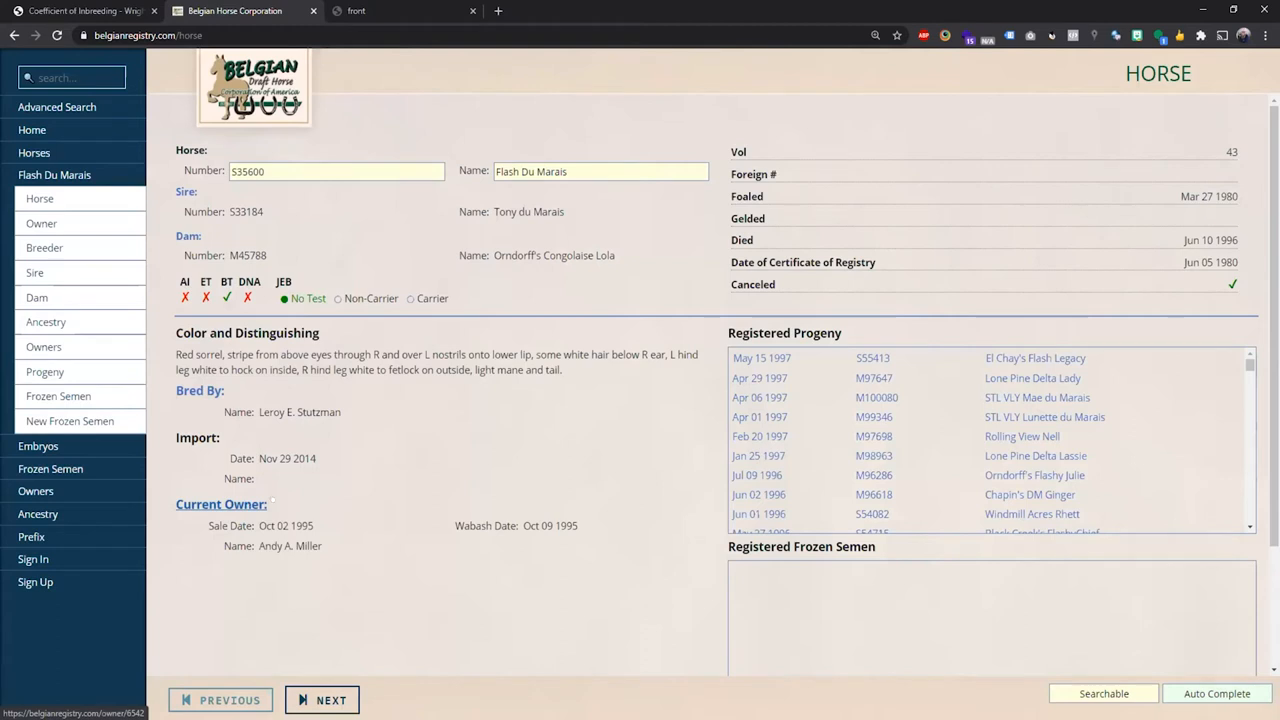
pyautogui.click(221, 504)
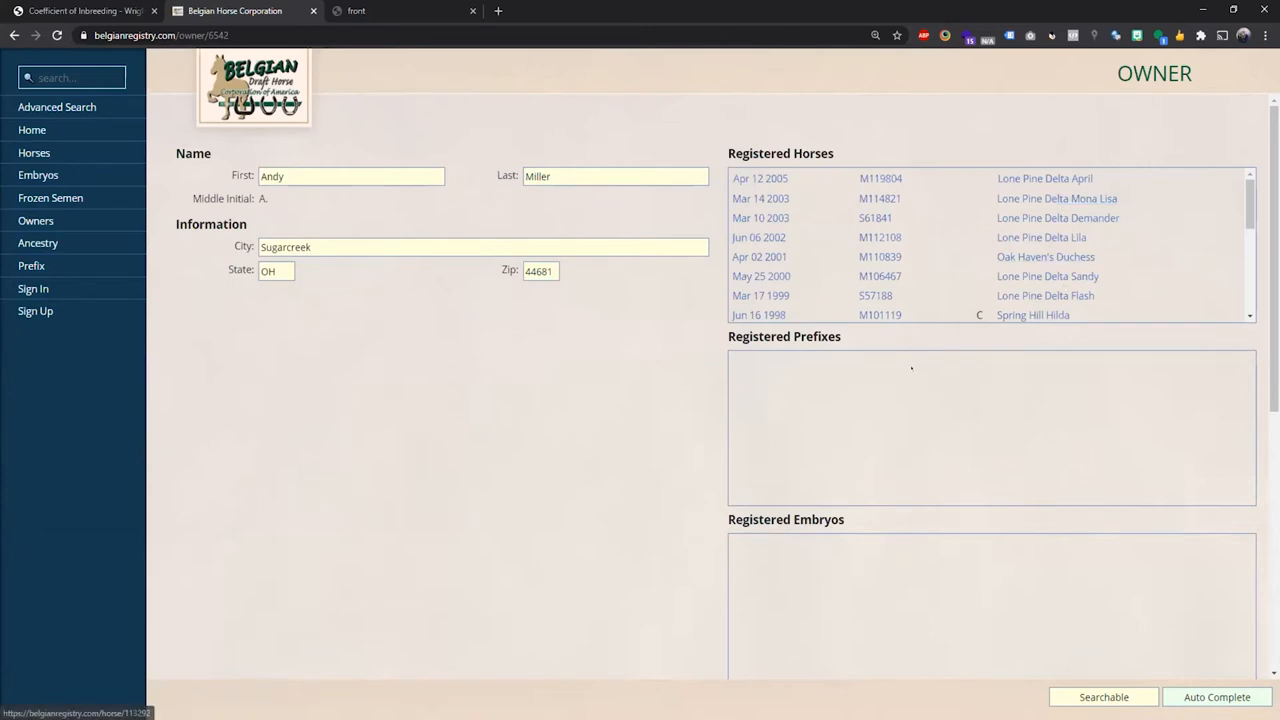
pyautogui.moveTo(640, 360)
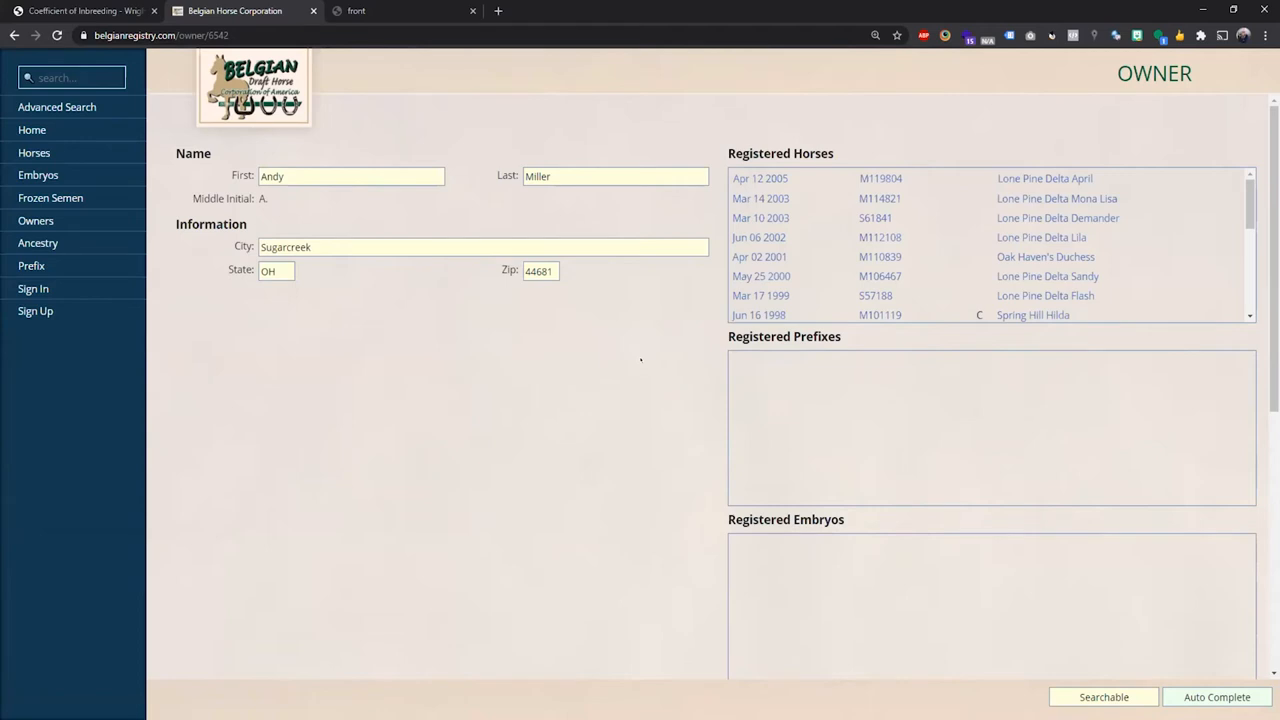
pyautogui.moveTo(800, 253)
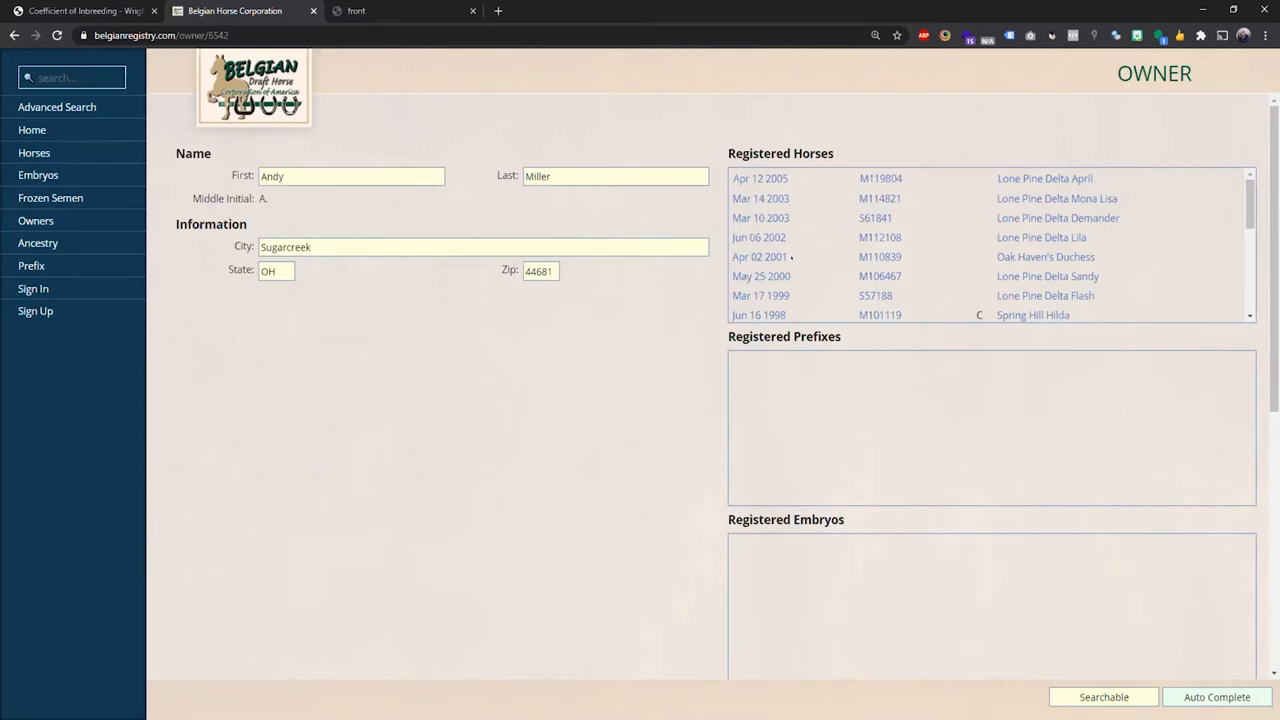
pyautogui.moveTo(1117, 183)
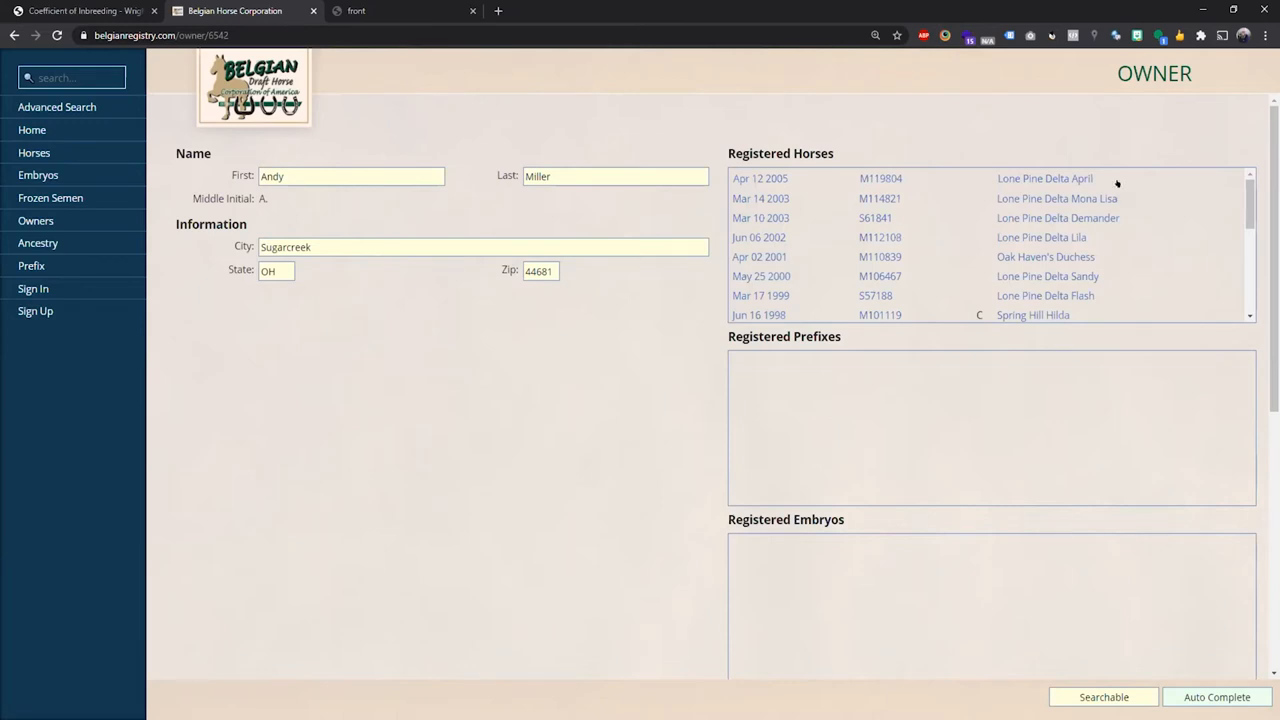
pyautogui.scroll(-3)
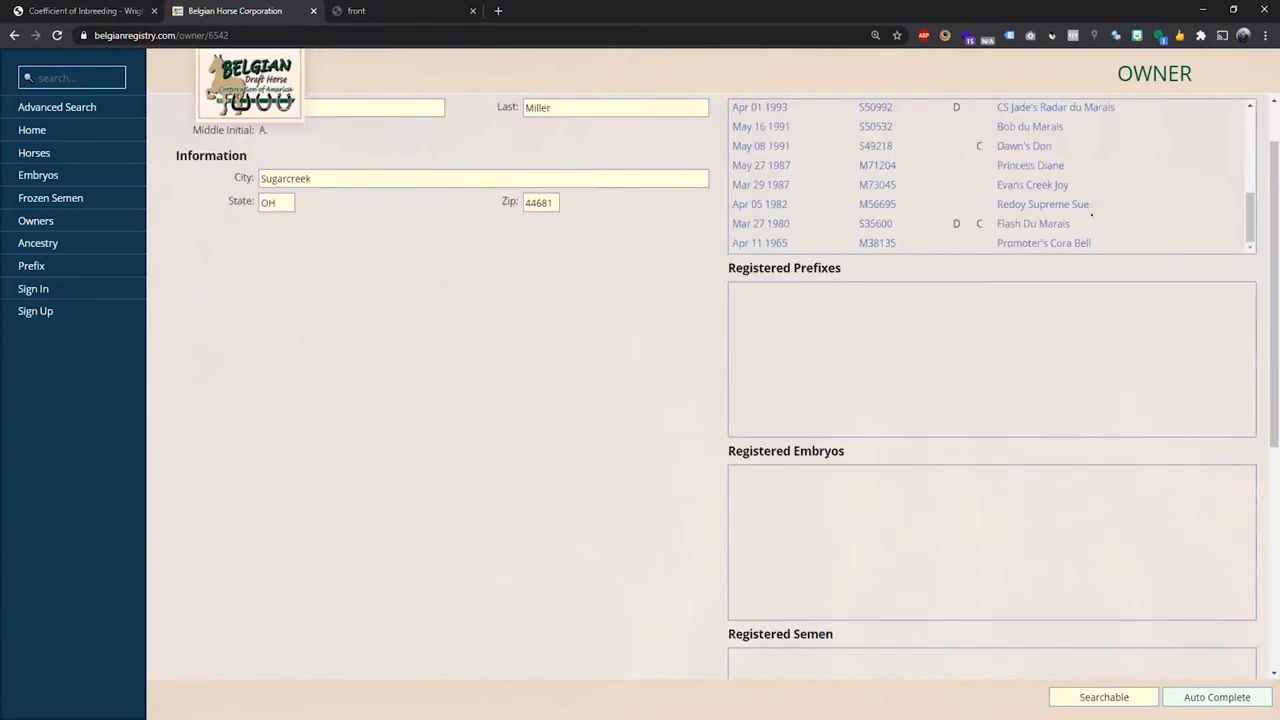
pyautogui.write('Andy')
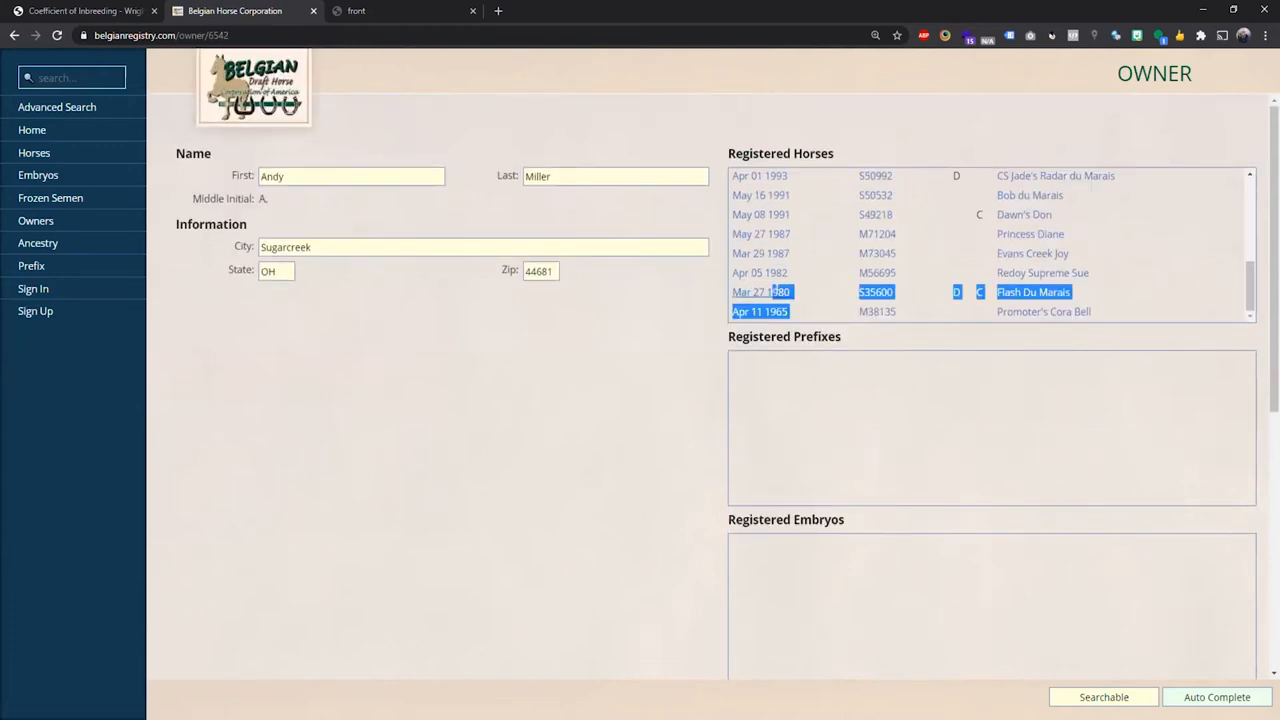
pyautogui.click(760, 311)
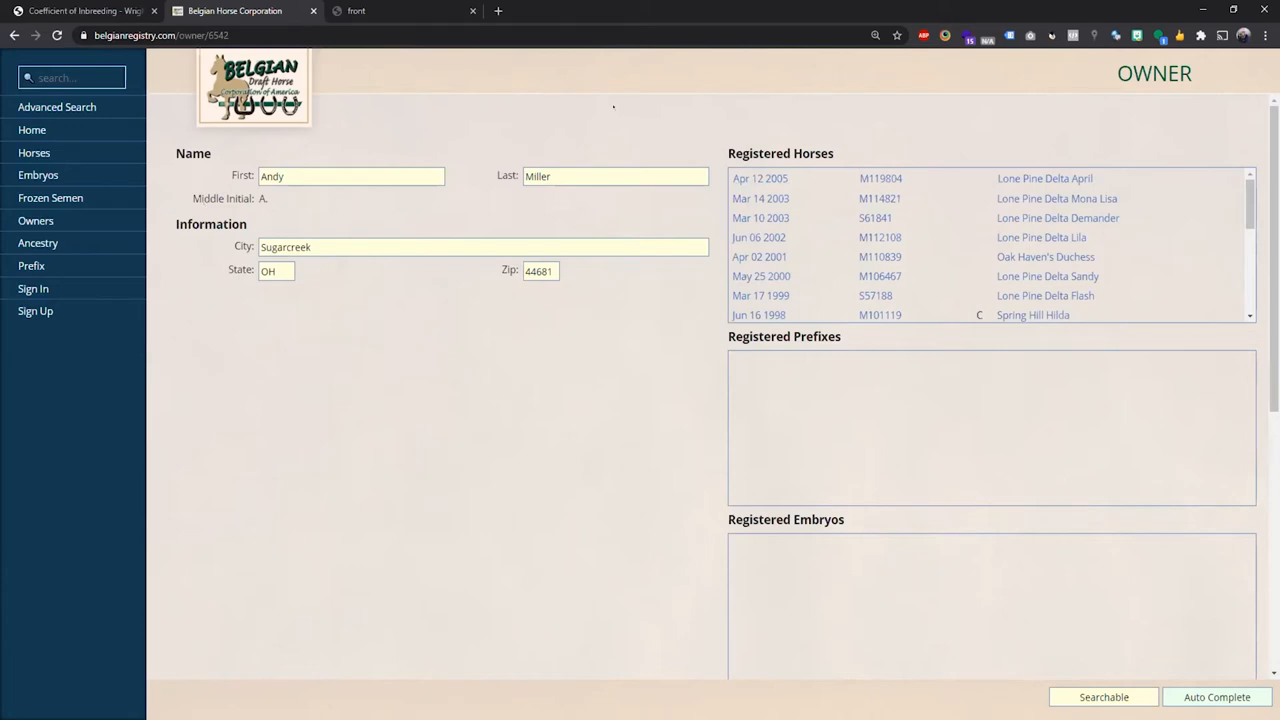
# - Preview the mobile layout and open Flash Du Marais from the owner's registered horses
pyautogui.press('F12')
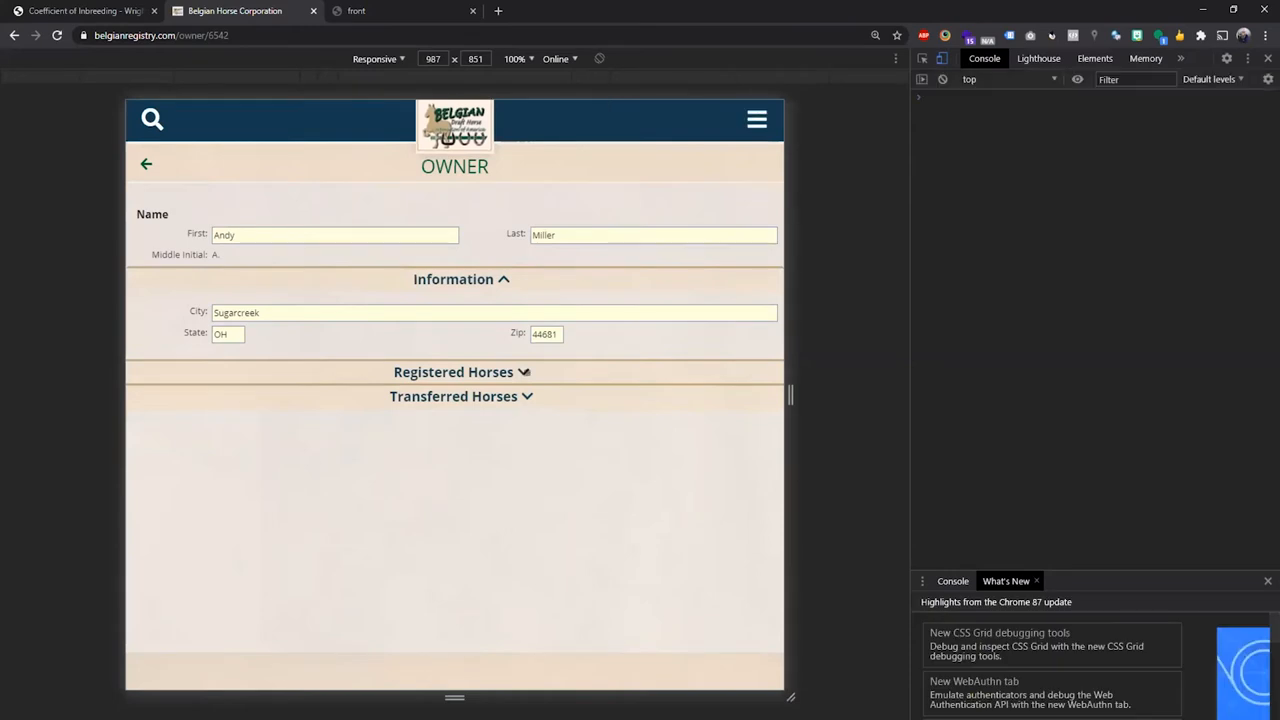
pyautogui.click(453, 372)
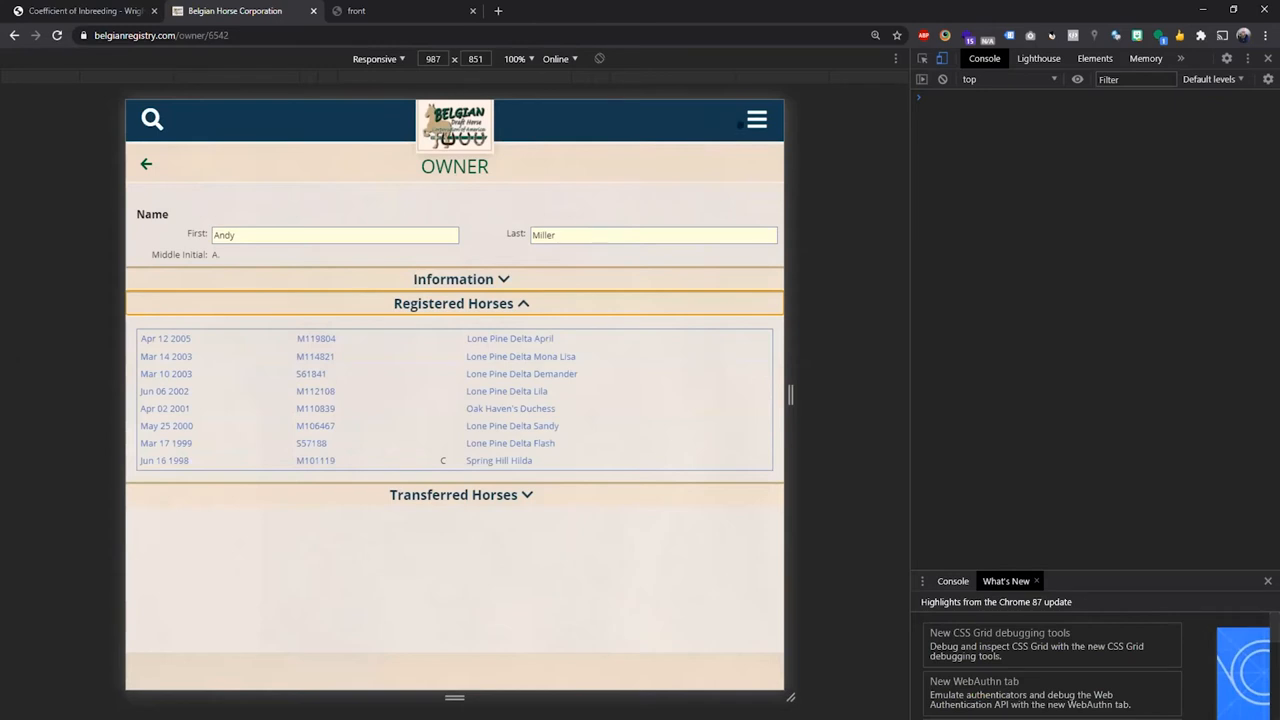
pyautogui.click(756, 119)
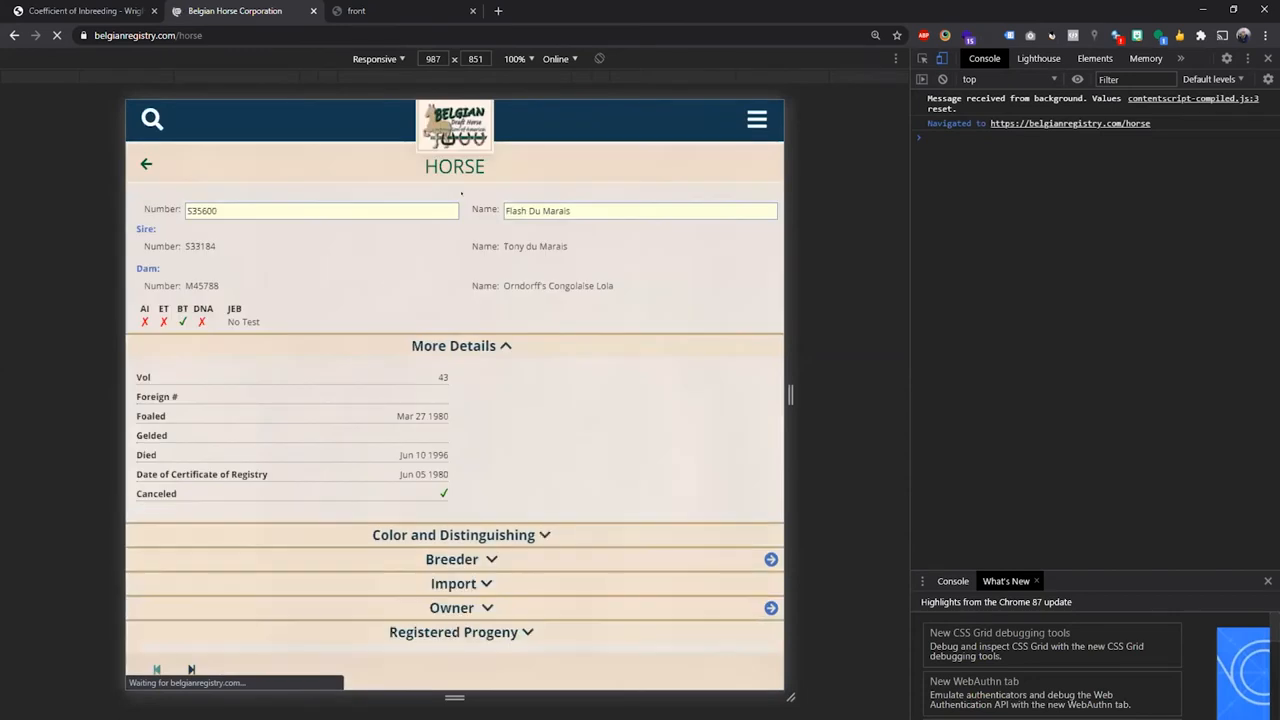
# - Review Flash Du Marais's colour and breeder, then open the breeder's owner record and menu
pyautogui.click(461, 345)
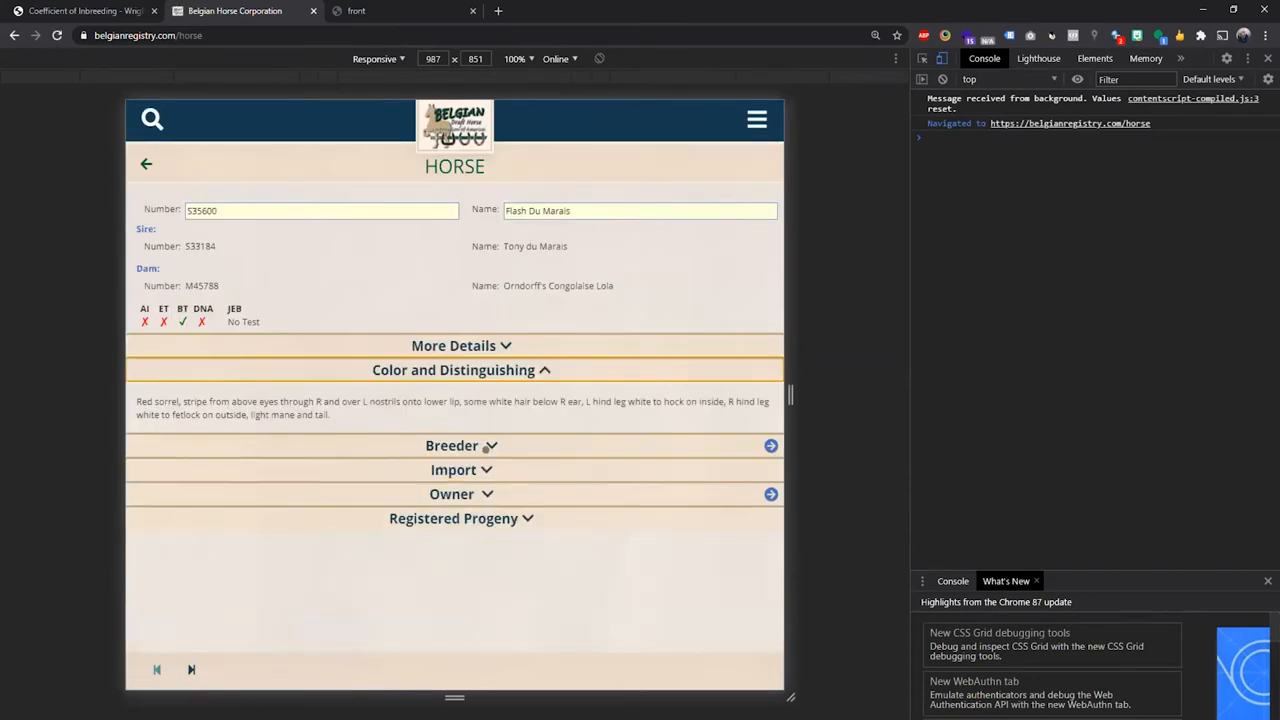
pyautogui.click(461, 370)
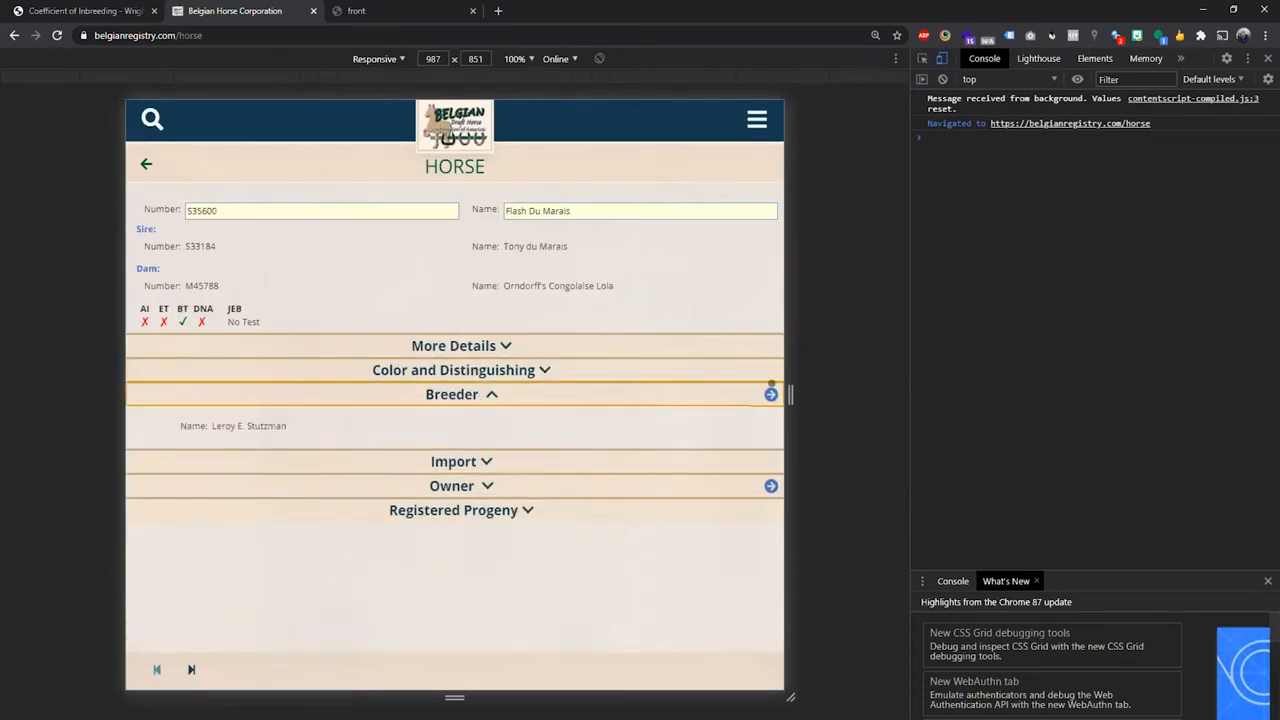
pyautogui.click(770, 394)
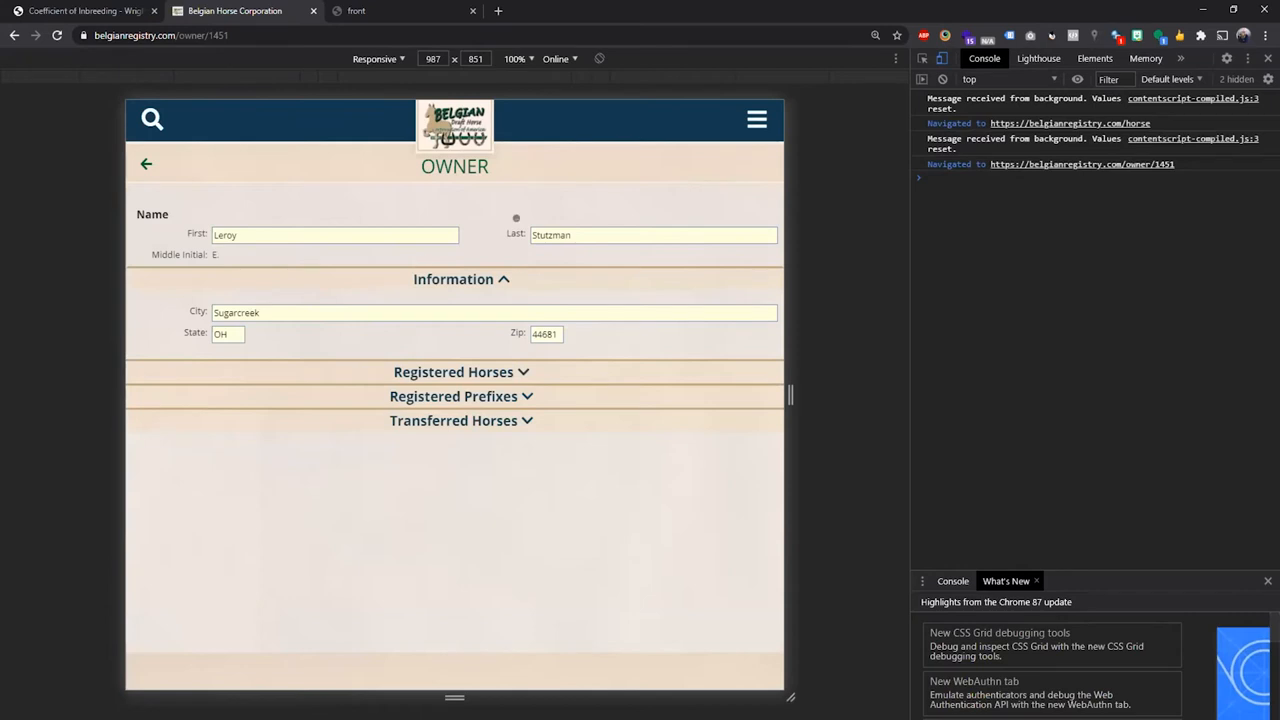
pyautogui.moveTo(495, 214)
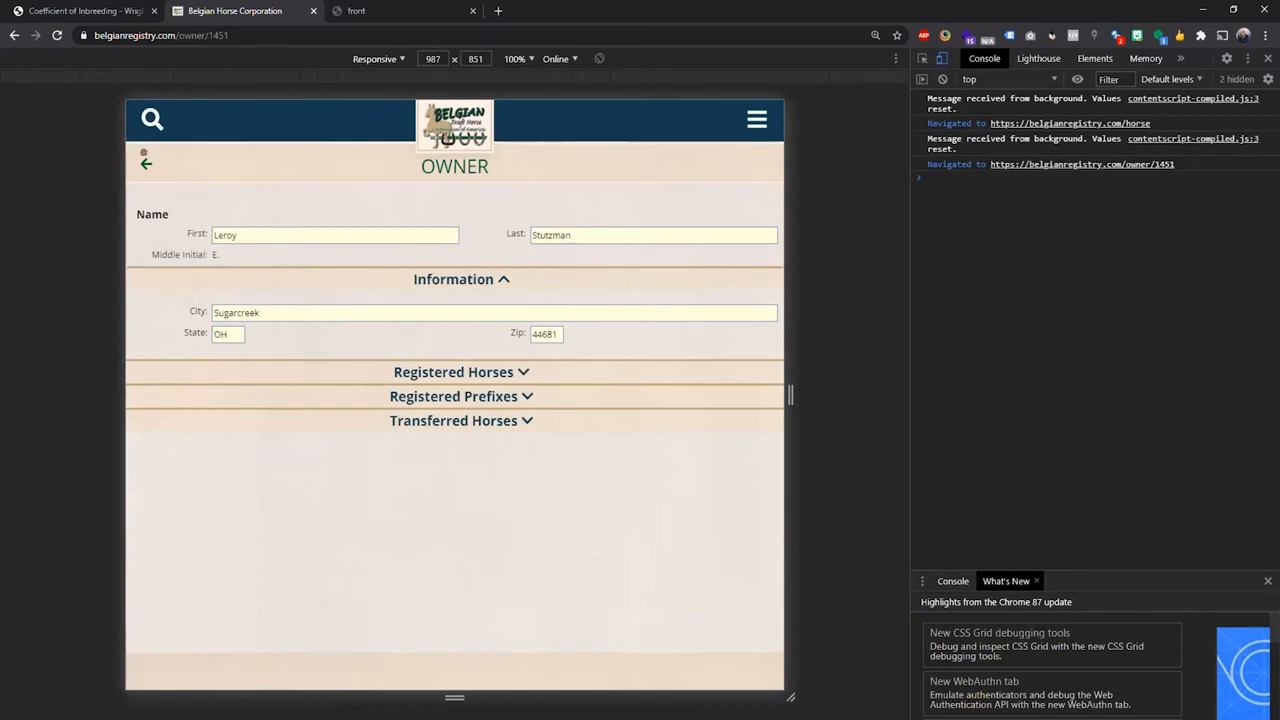
pyautogui.click(151, 119)
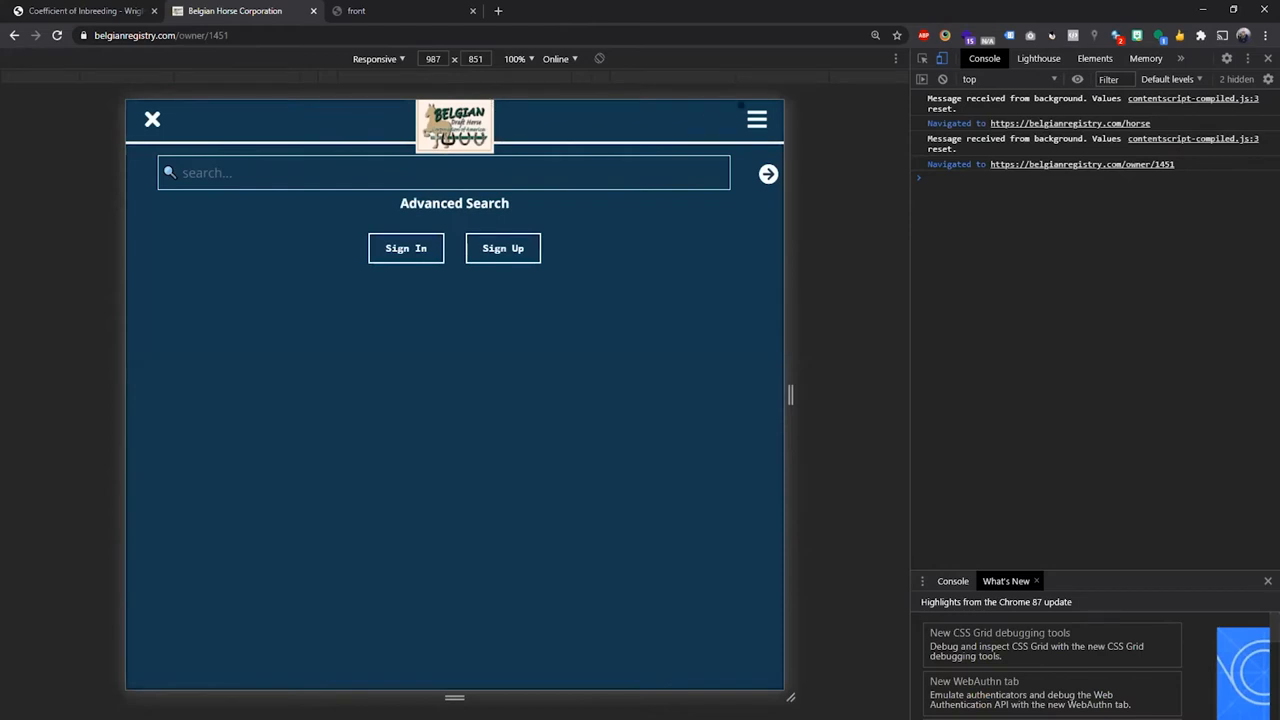
# - Go to the registry home page from the mobile menu
pyautogui.click(757, 119)
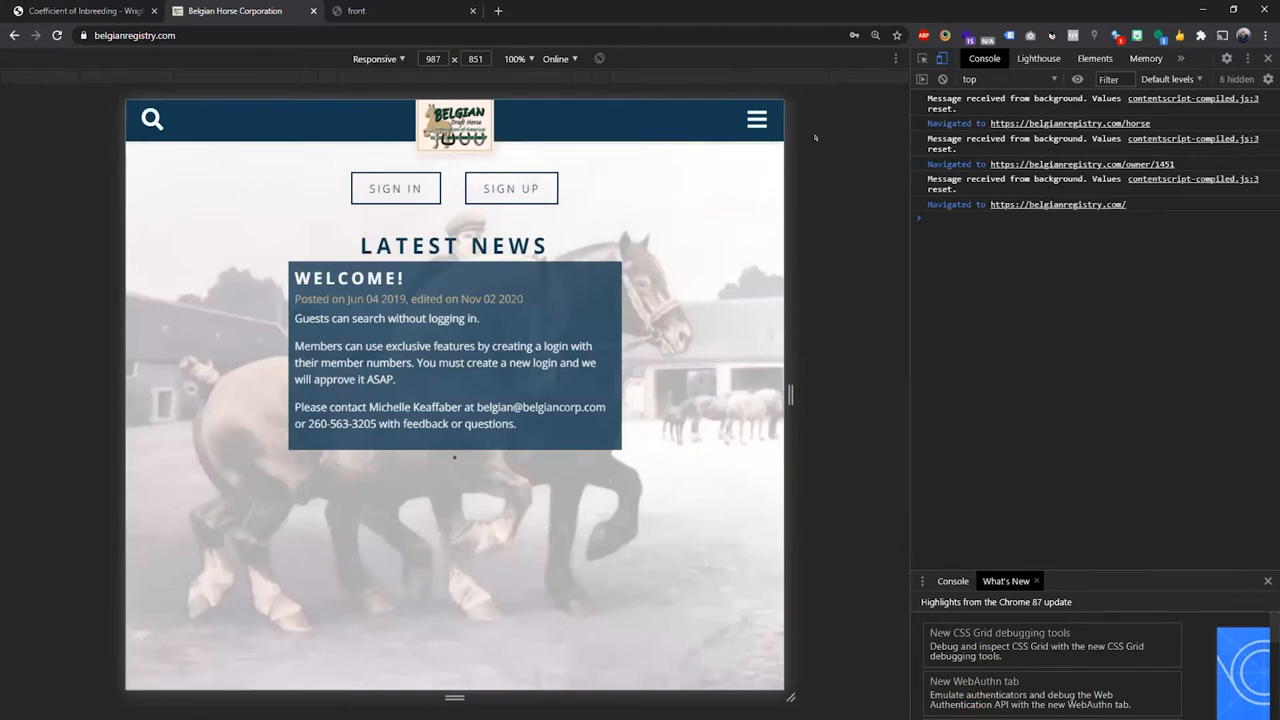
pyautogui.moveTo(847, 184)
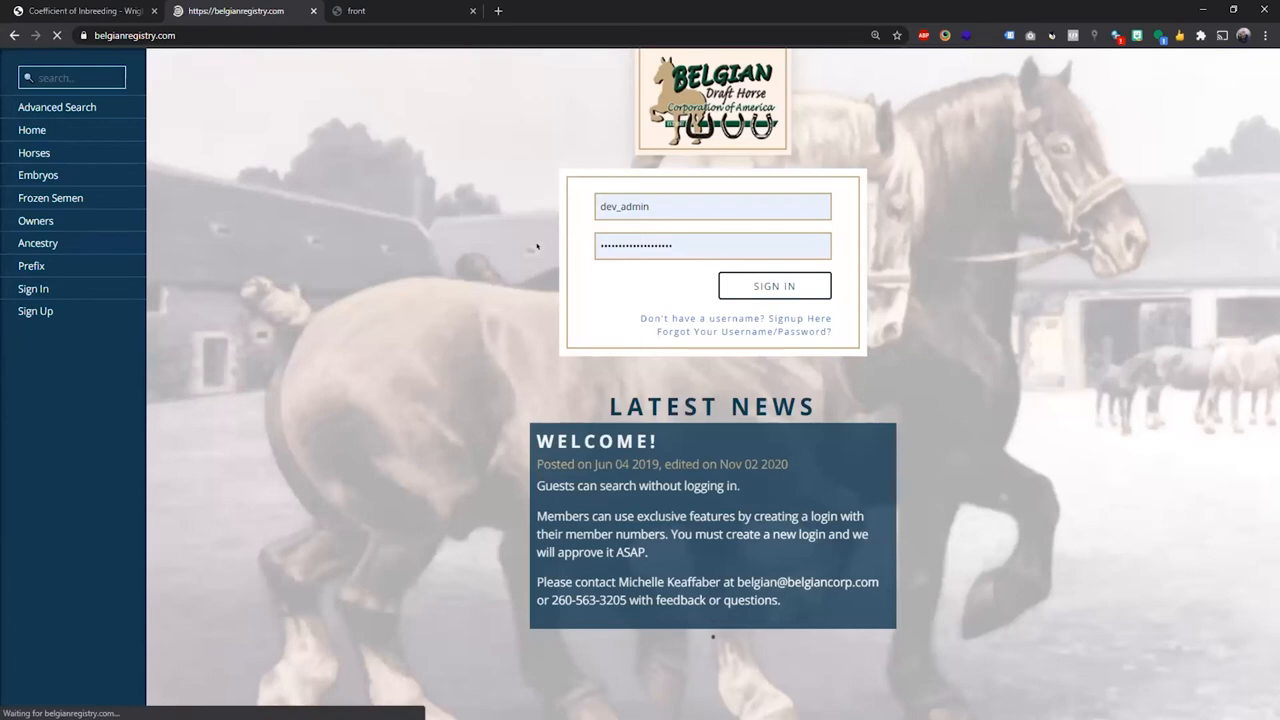
# - Sign in with the entered credentials and open Journal Entry from the sidebar's Journal section
pyautogui.click(774, 285)
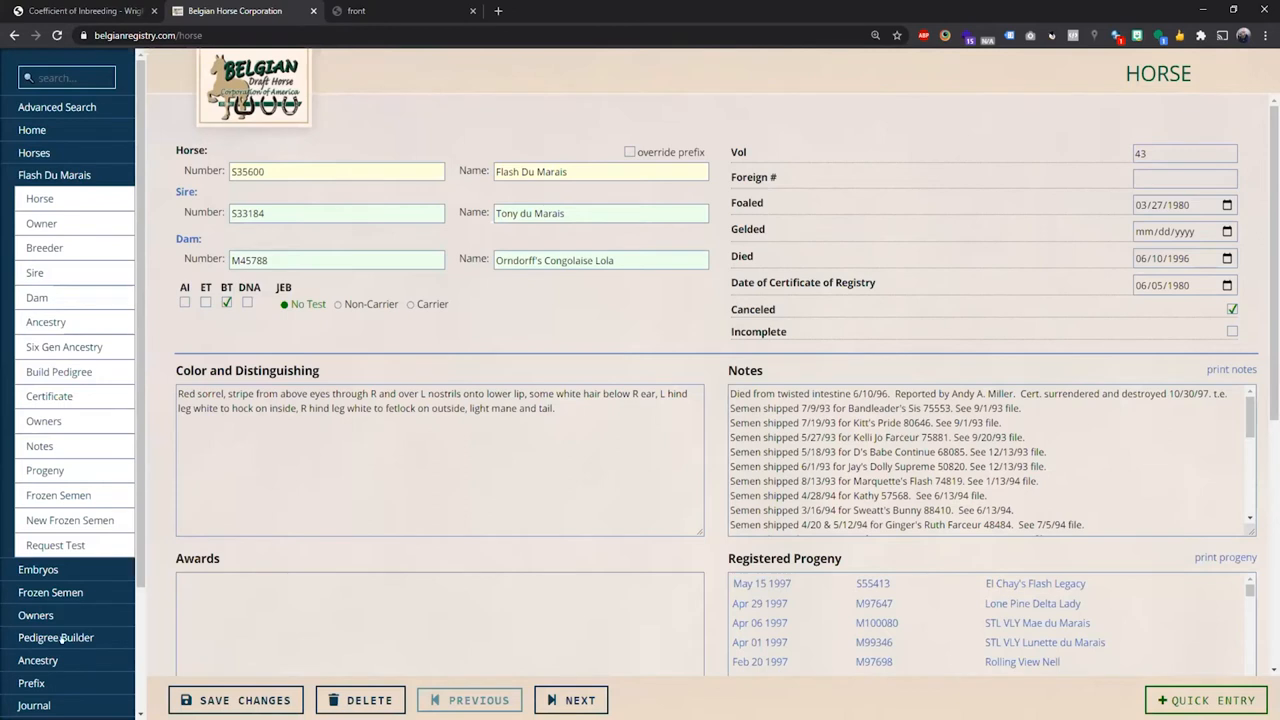
pyautogui.click(34, 333)
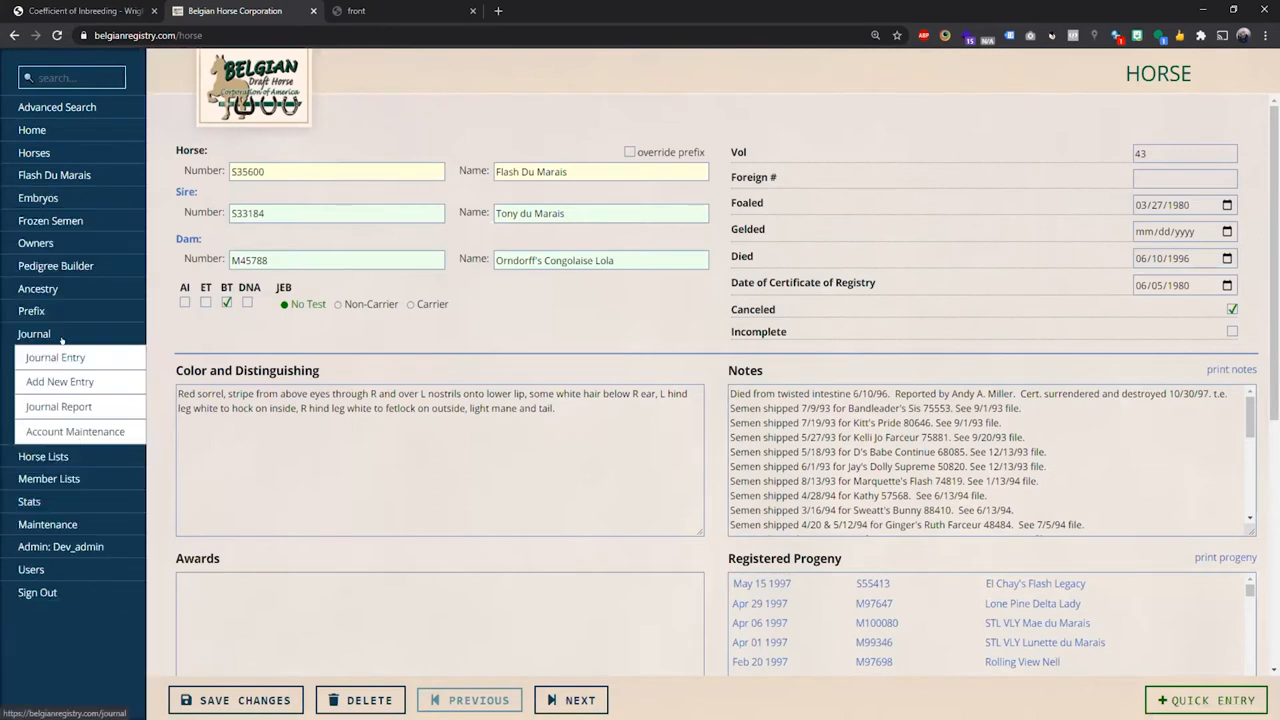
pyautogui.click(33, 333)
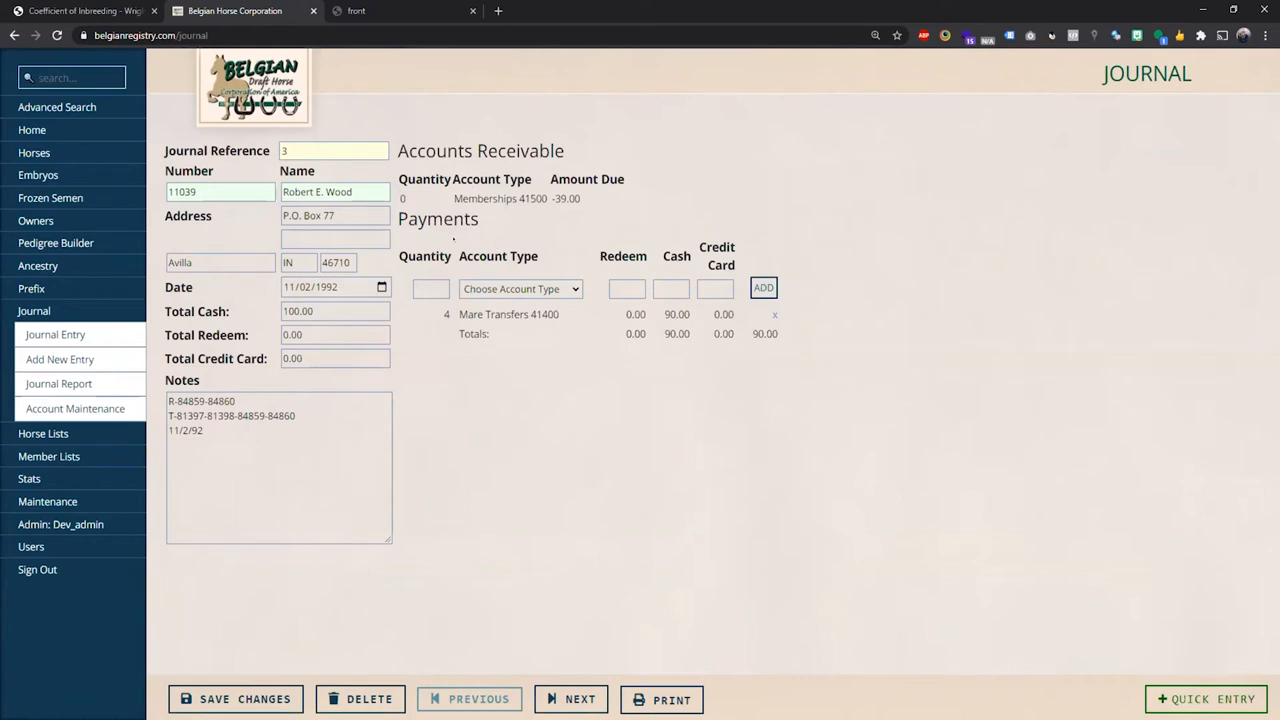
pyautogui.doubleClick(416, 151)
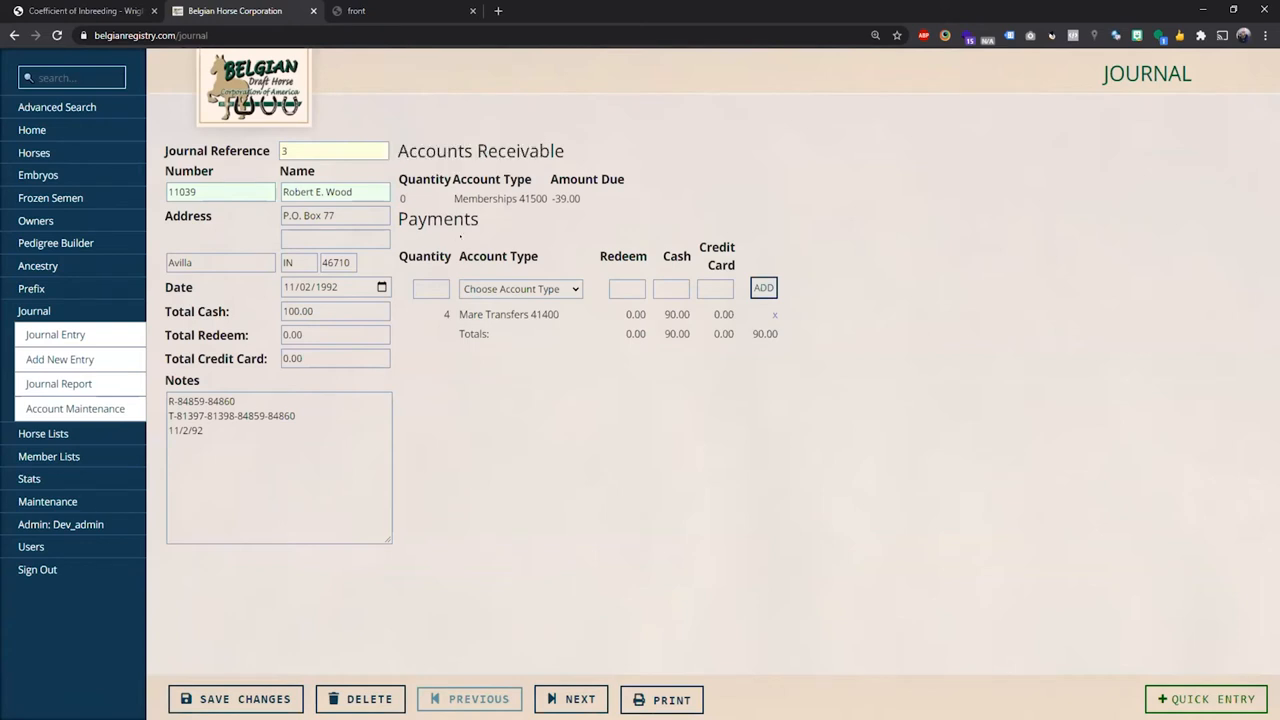
pyautogui.doubleClick(502, 314)
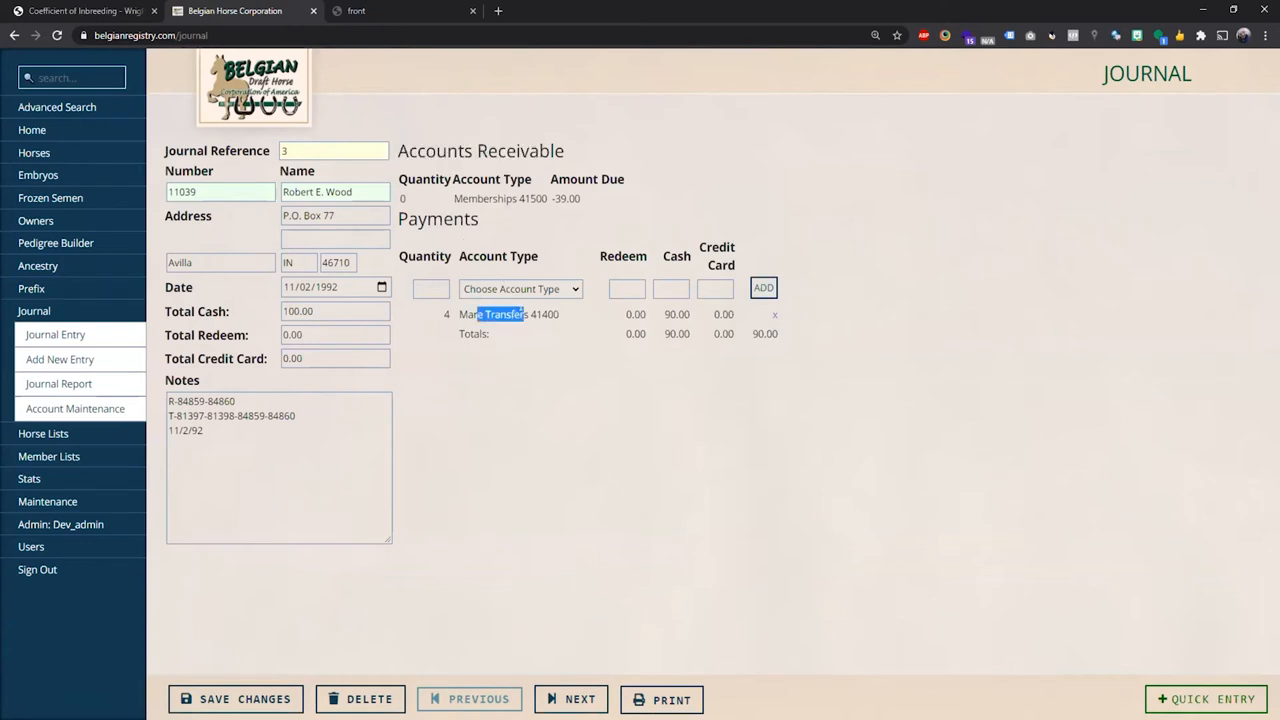
pyautogui.click(520, 288)
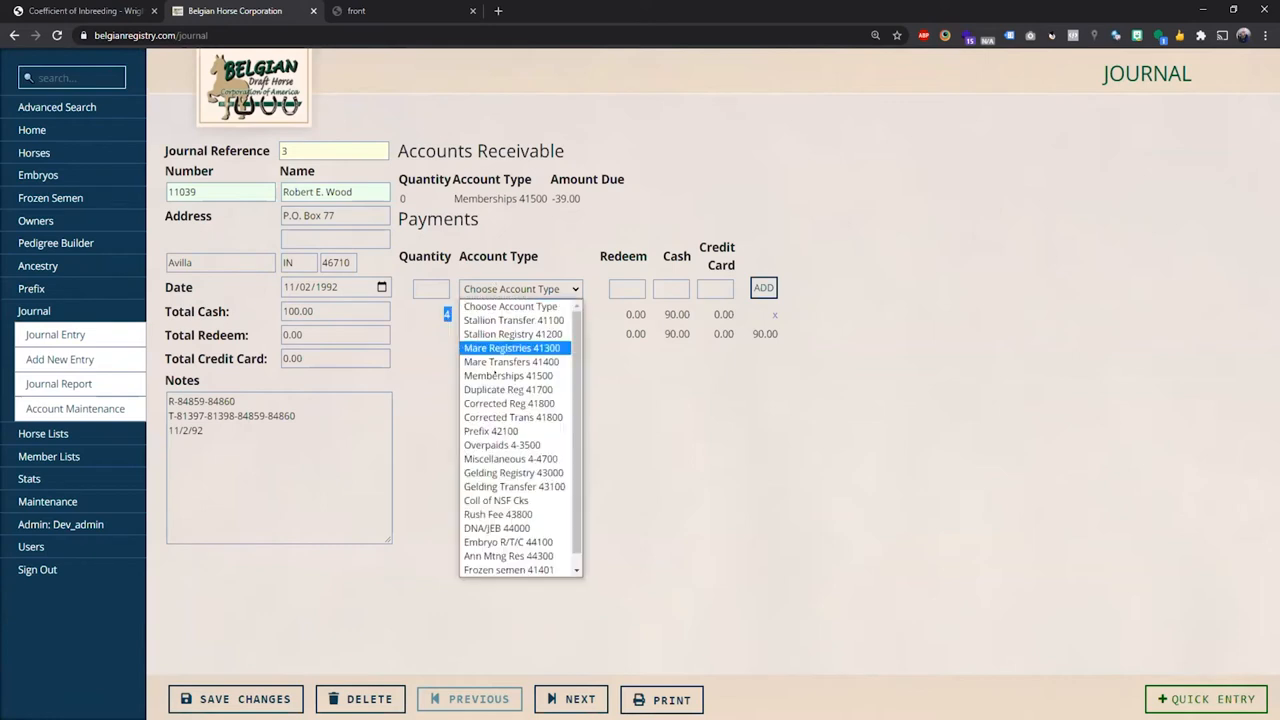
pyautogui.moveTo(508, 389)
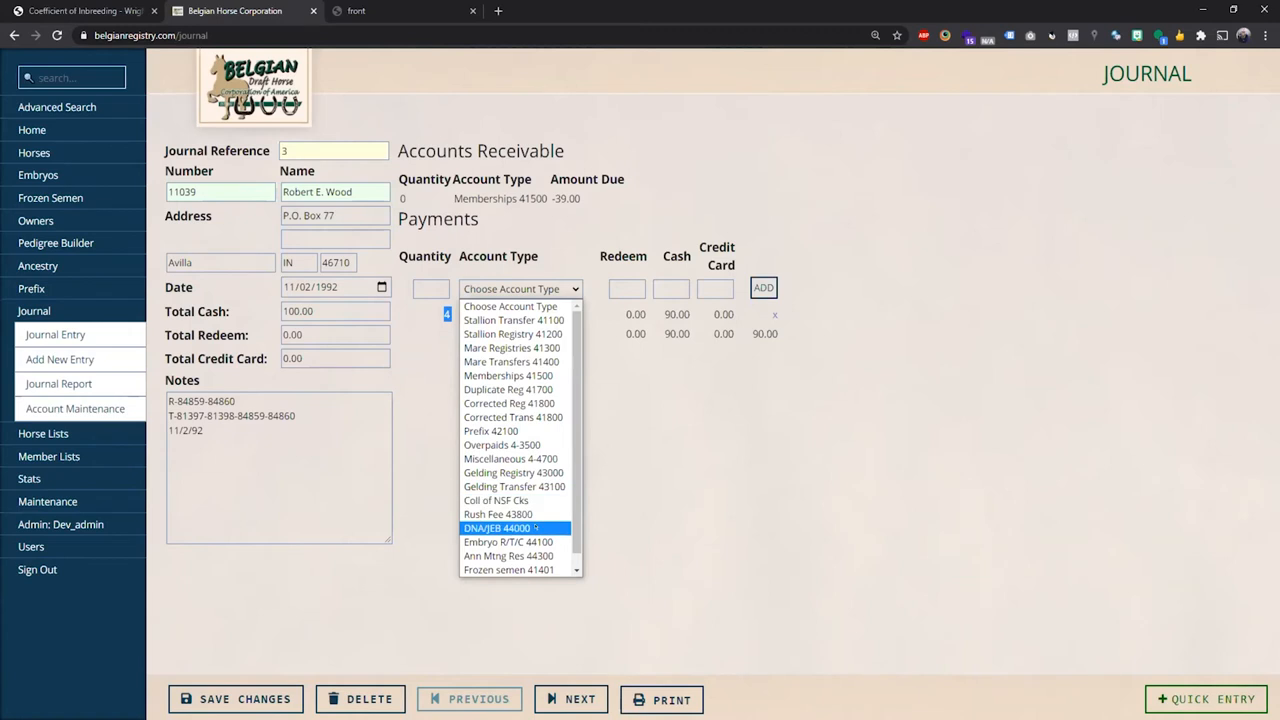
pyautogui.moveTo(508, 375)
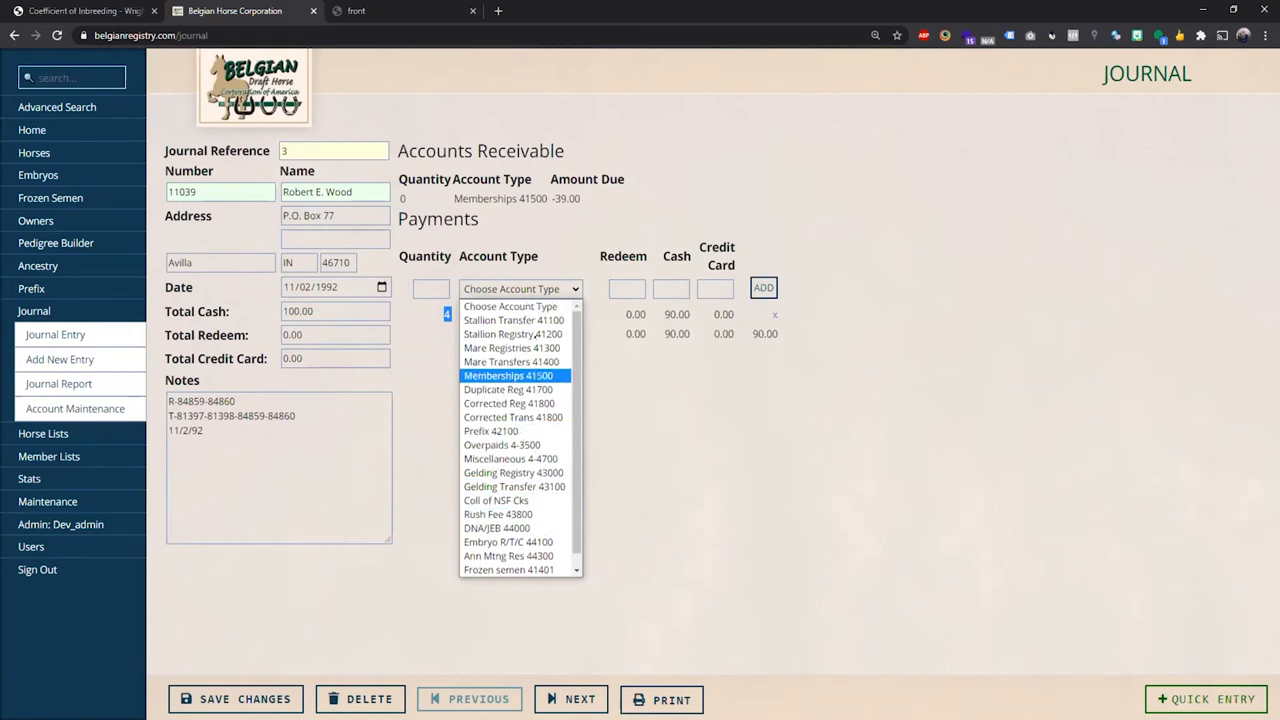
pyautogui.click(511, 361)
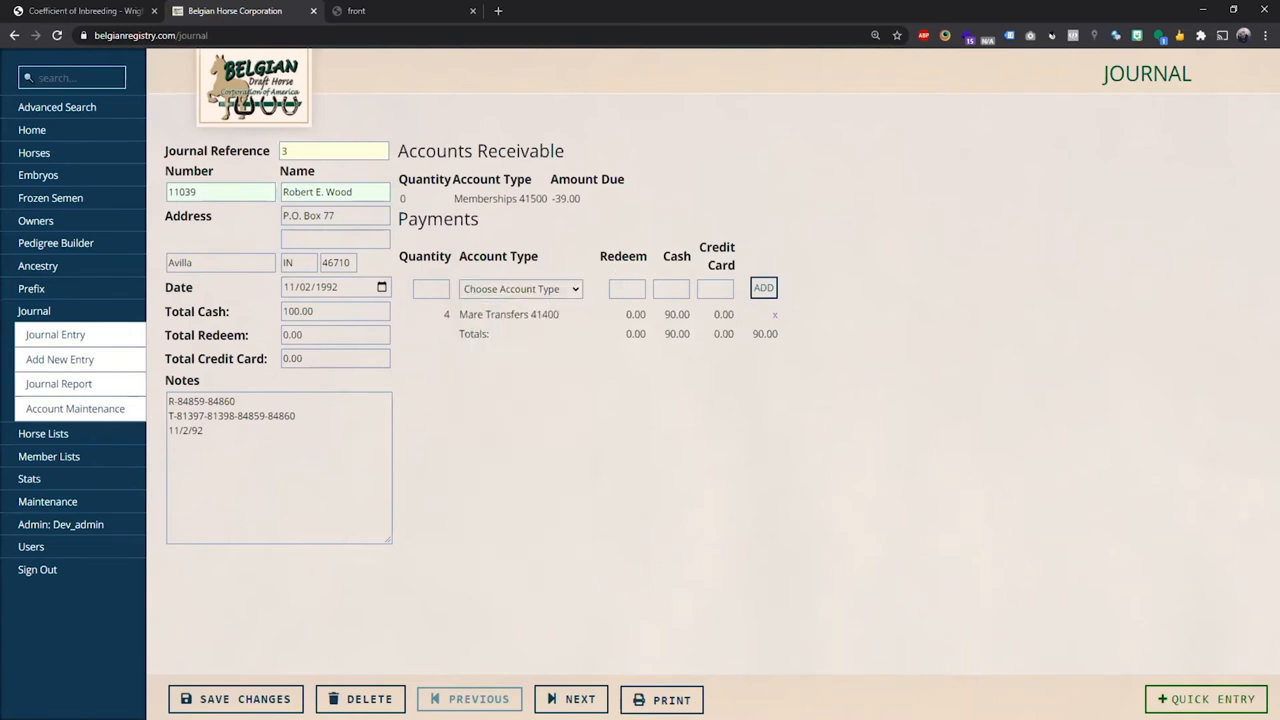
pyautogui.click(671, 288)
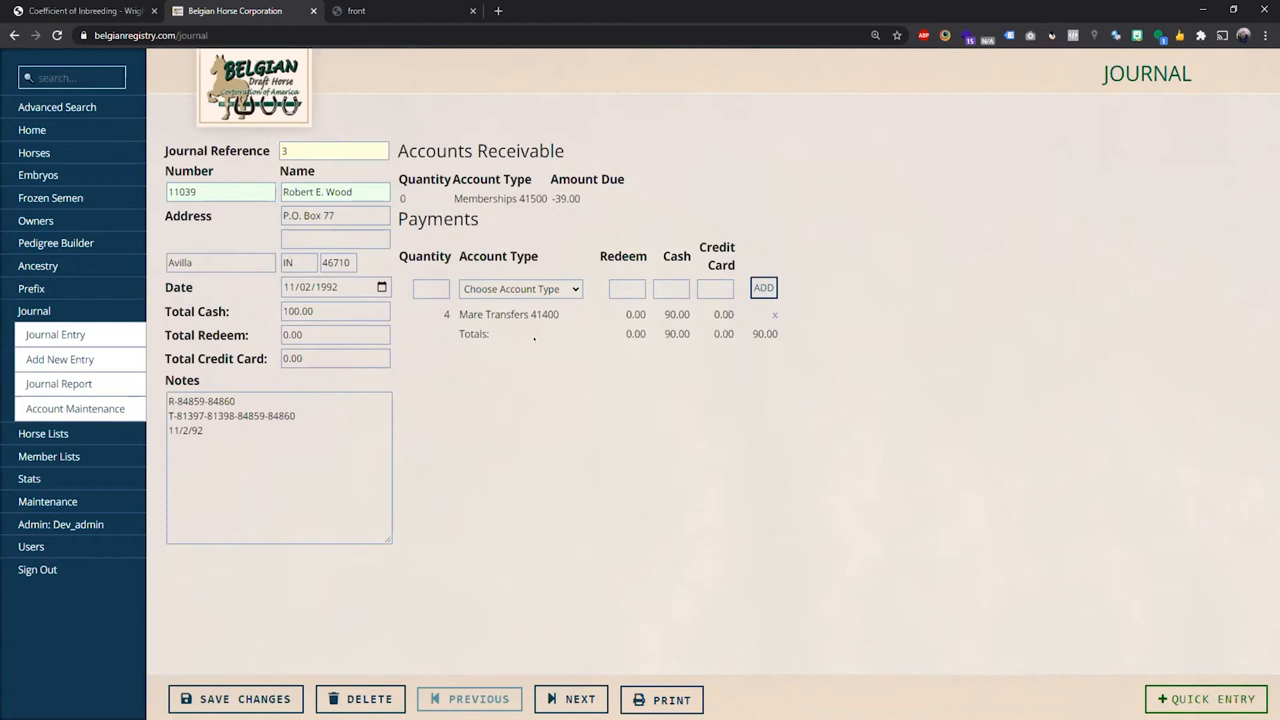
pyautogui.moveTo(34, 153)
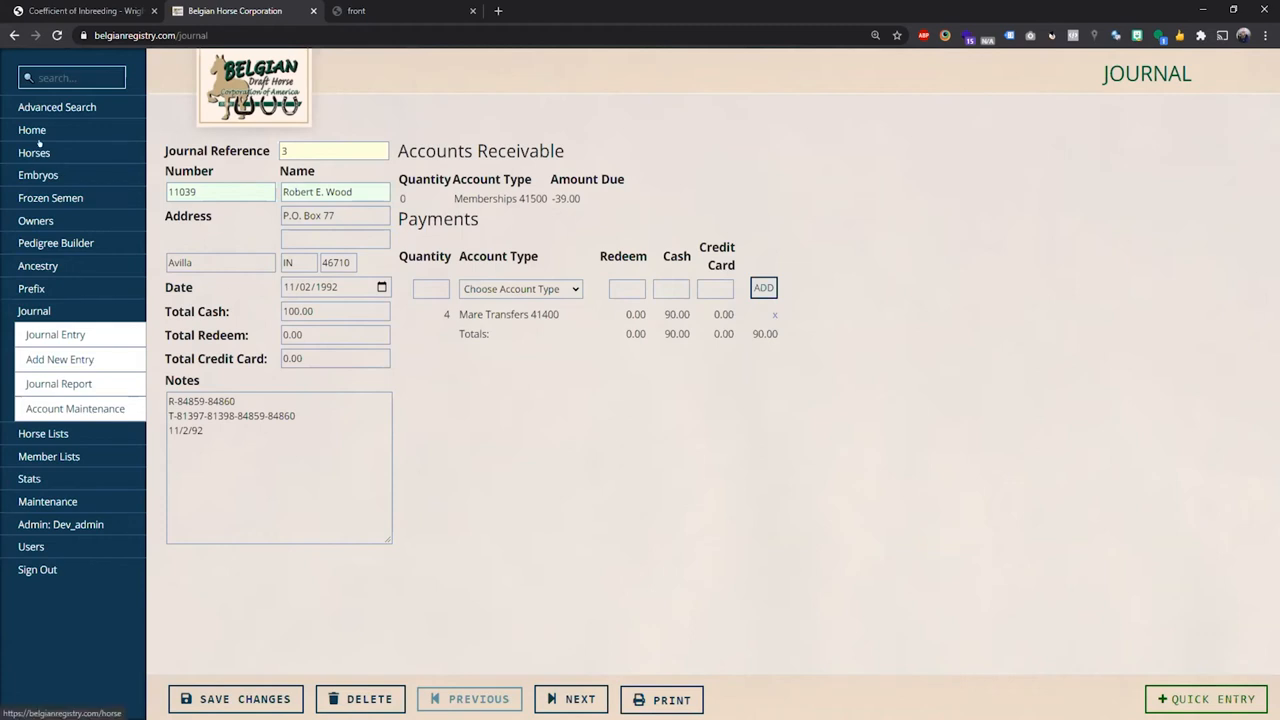
# - Return to Flash Du Marais's horse record and bring up the quick entry form
pyautogui.click(34, 152)
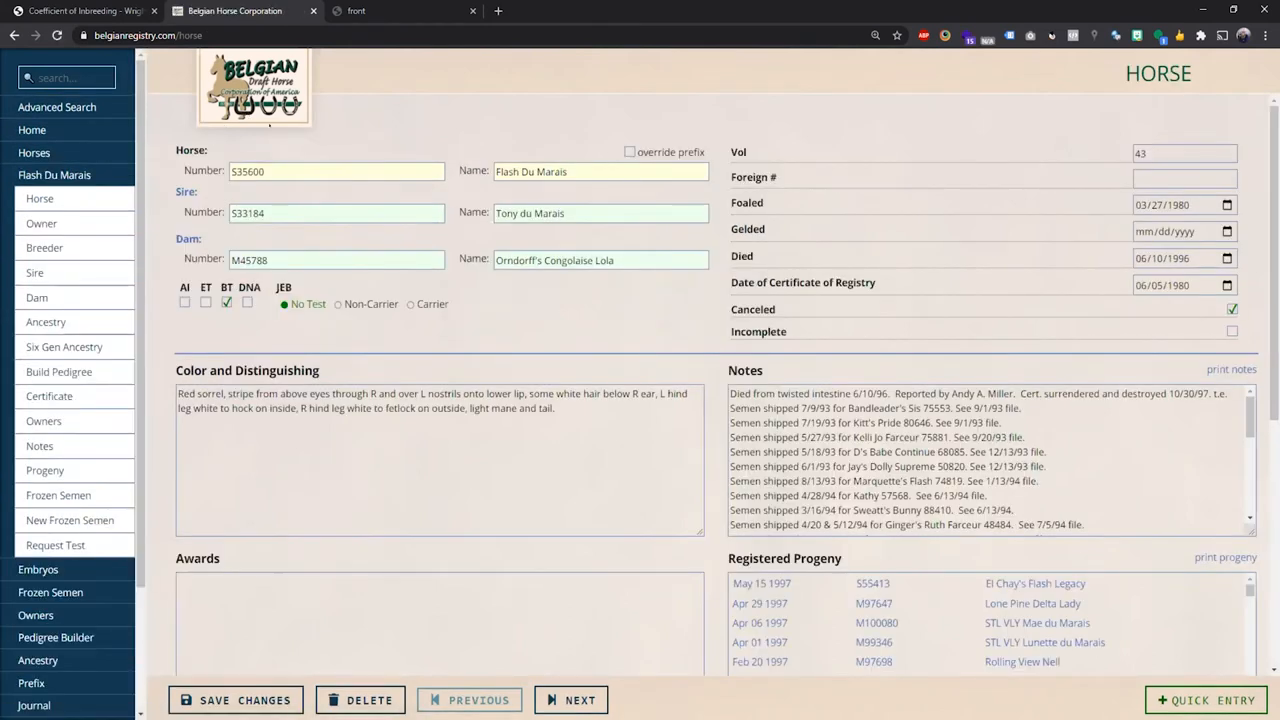
pyautogui.moveTo(697, 235)
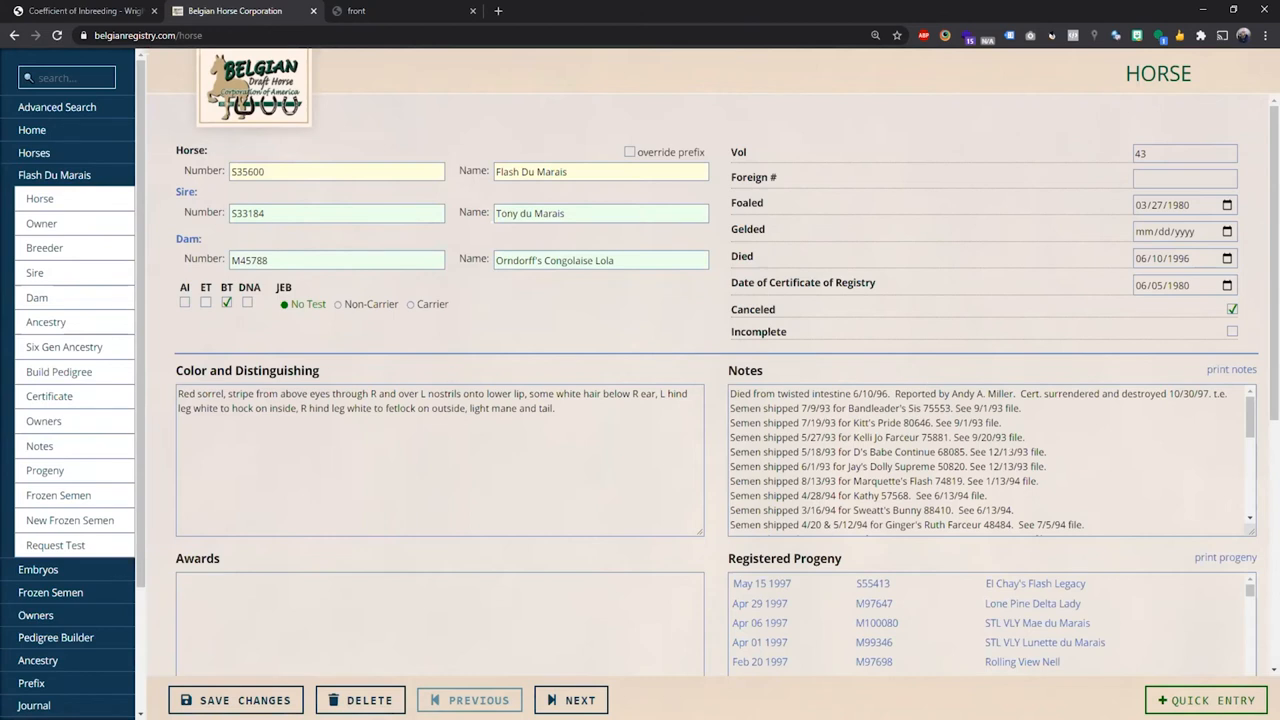
pyautogui.moveTo(1187, 627)
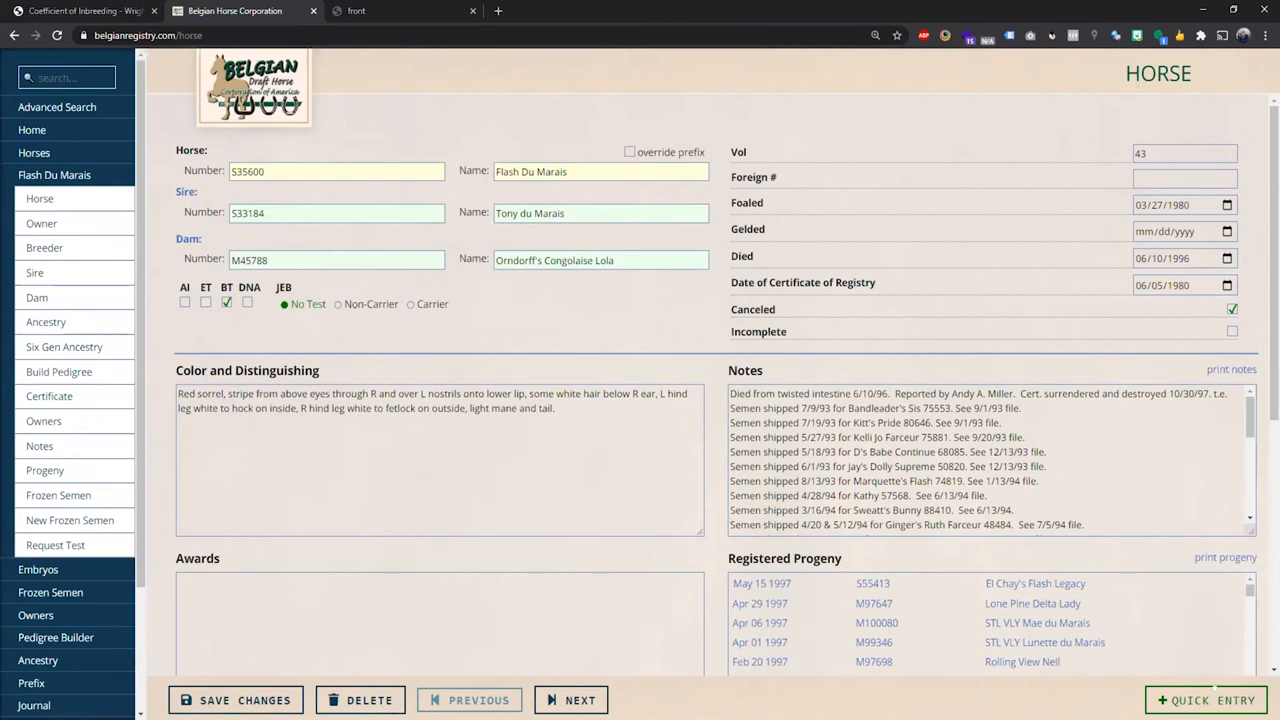
pyautogui.click(1207, 699)
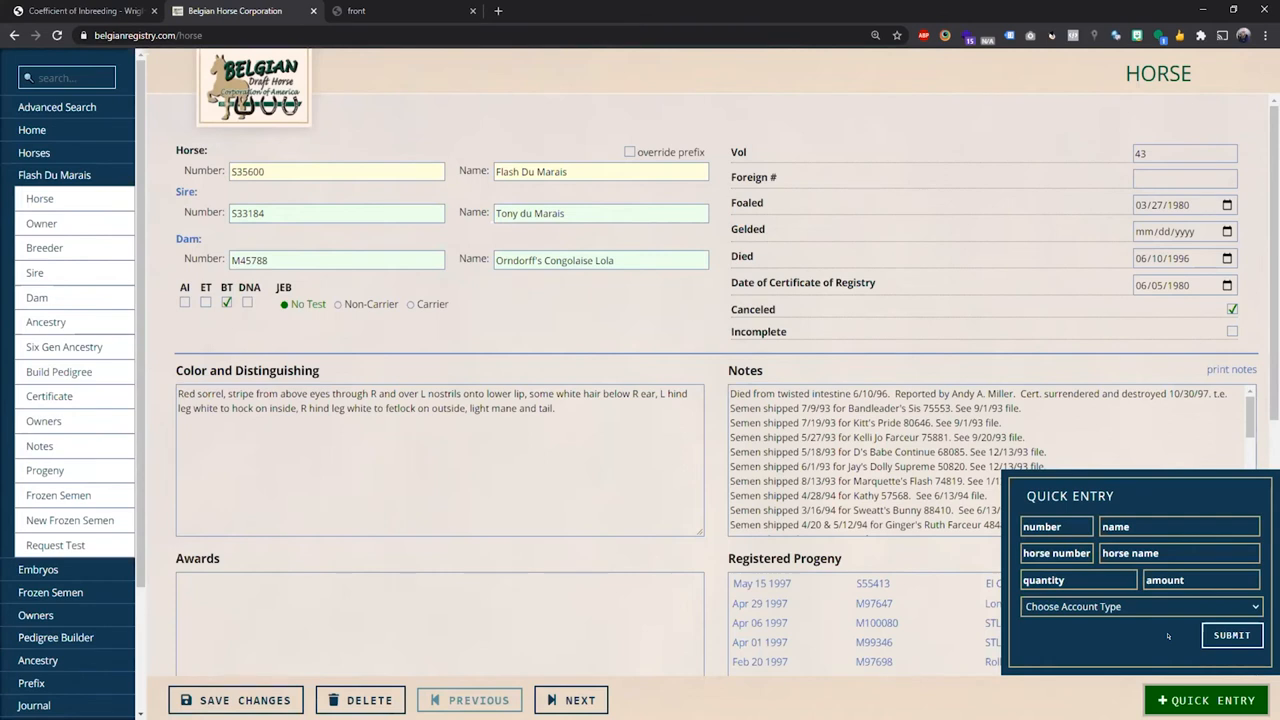
pyautogui.moveTo(1145, 646)
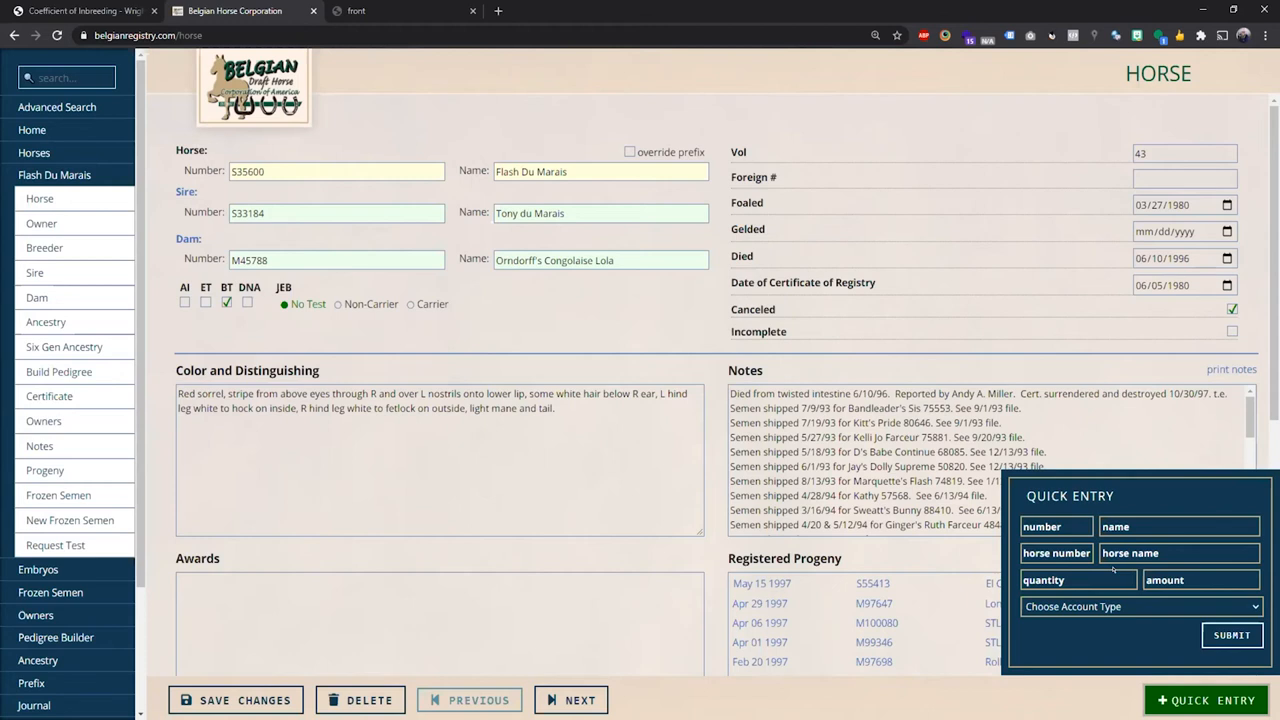
pyautogui.moveTo(1090, 507)
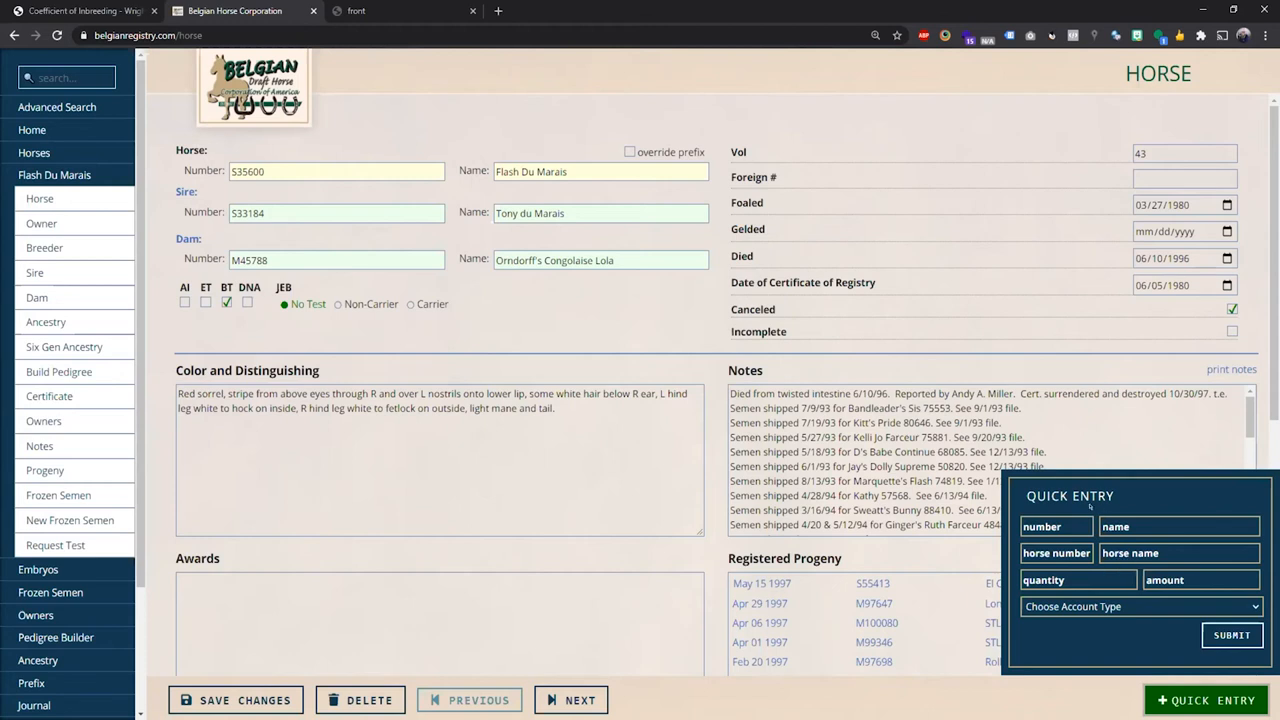
pyautogui.moveTo(1088, 505)
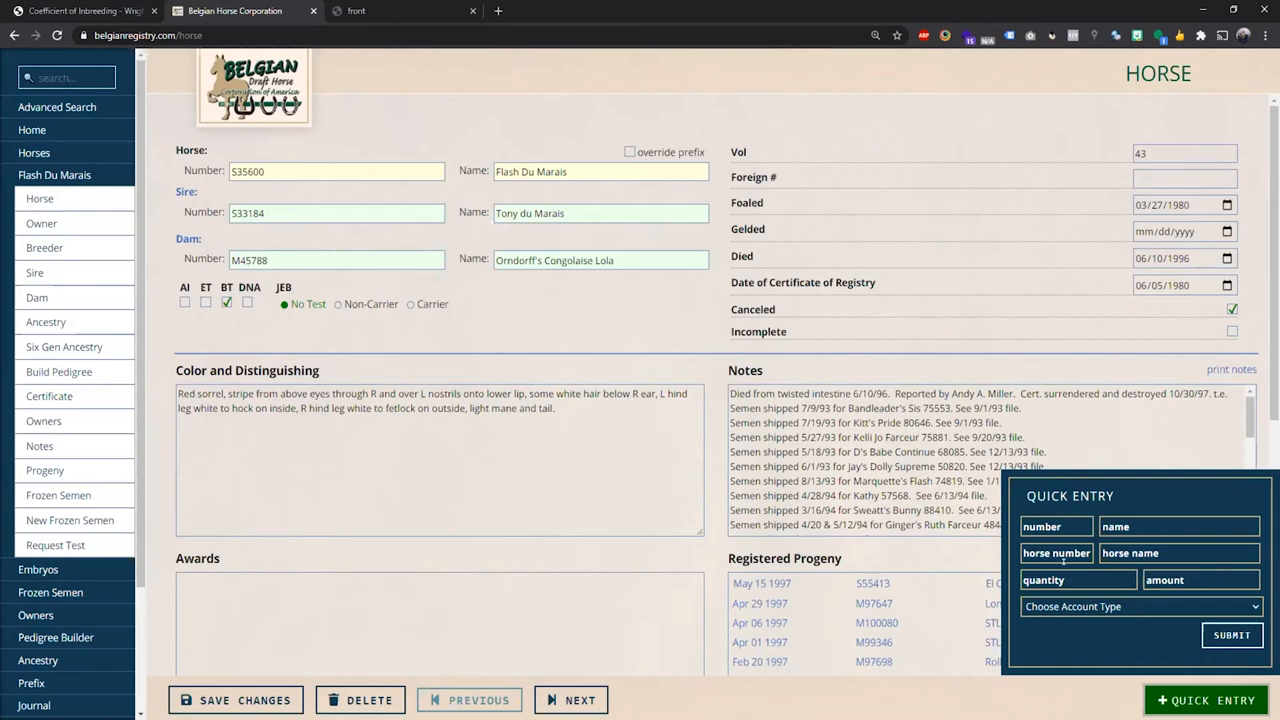
# - Start a Stallion Transfer 41100 entry for member 'jeff', then open the horse's test request
pyautogui.click(1140, 607)
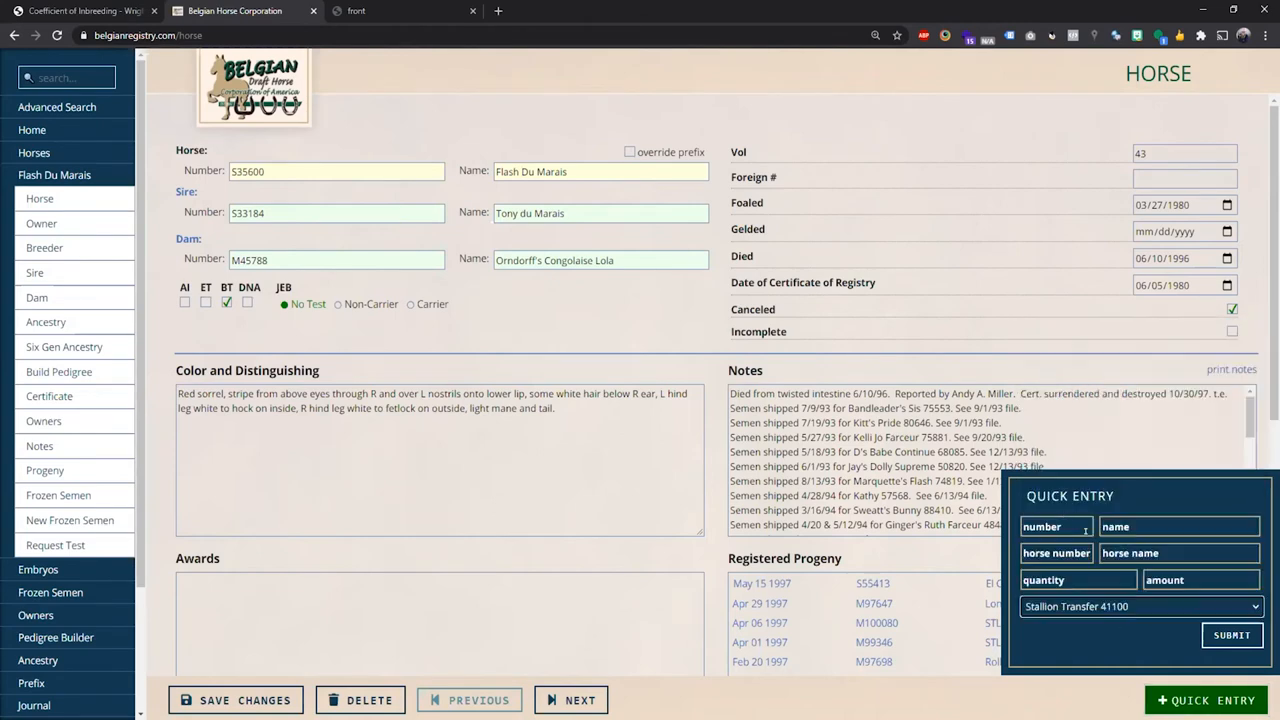
pyautogui.write('jeff')
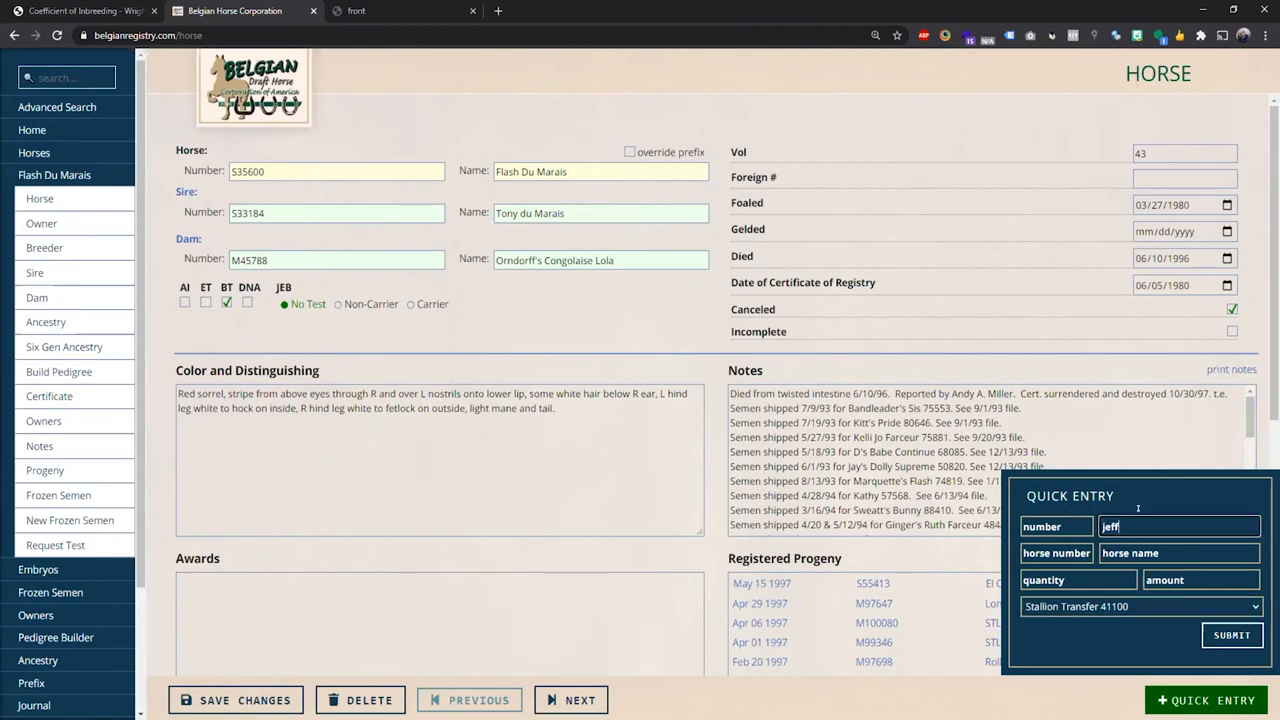
pyautogui.write('jeff')
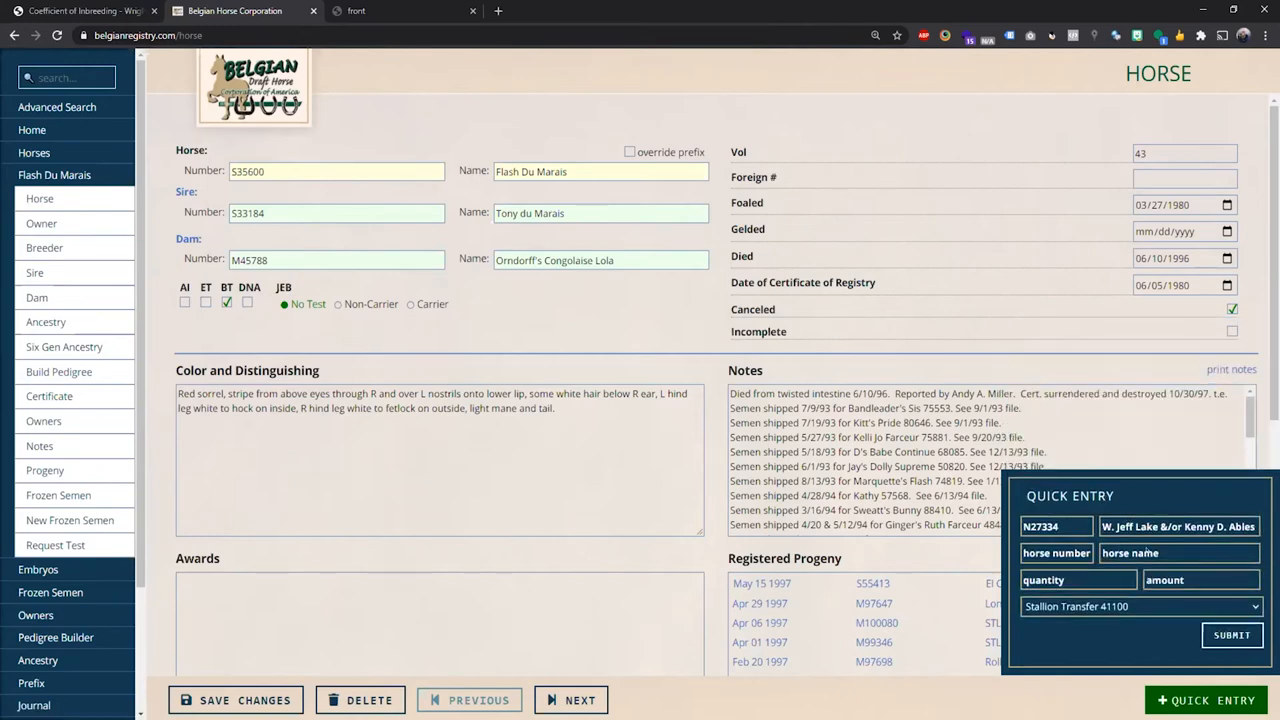
pyautogui.click(1078, 580)
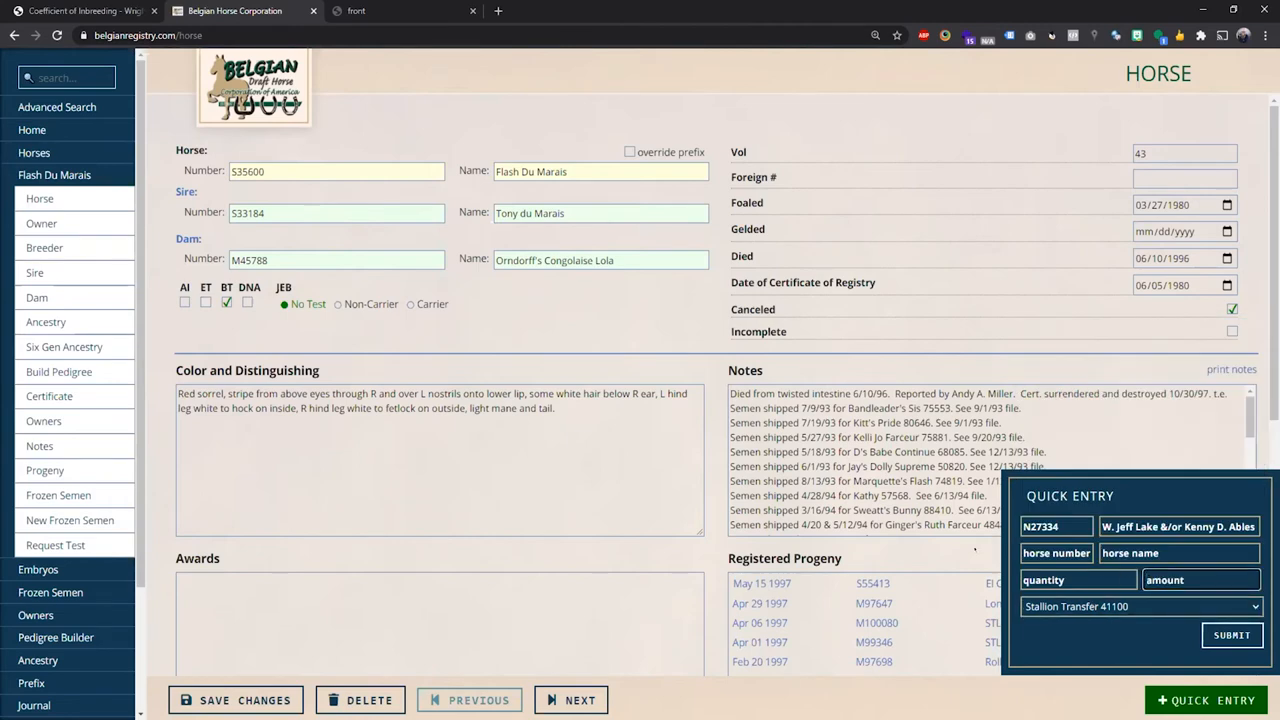
pyautogui.moveTo(898, 595)
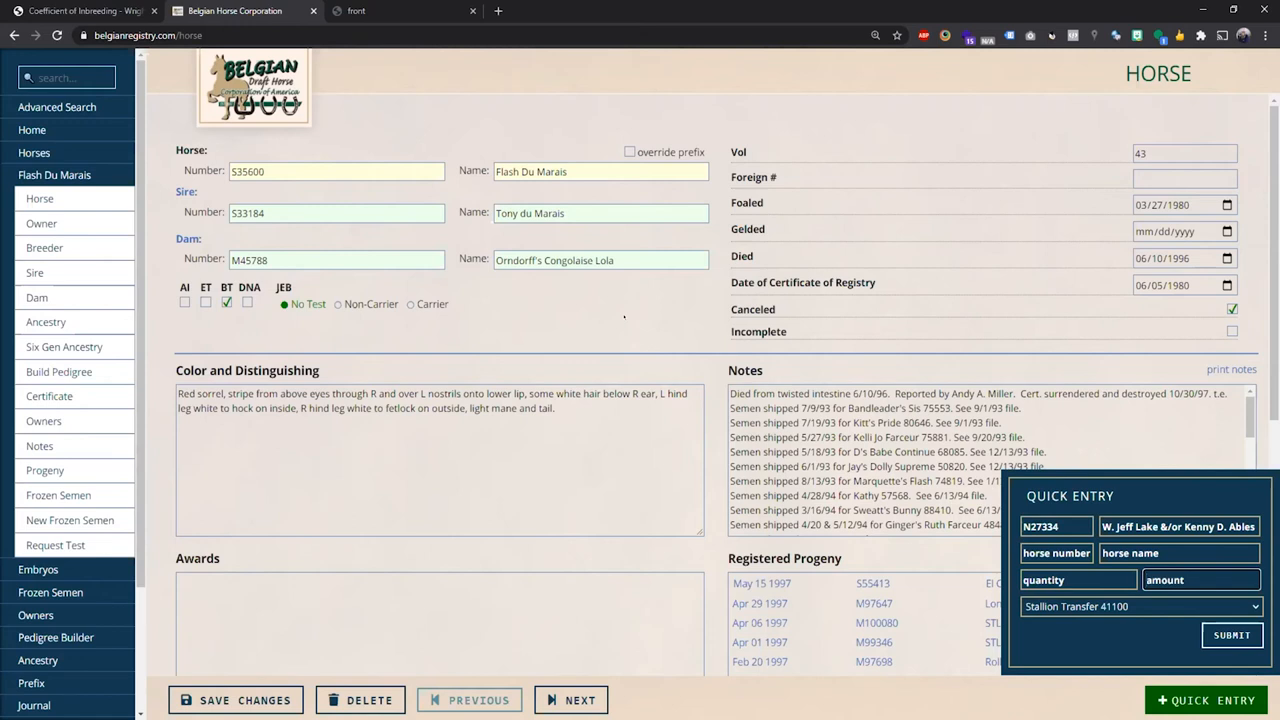
pyautogui.moveTo(589, 327)
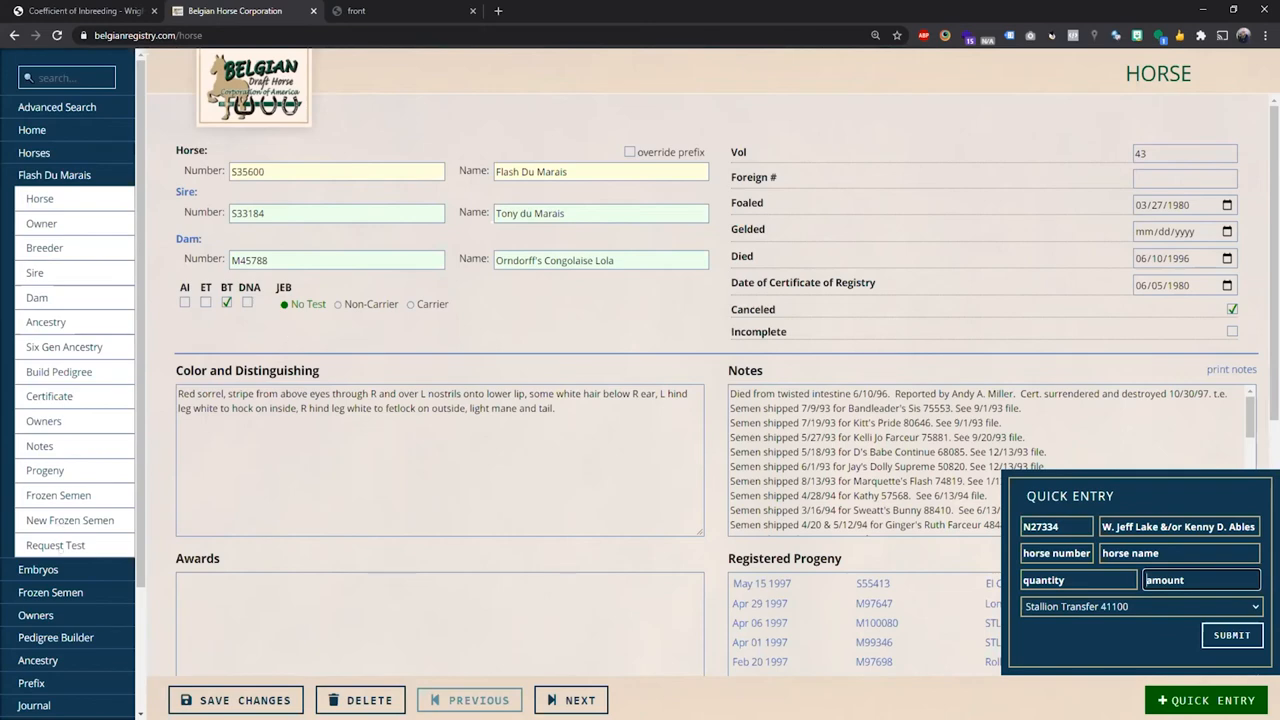
pyautogui.click(55, 545)
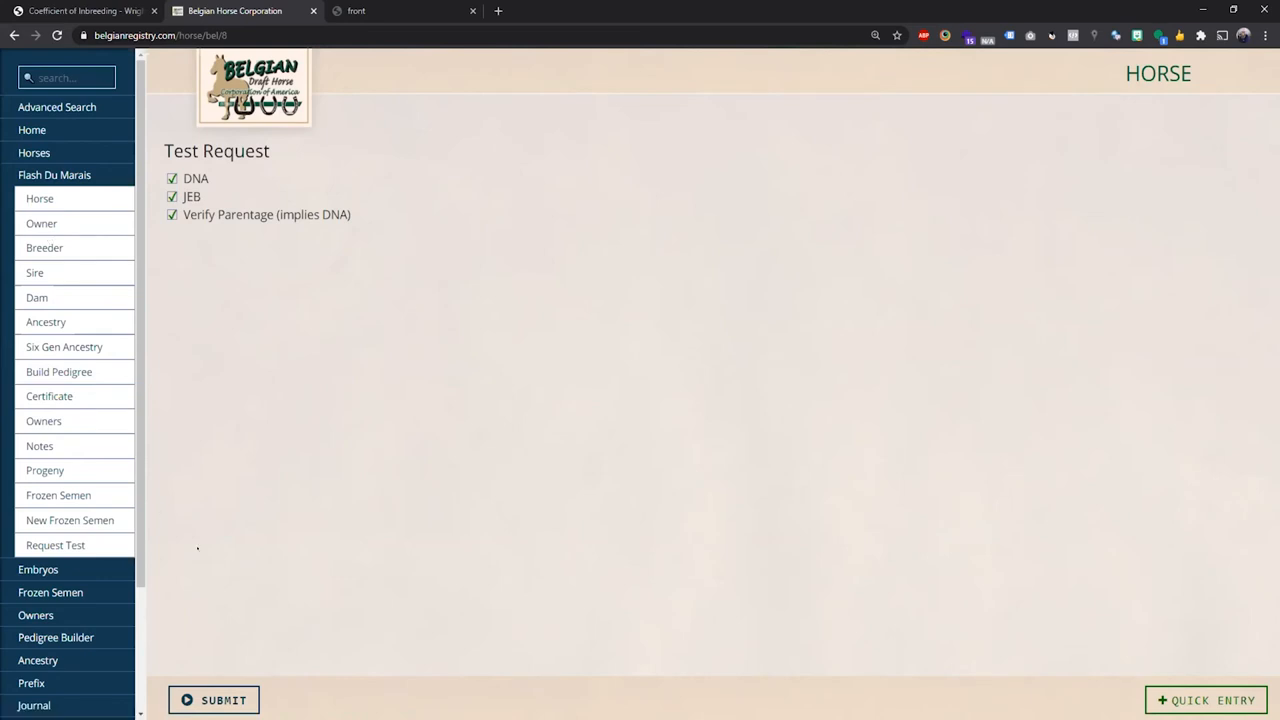
pyautogui.moveTo(195, 547)
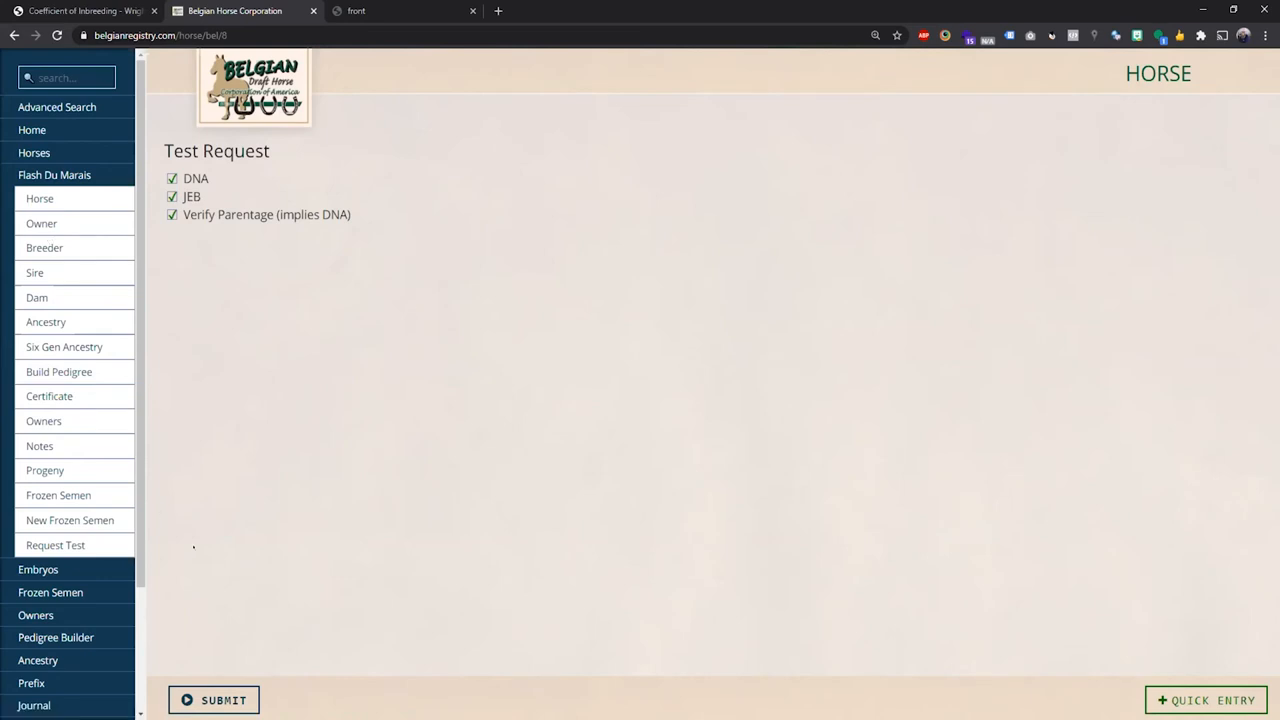
pyautogui.moveTo(245, 381)
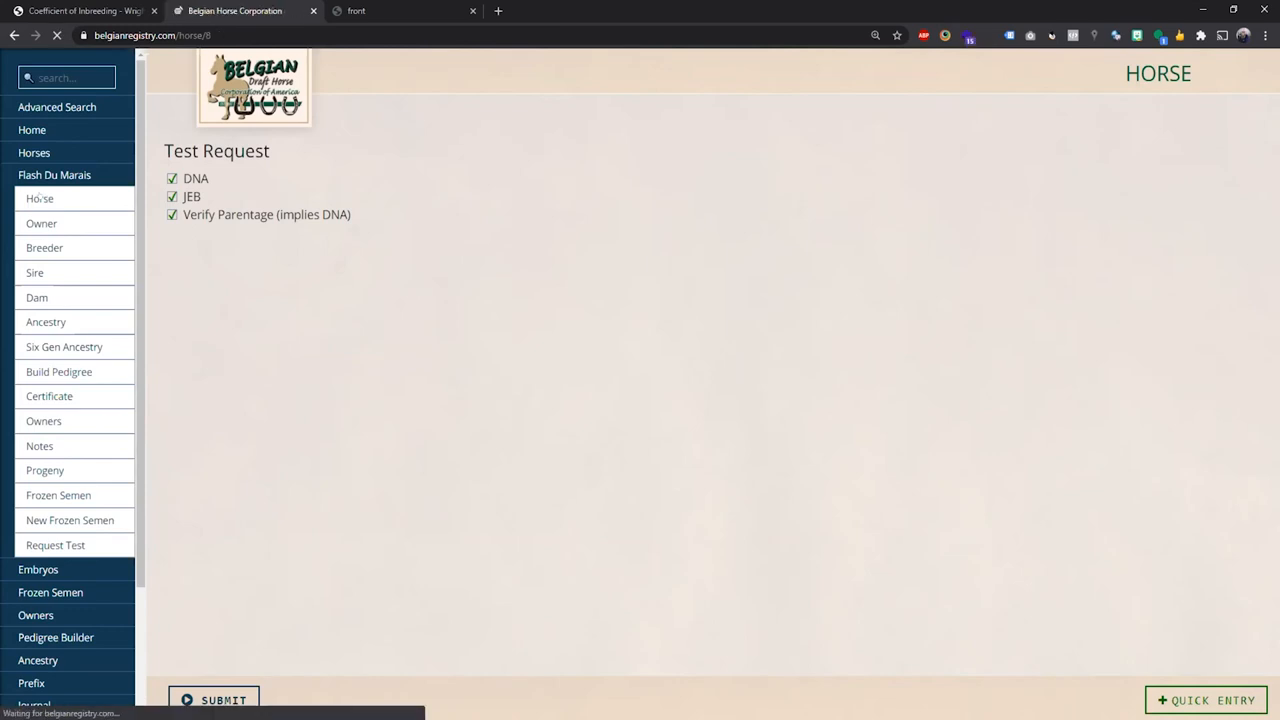
# - Leave the test request page and return to Flash Du Marais's main horse record
pyautogui.click(39, 198)
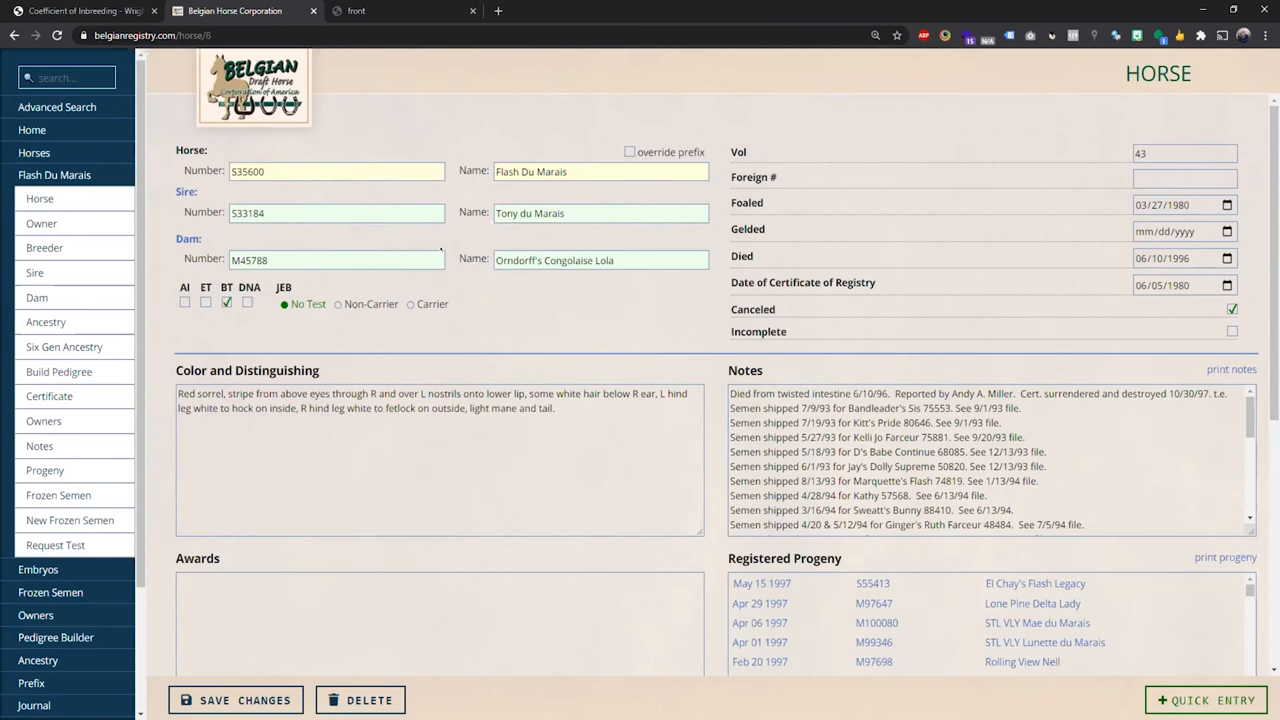
pyautogui.moveTo(312, 323)
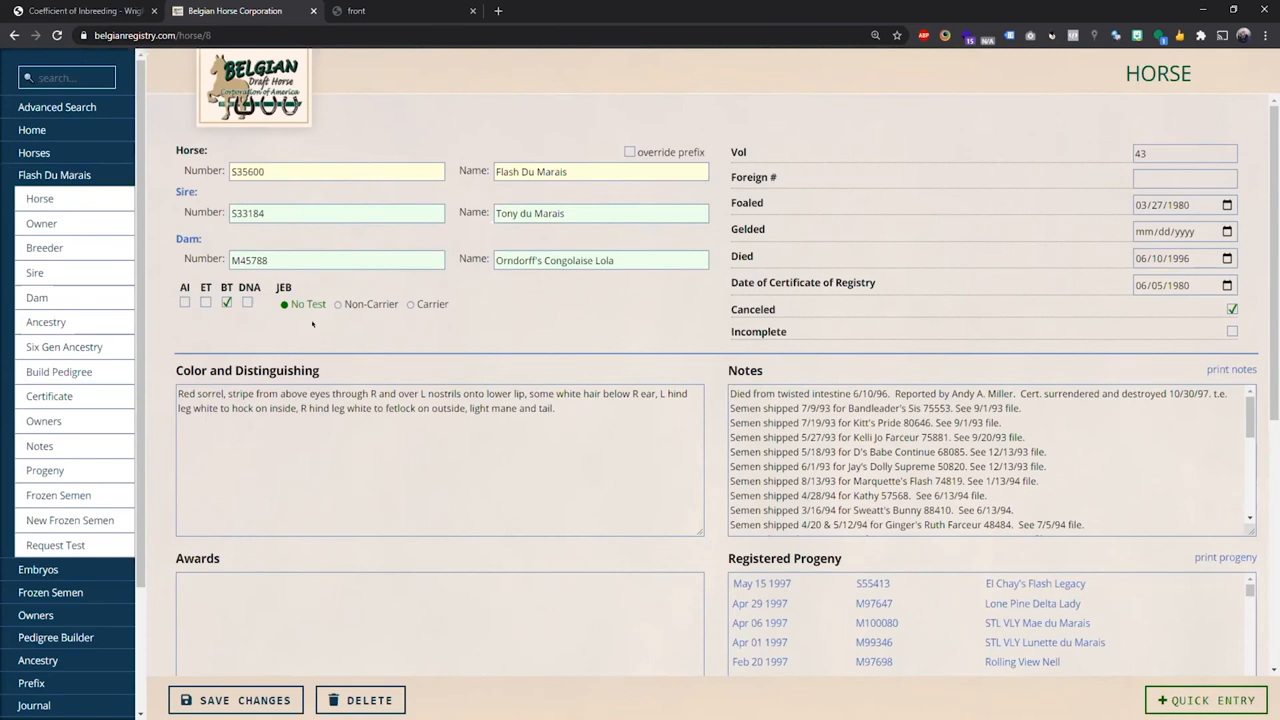
pyautogui.moveTo(300, 328)
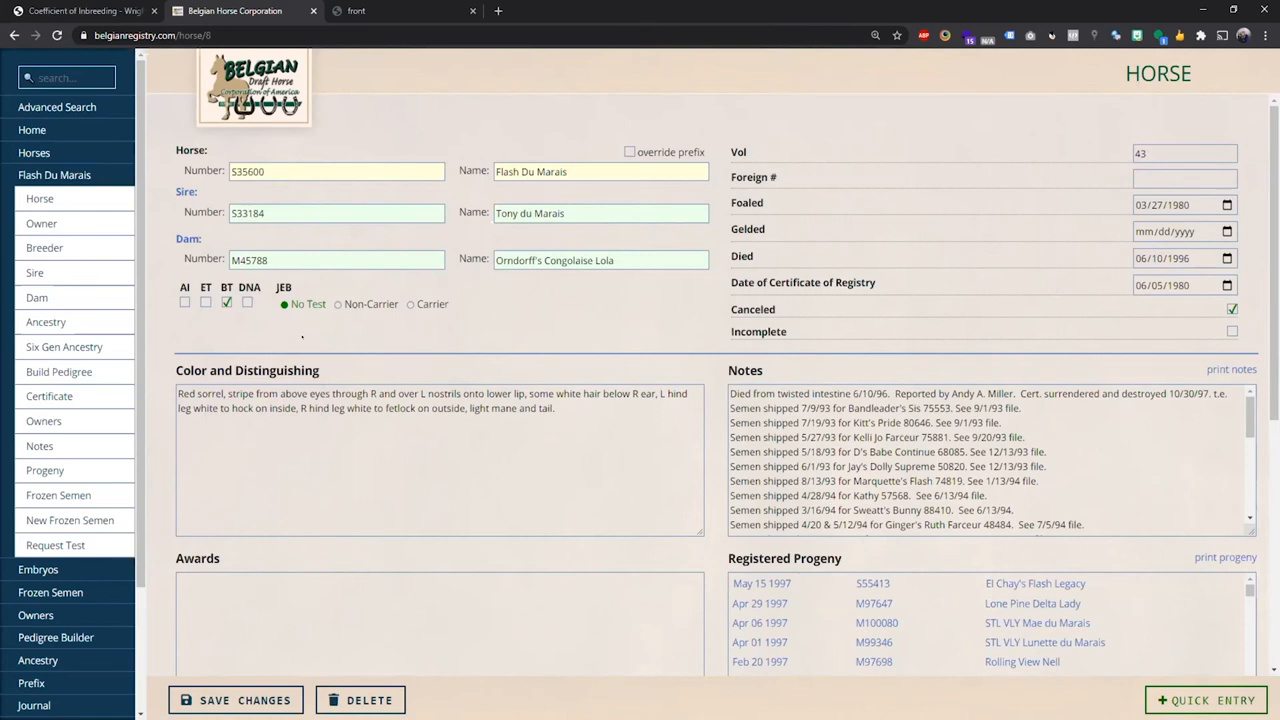
pyautogui.moveTo(366, 334)
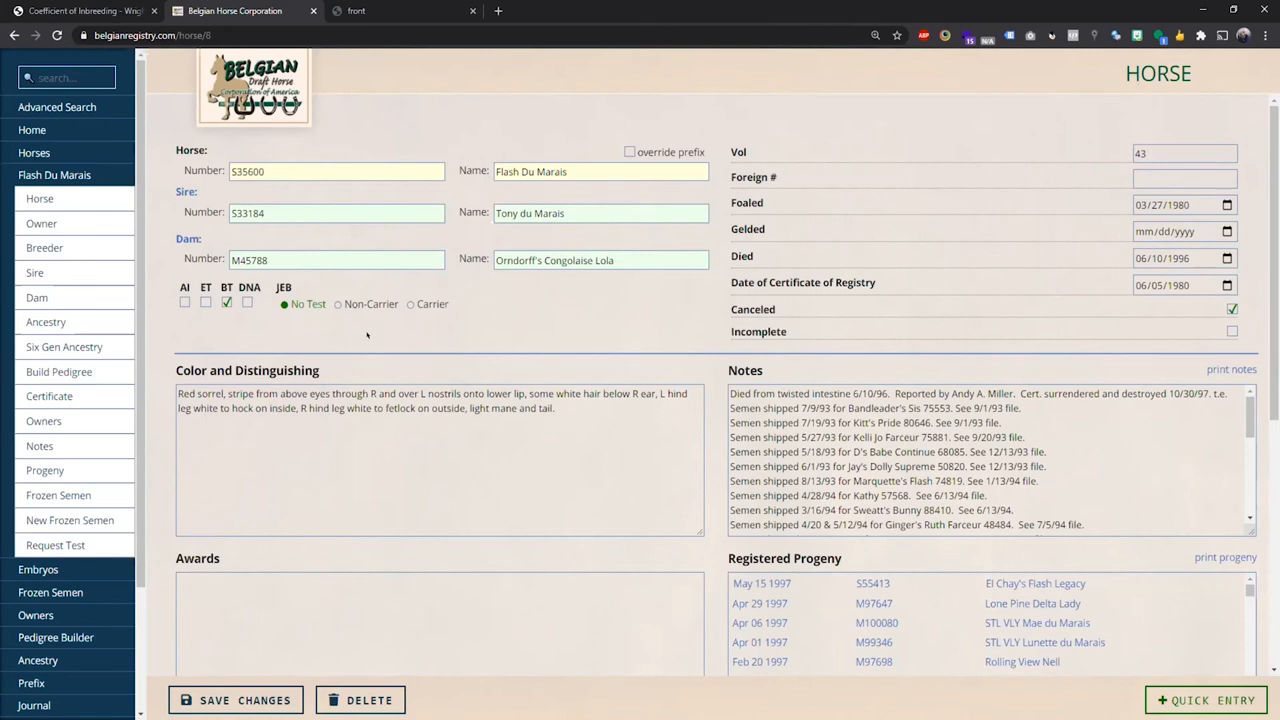
pyautogui.moveTo(372, 337)
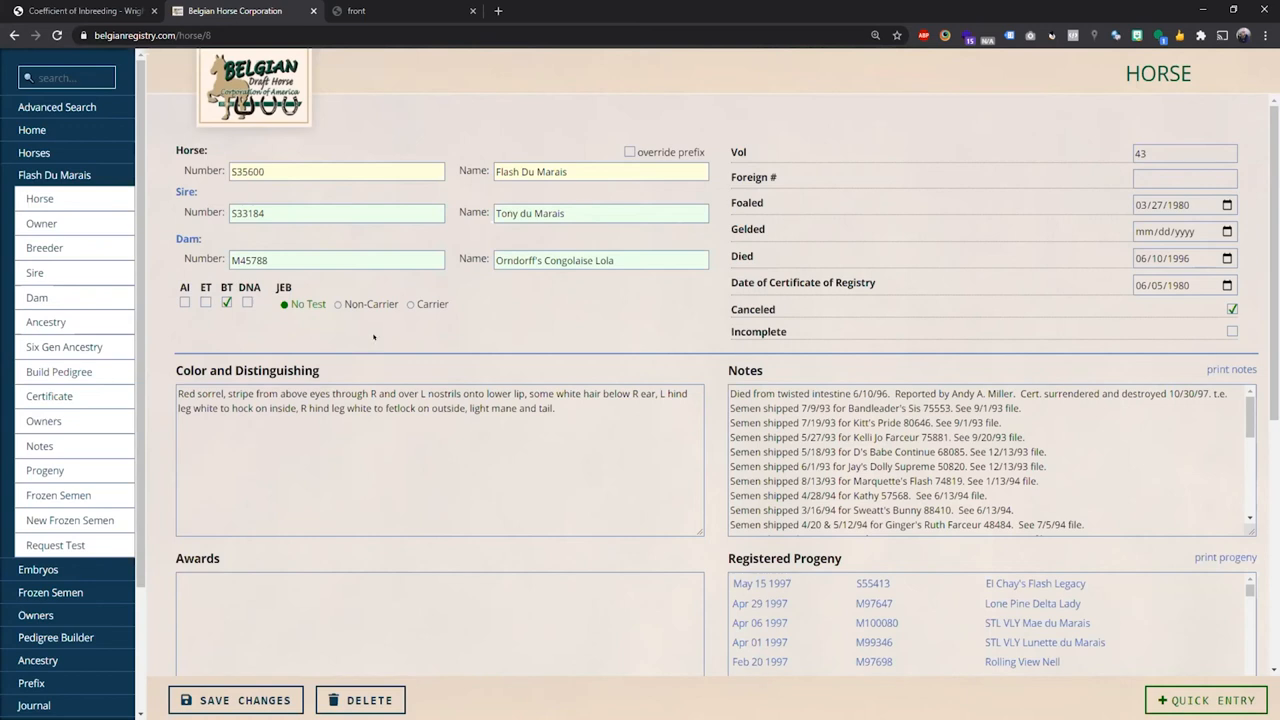
pyautogui.moveTo(384, 338)
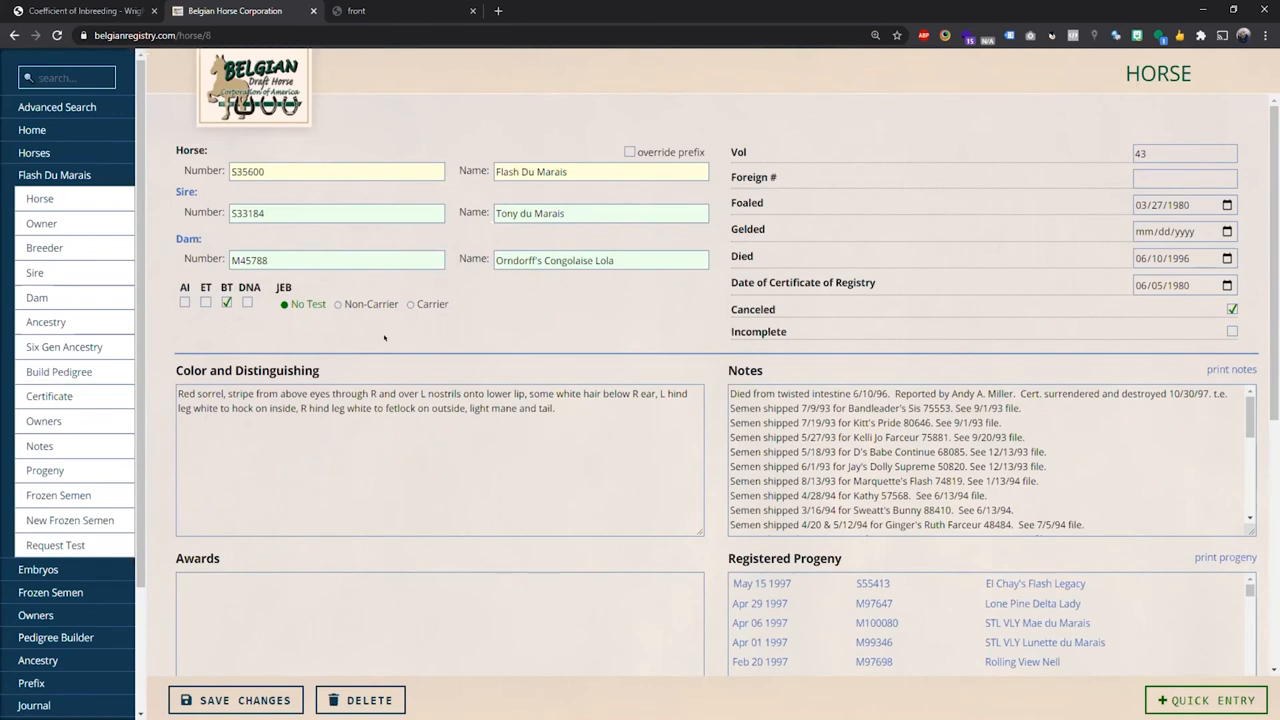
pyautogui.moveTo(385, 332)
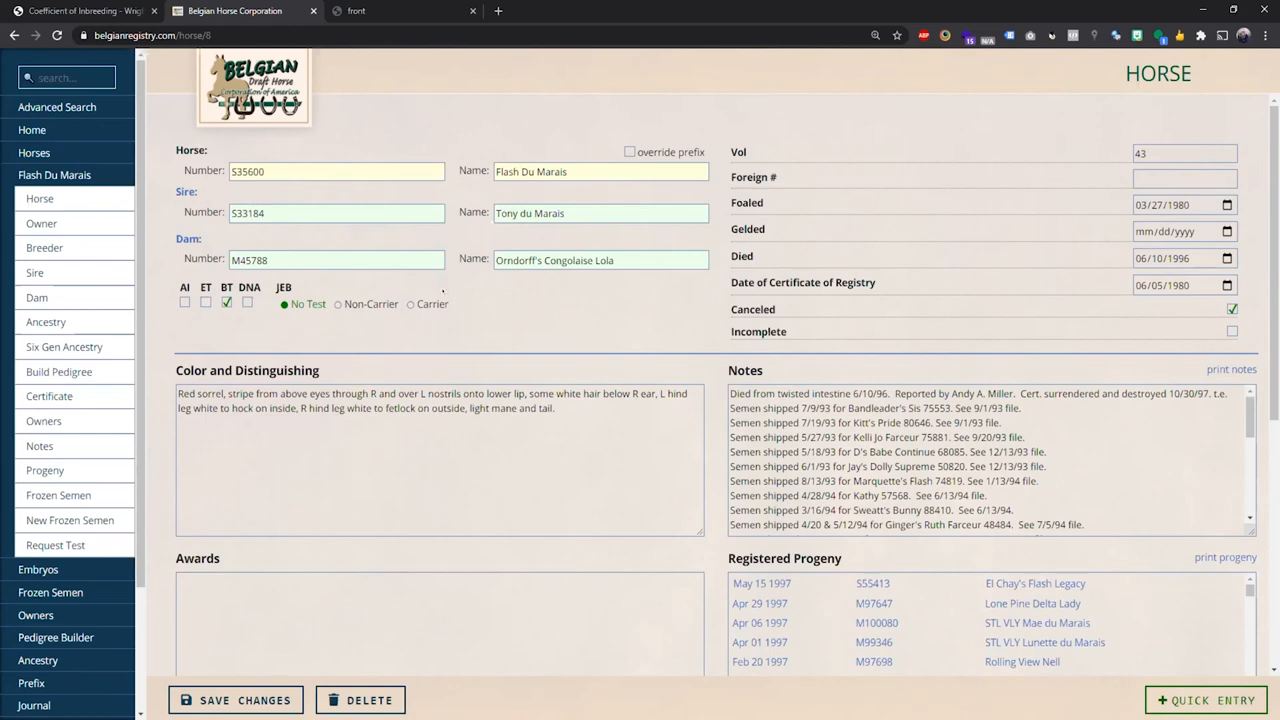
# - Scroll Flash Du Marais's record down to Bred By, Import, Current Owner and Documents
pyautogui.scroll(-3)
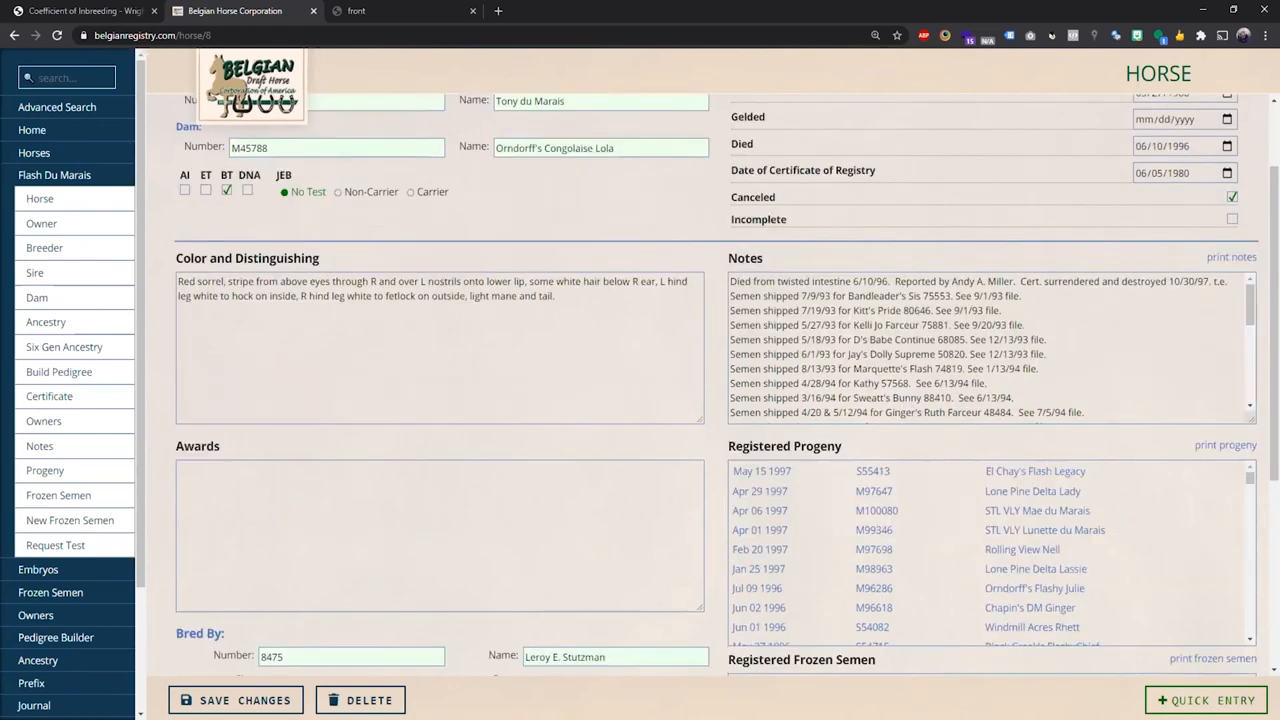
pyautogui.scroll(-3)
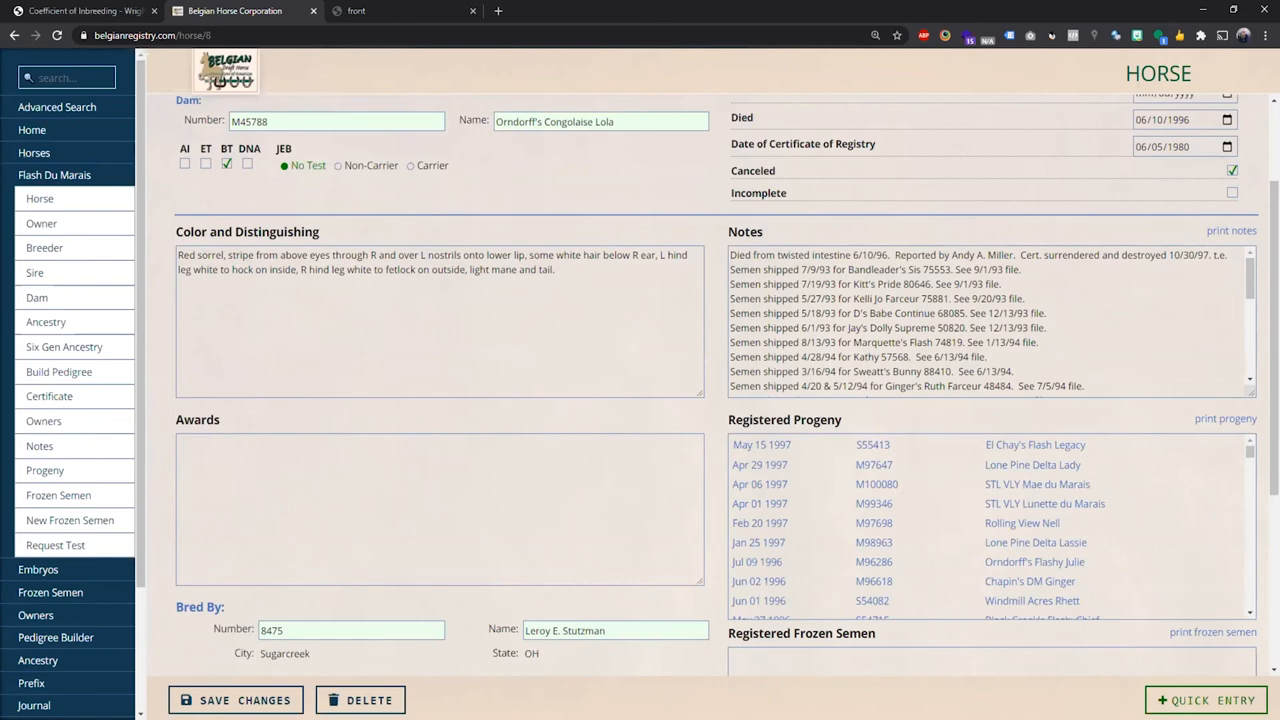
pyautogui.scroll(-3)
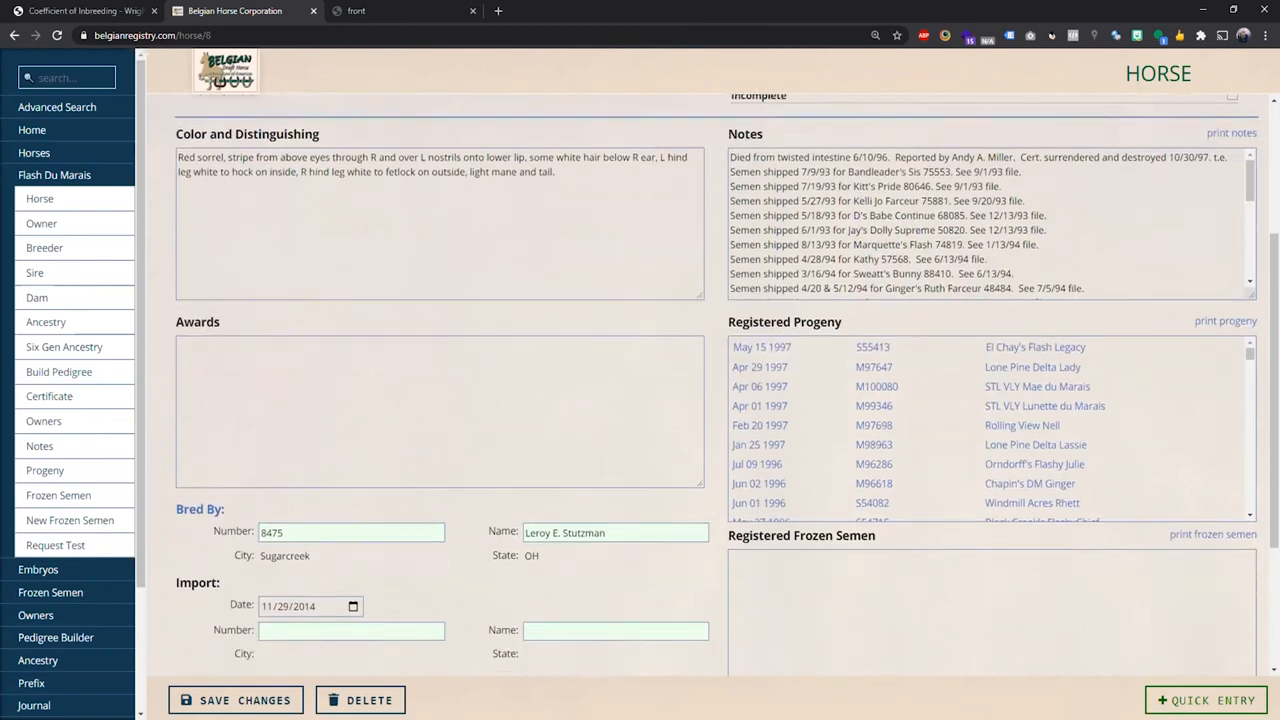
pyautogui.scroll(-3)
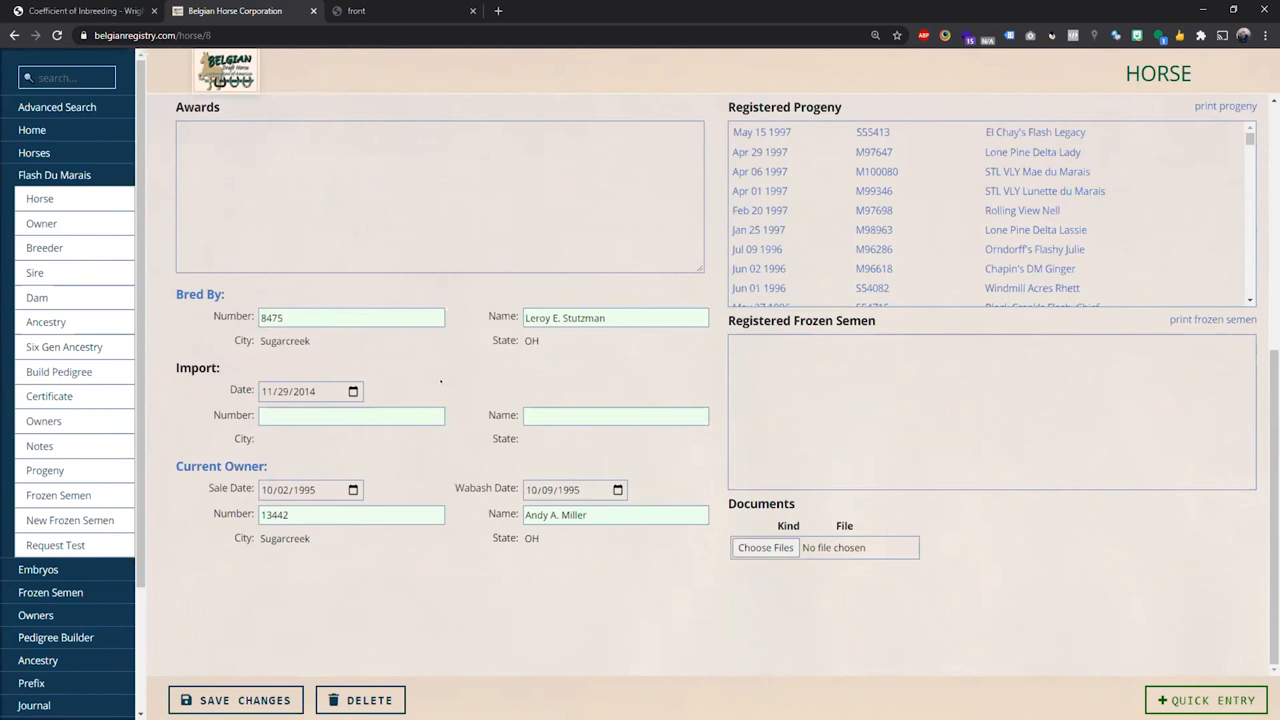
pyautogui.moveTo(408, 372)
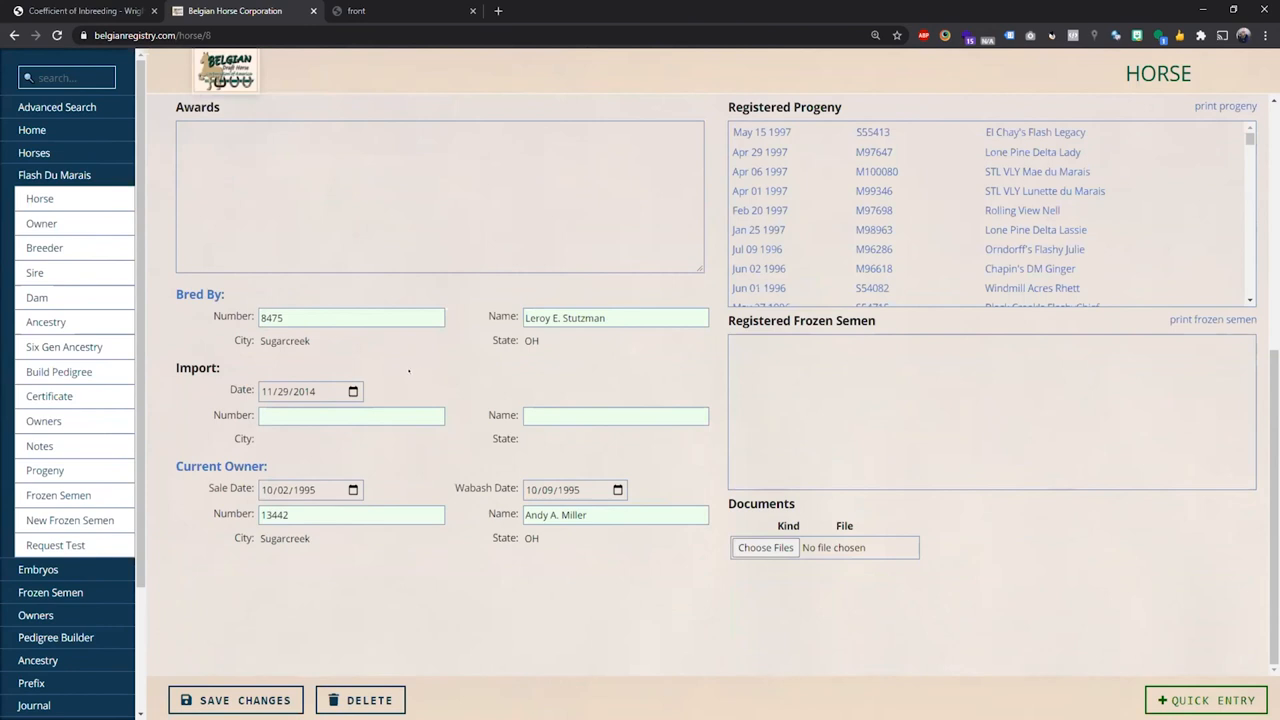
pyautogui.moveTo(343, 358)
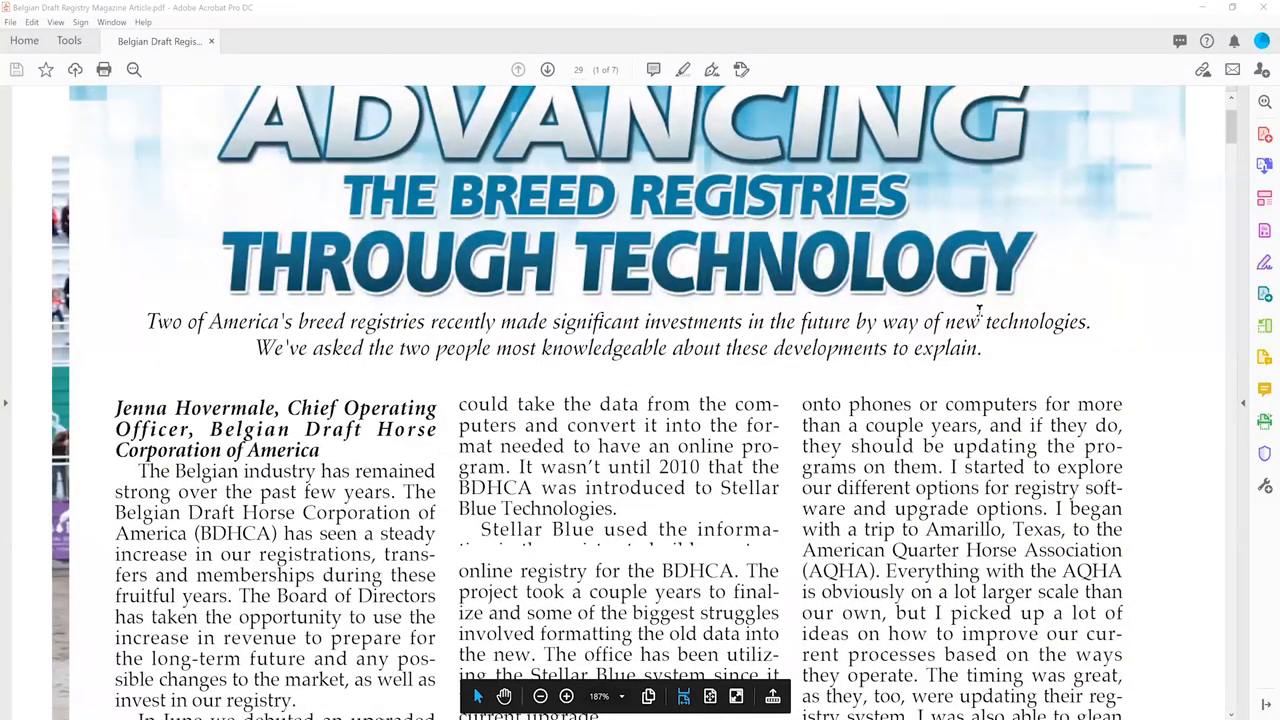
# - Scroll through the 'Advancing the Breed Registries Through Technology' opening page in Acrobat
pyautogui.scroll(-3)
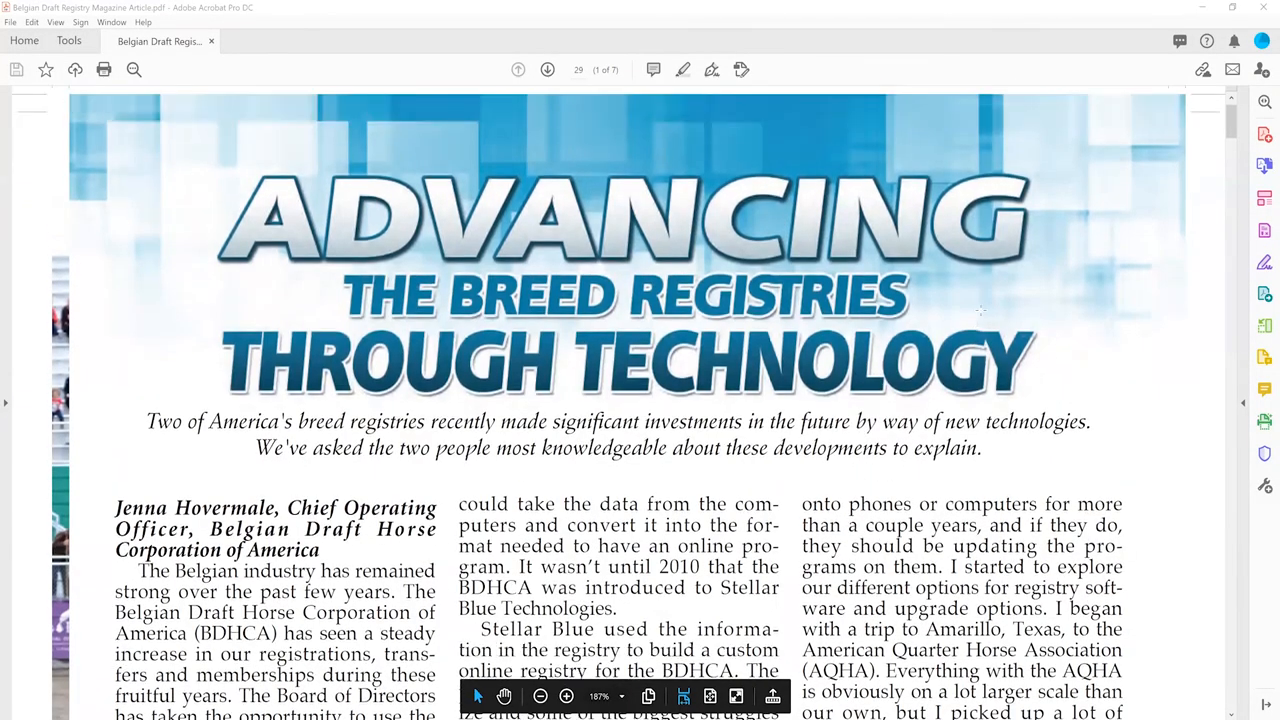
pyautogui.scroll(-3)
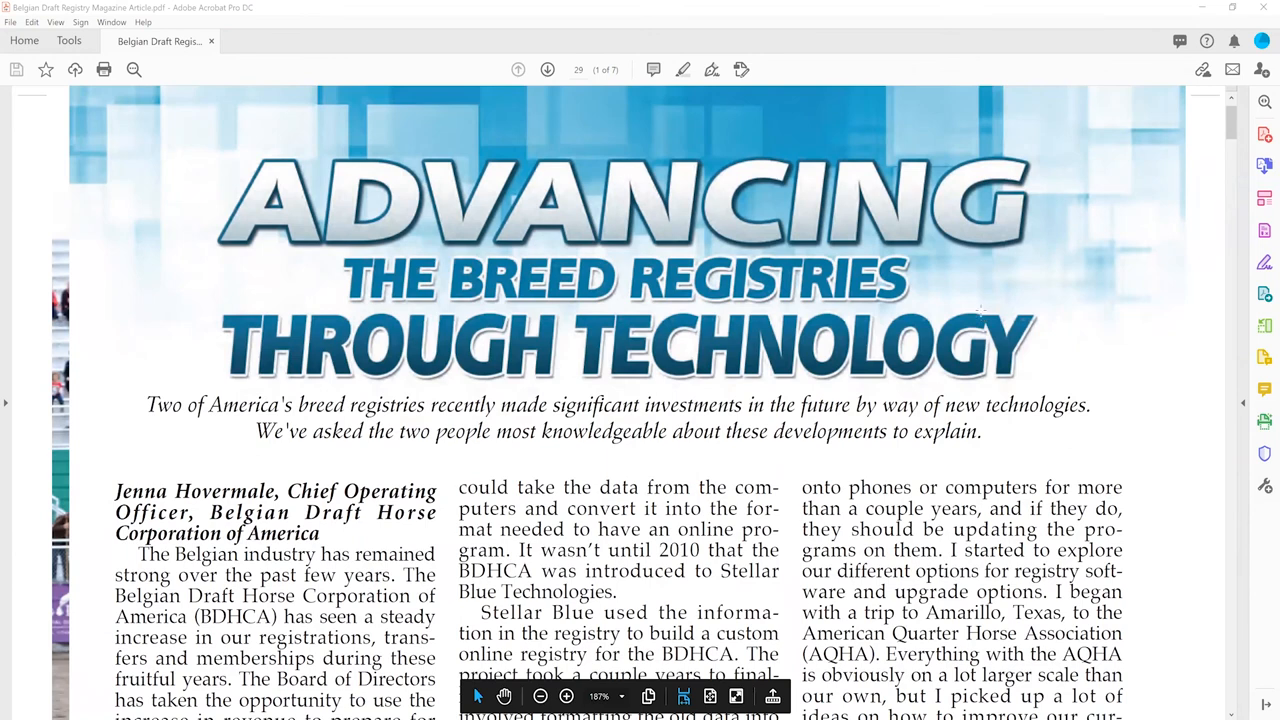
pyautogui.scroll(-3)
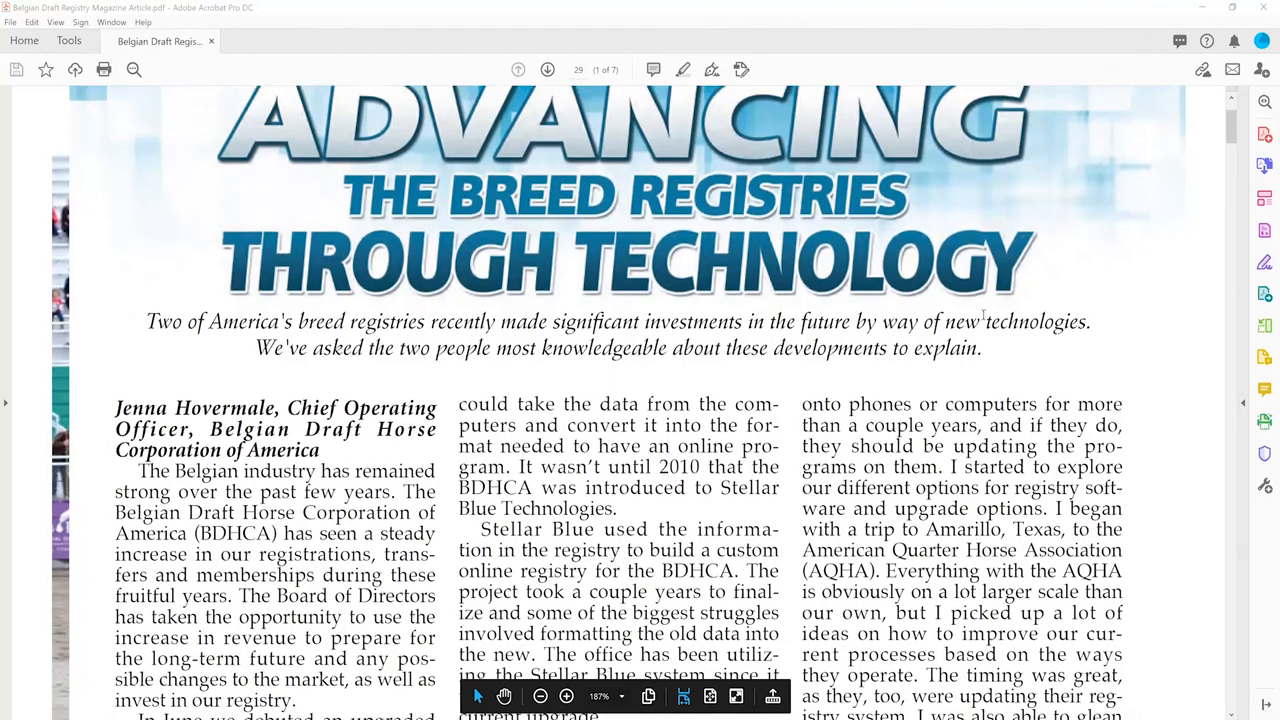
pyautogui.scroll(-3)
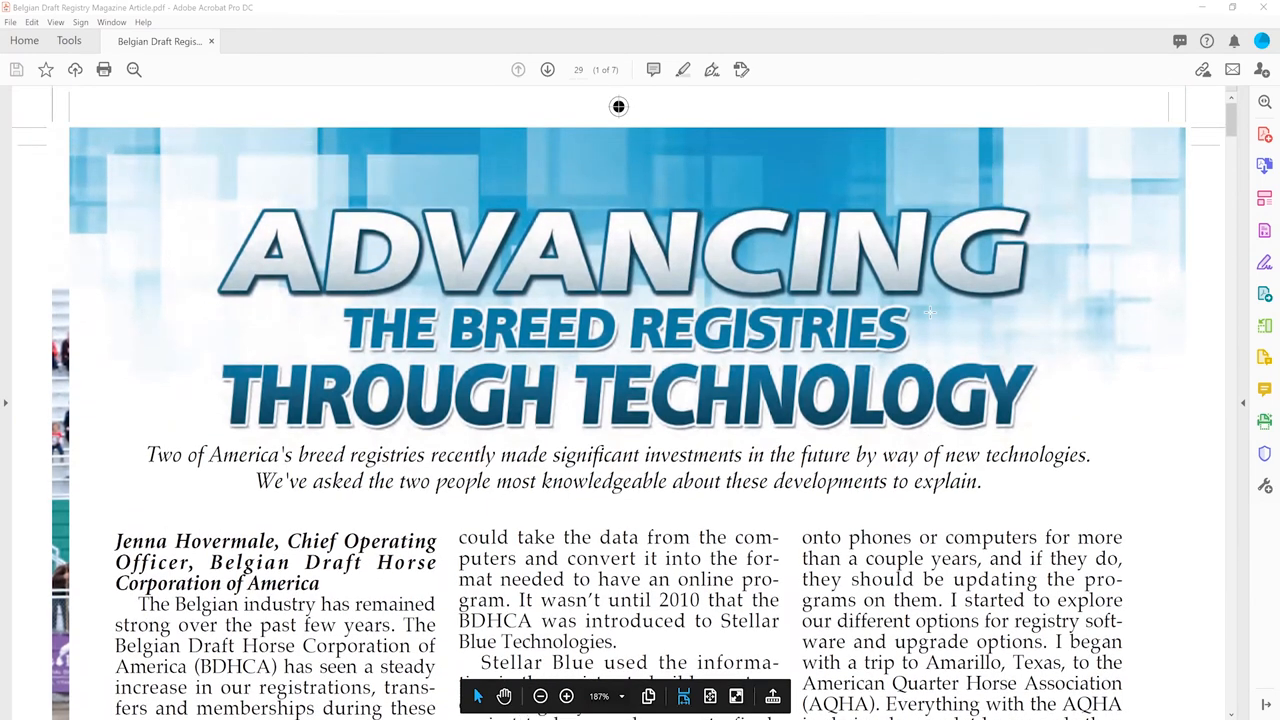
pyautogui.scroll(-3)
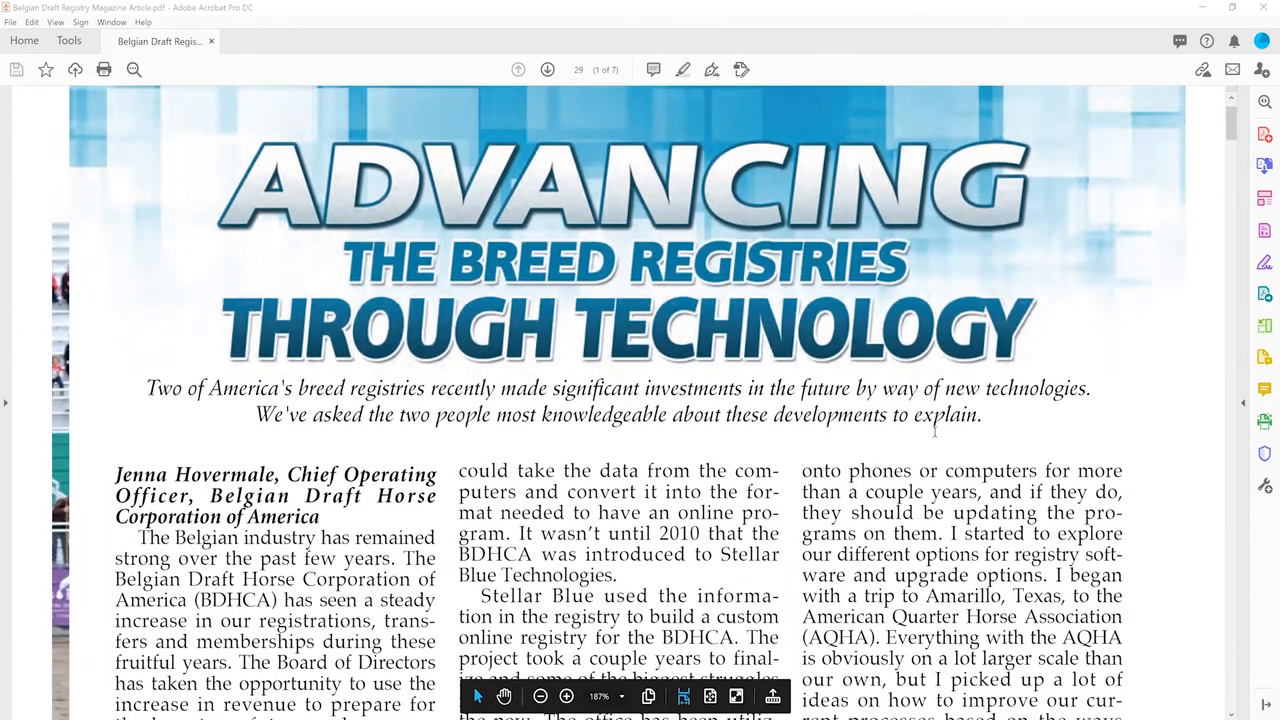